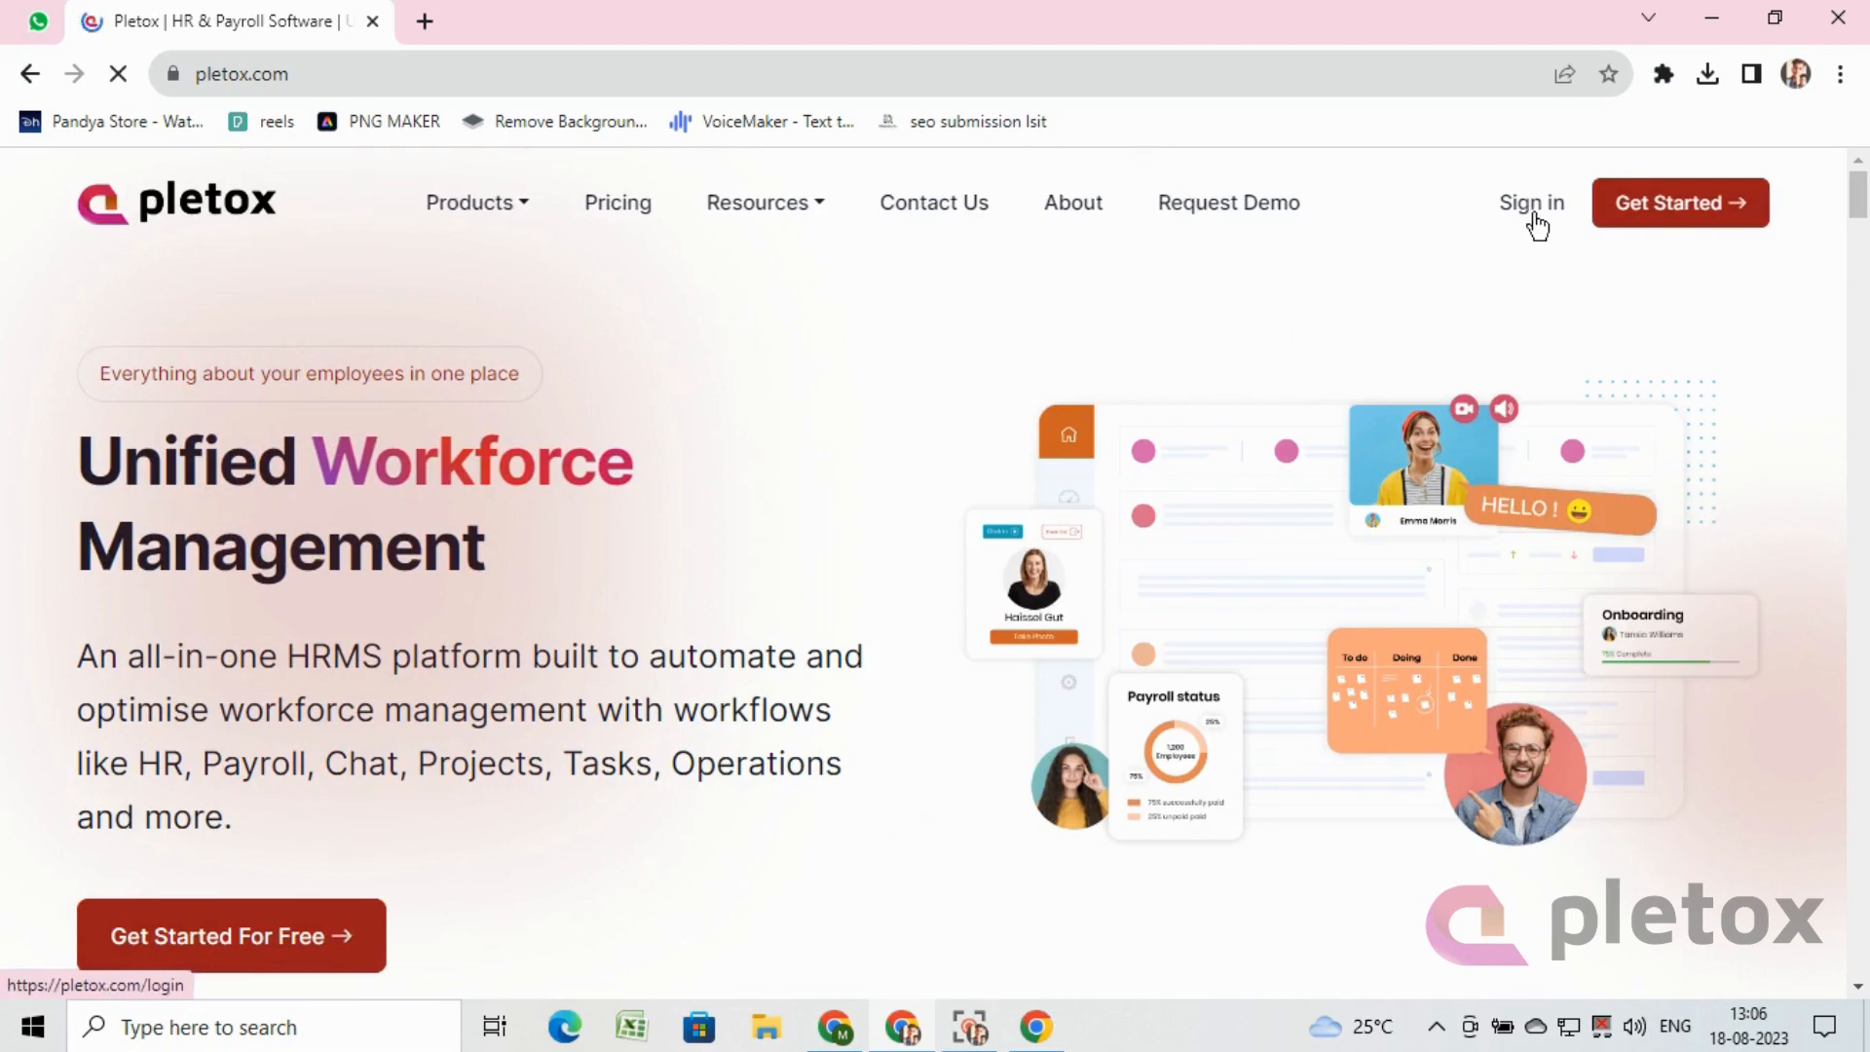
Start a free-trial sign-up from the Pletox homepage via Get Started
left_click(1677, 203)
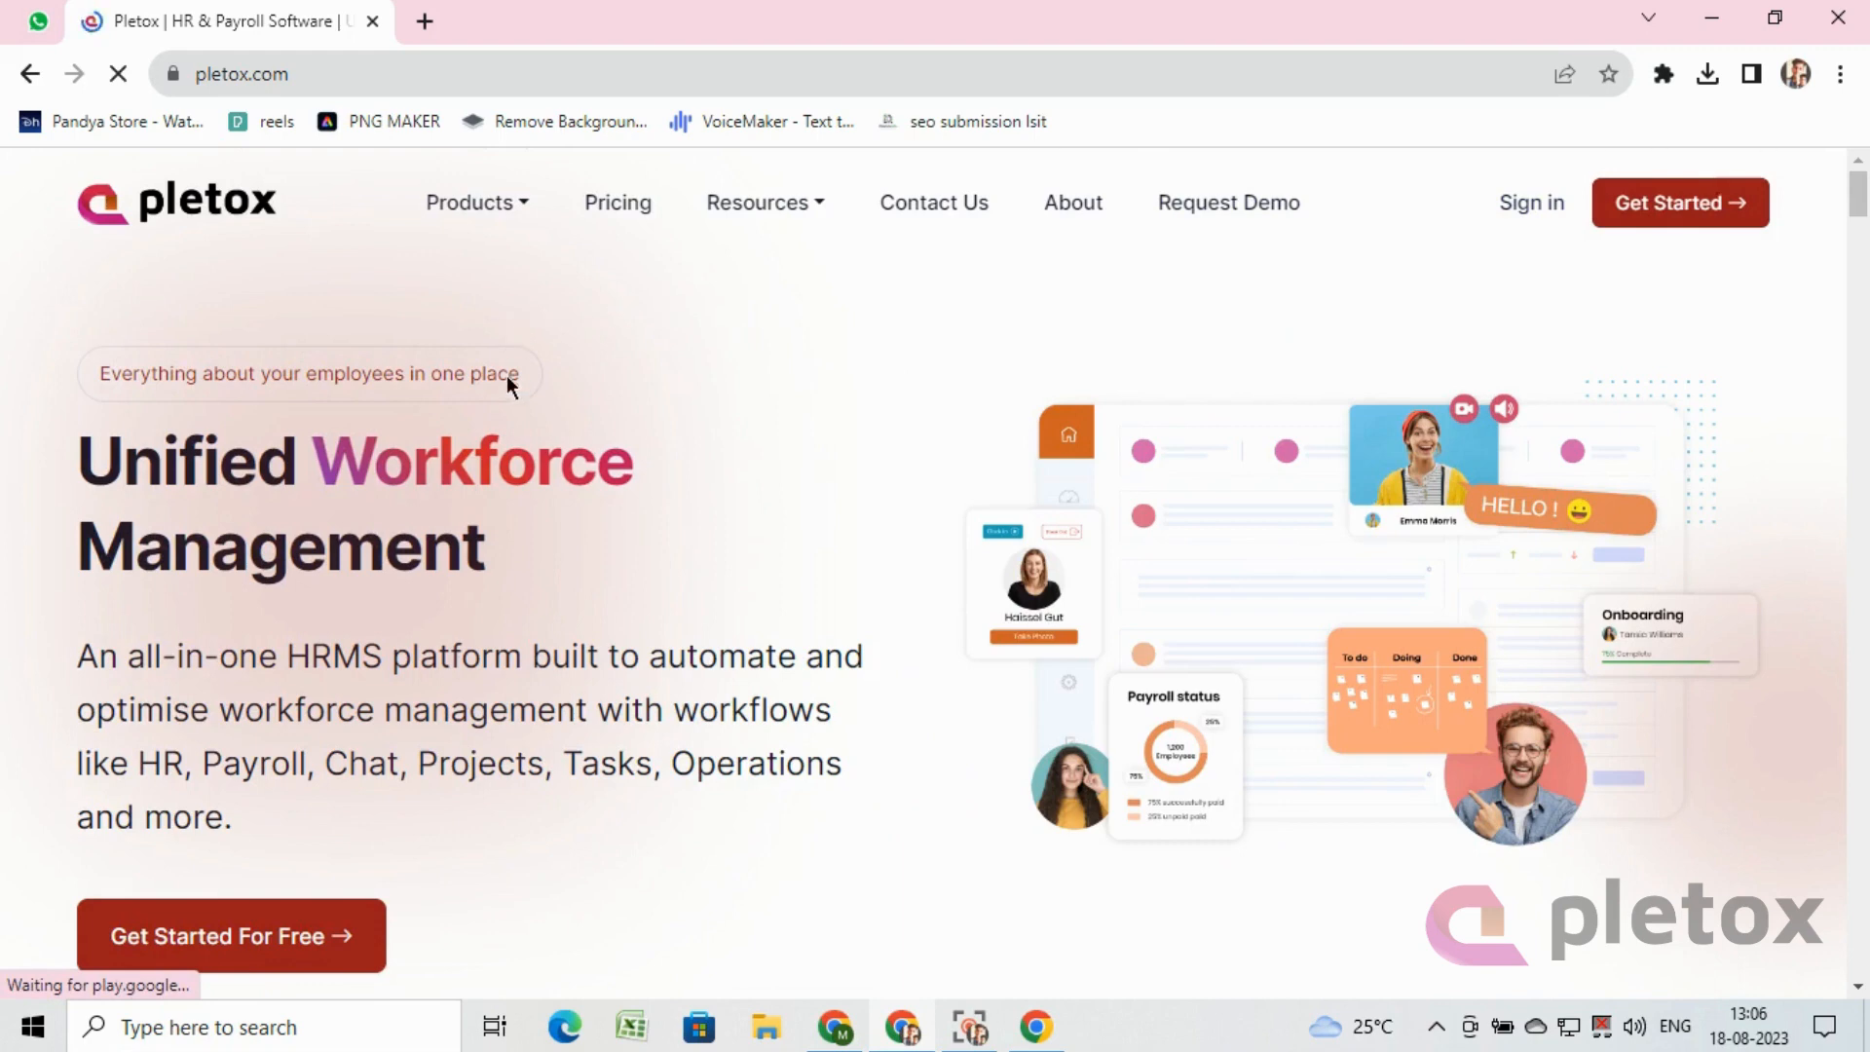
mouse_move(639, 429)
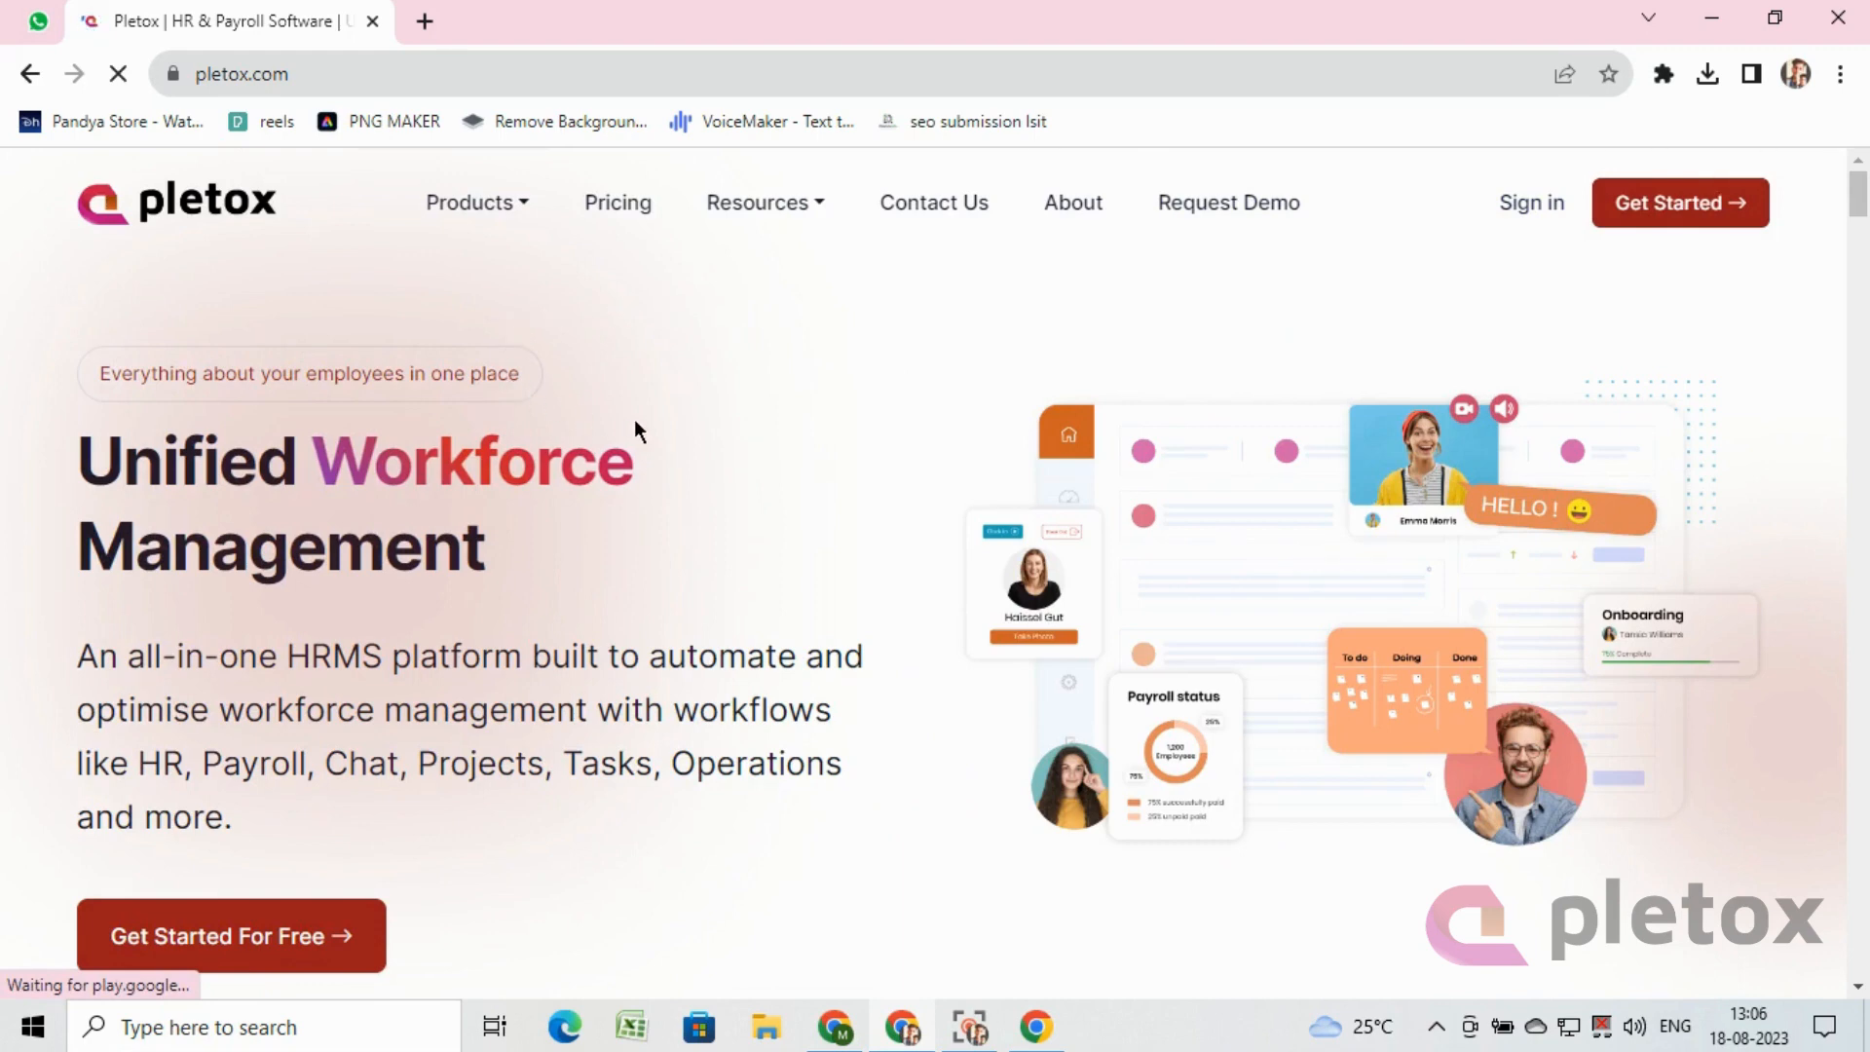
mouse_move(645, 454)
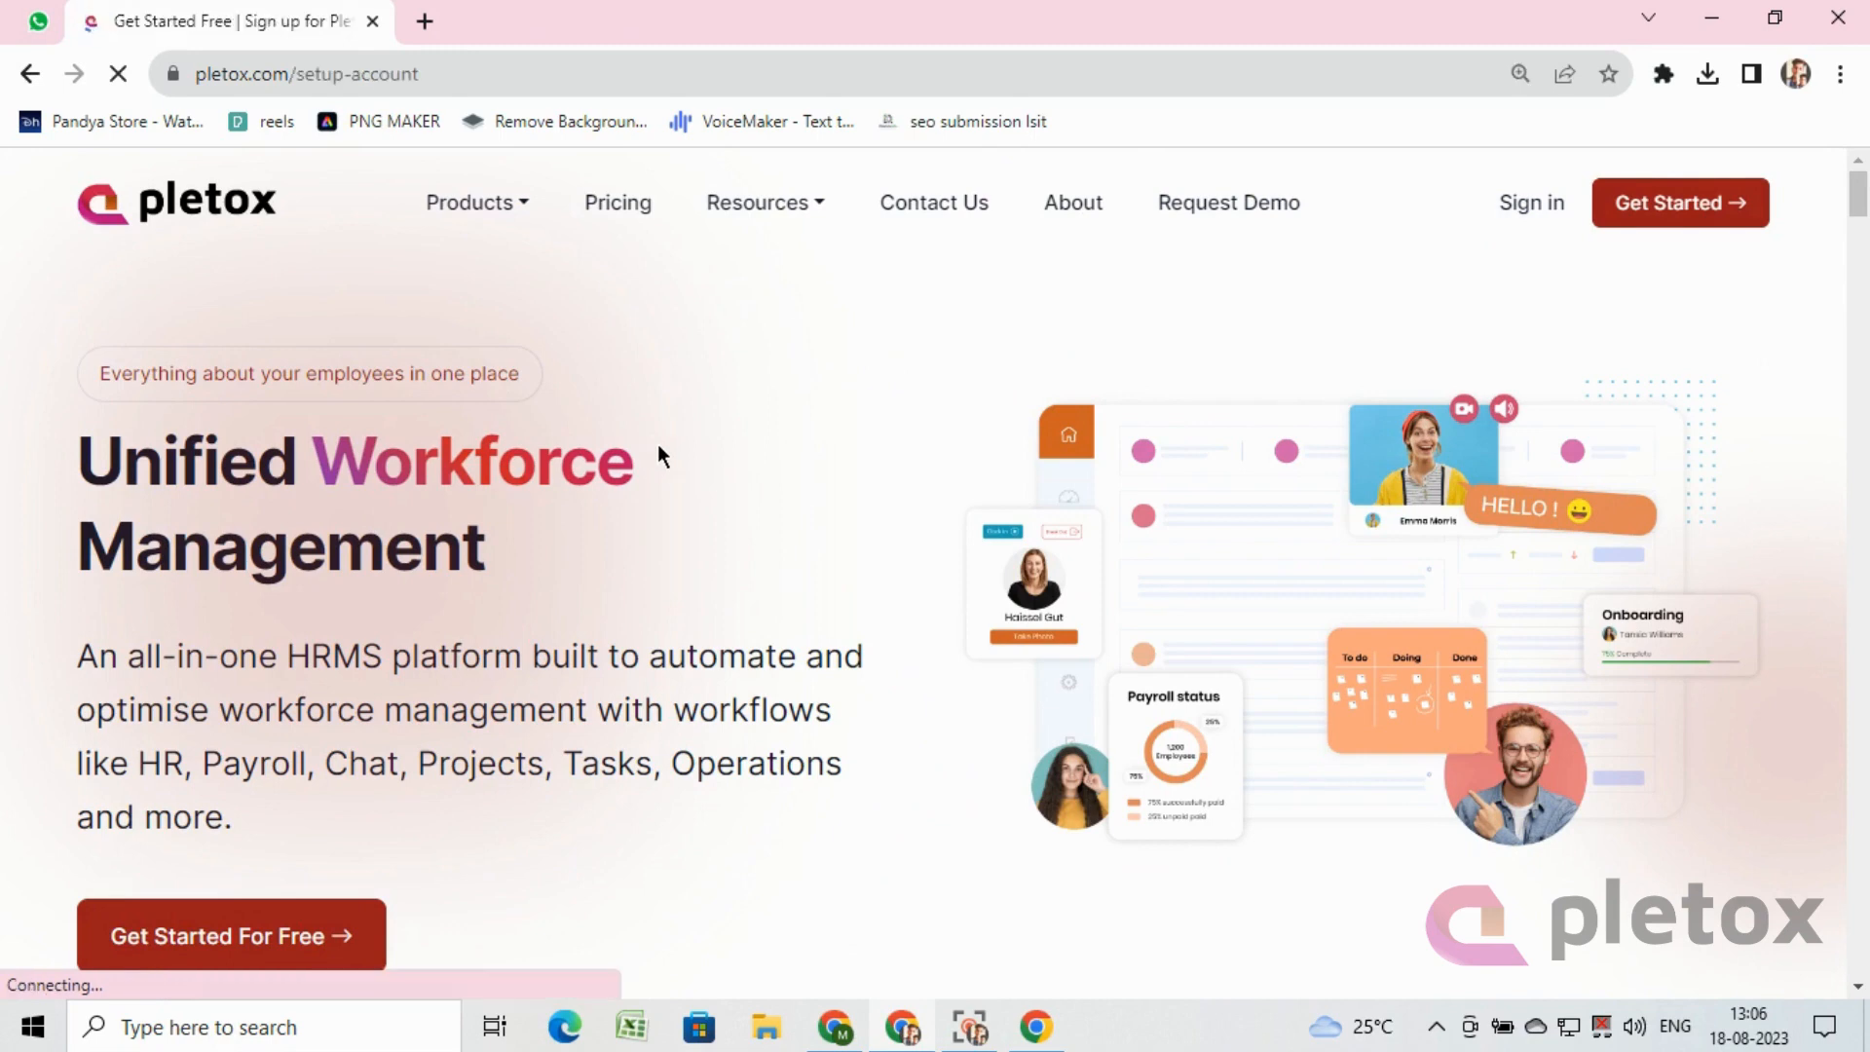
left_click(230, 934)
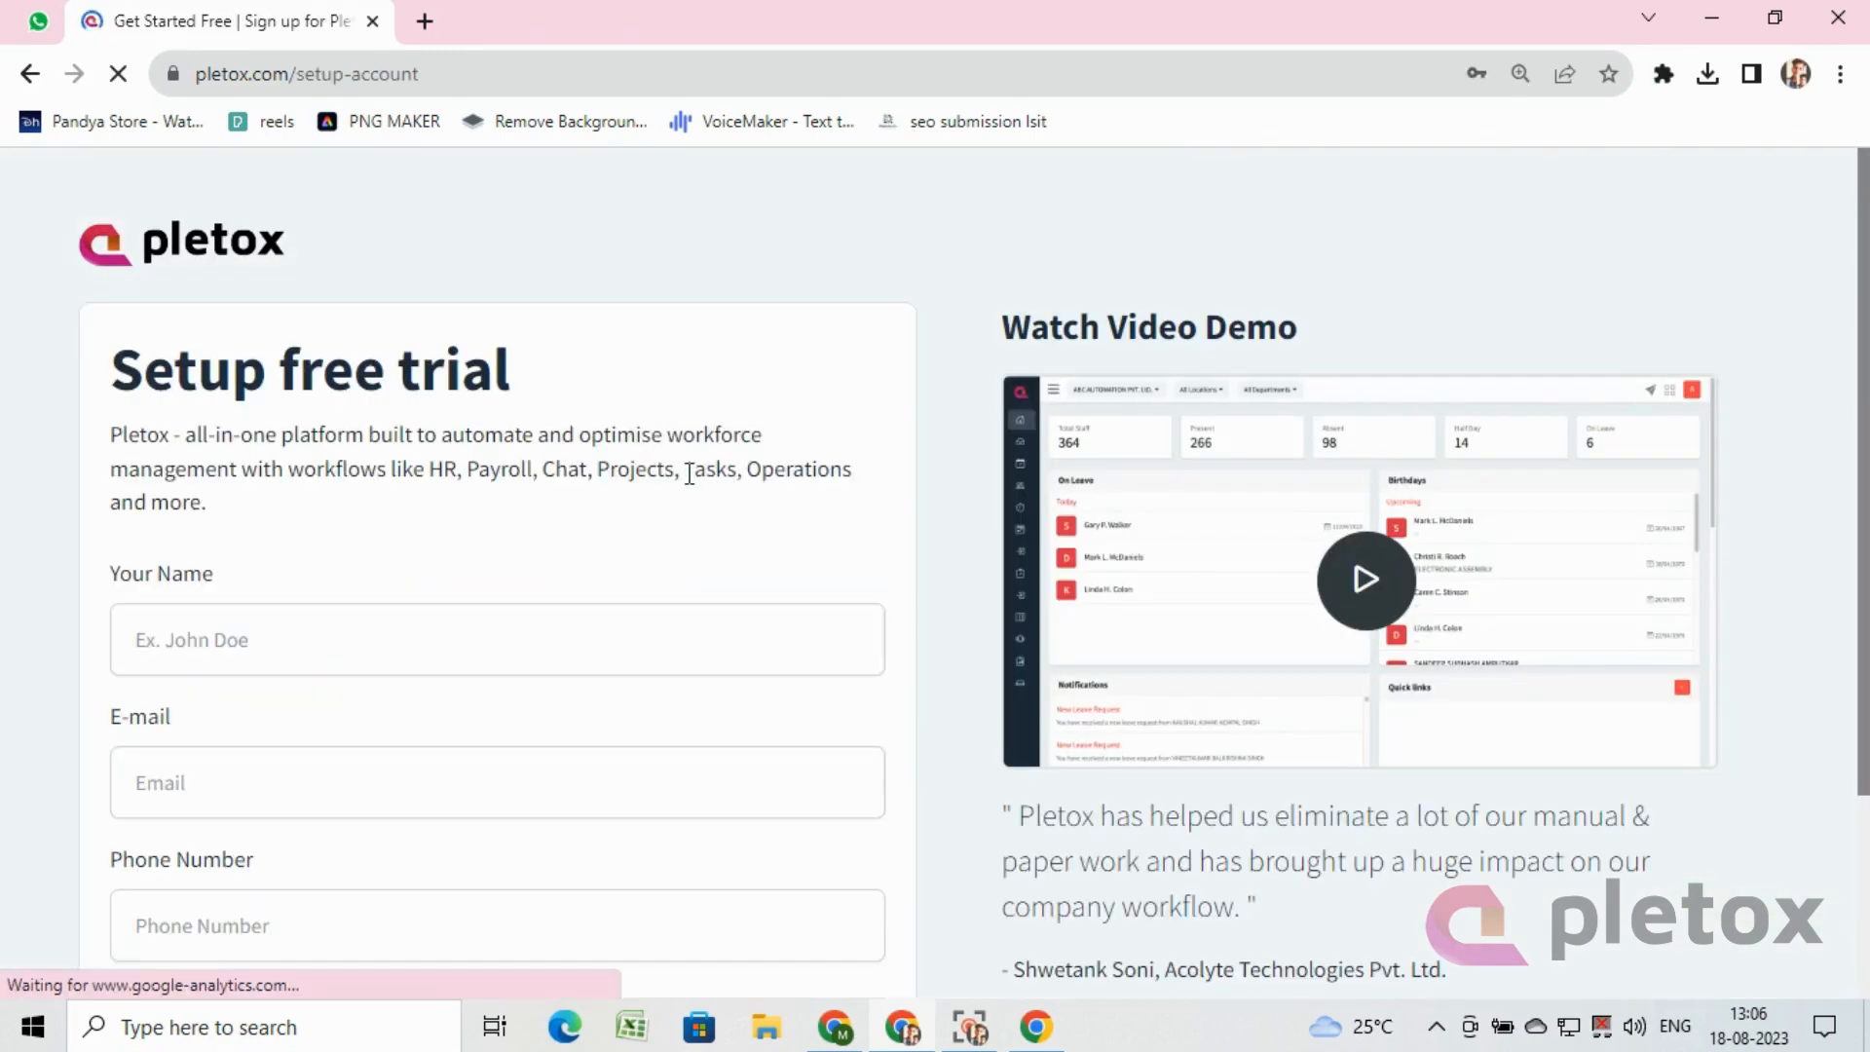
left_click(496, 503)
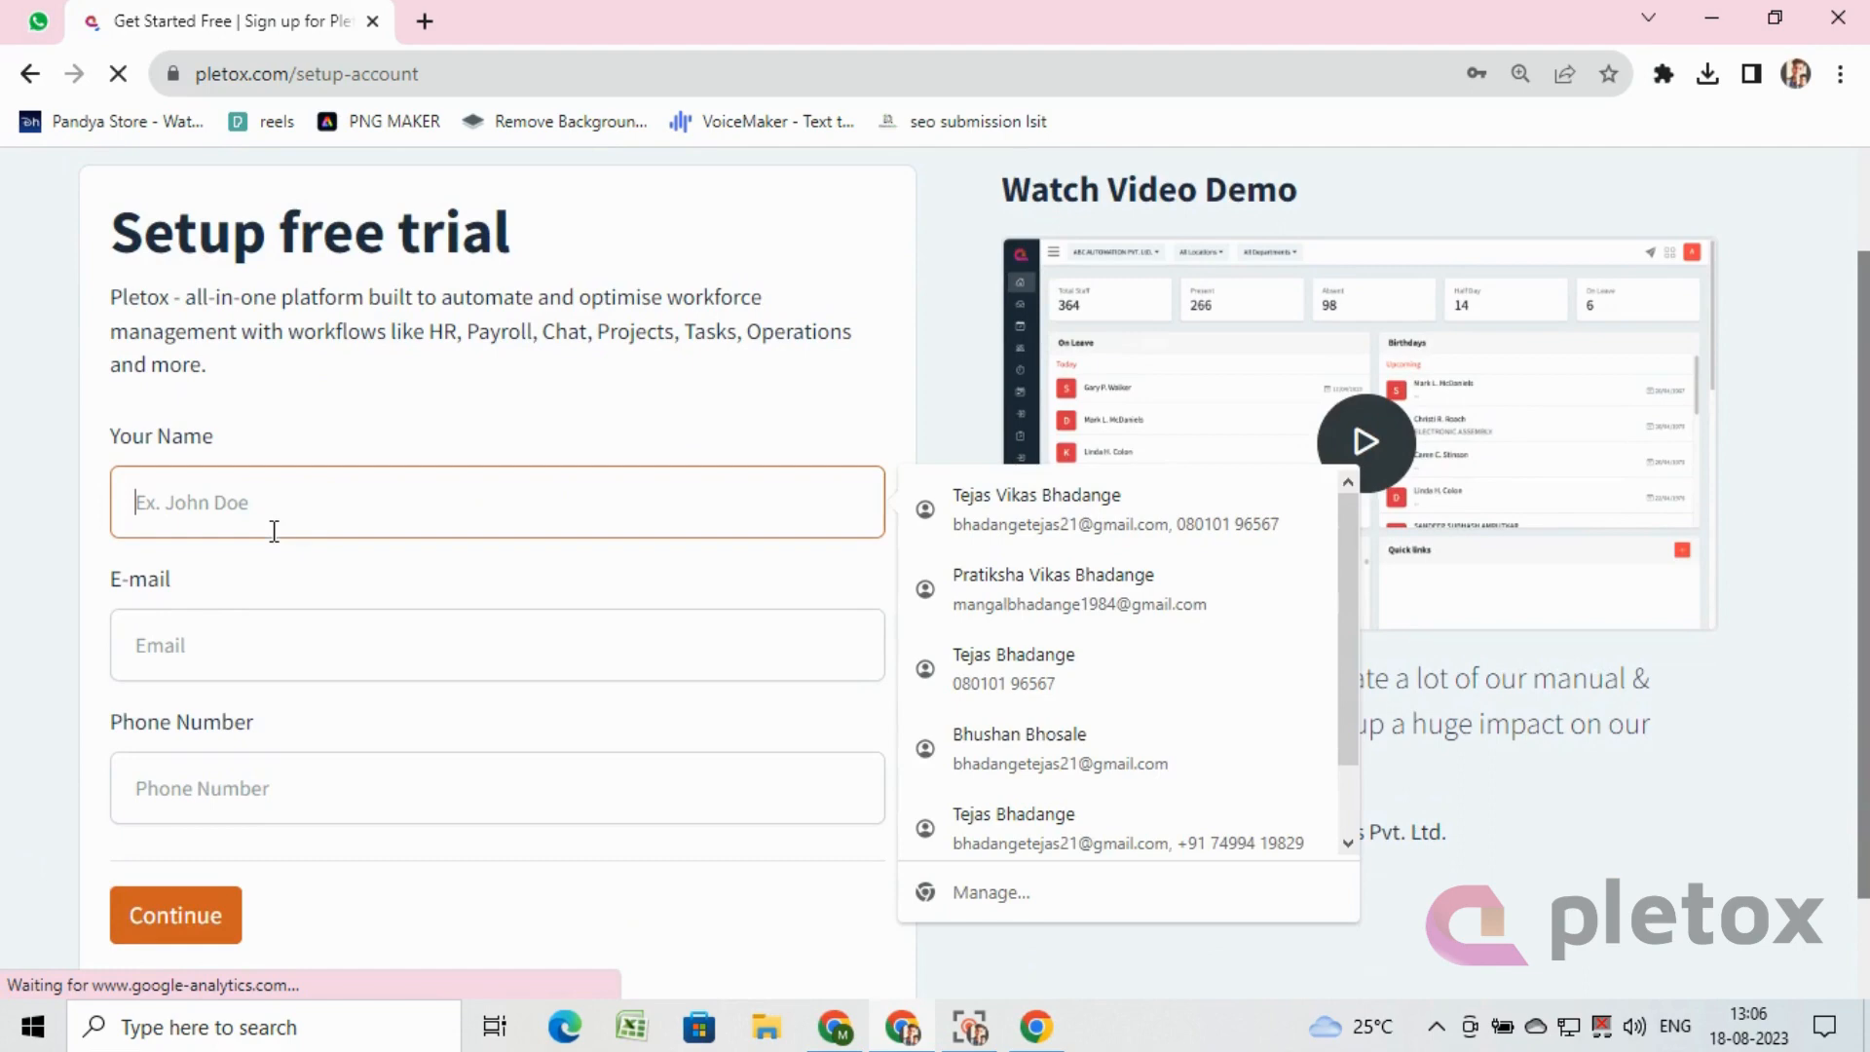
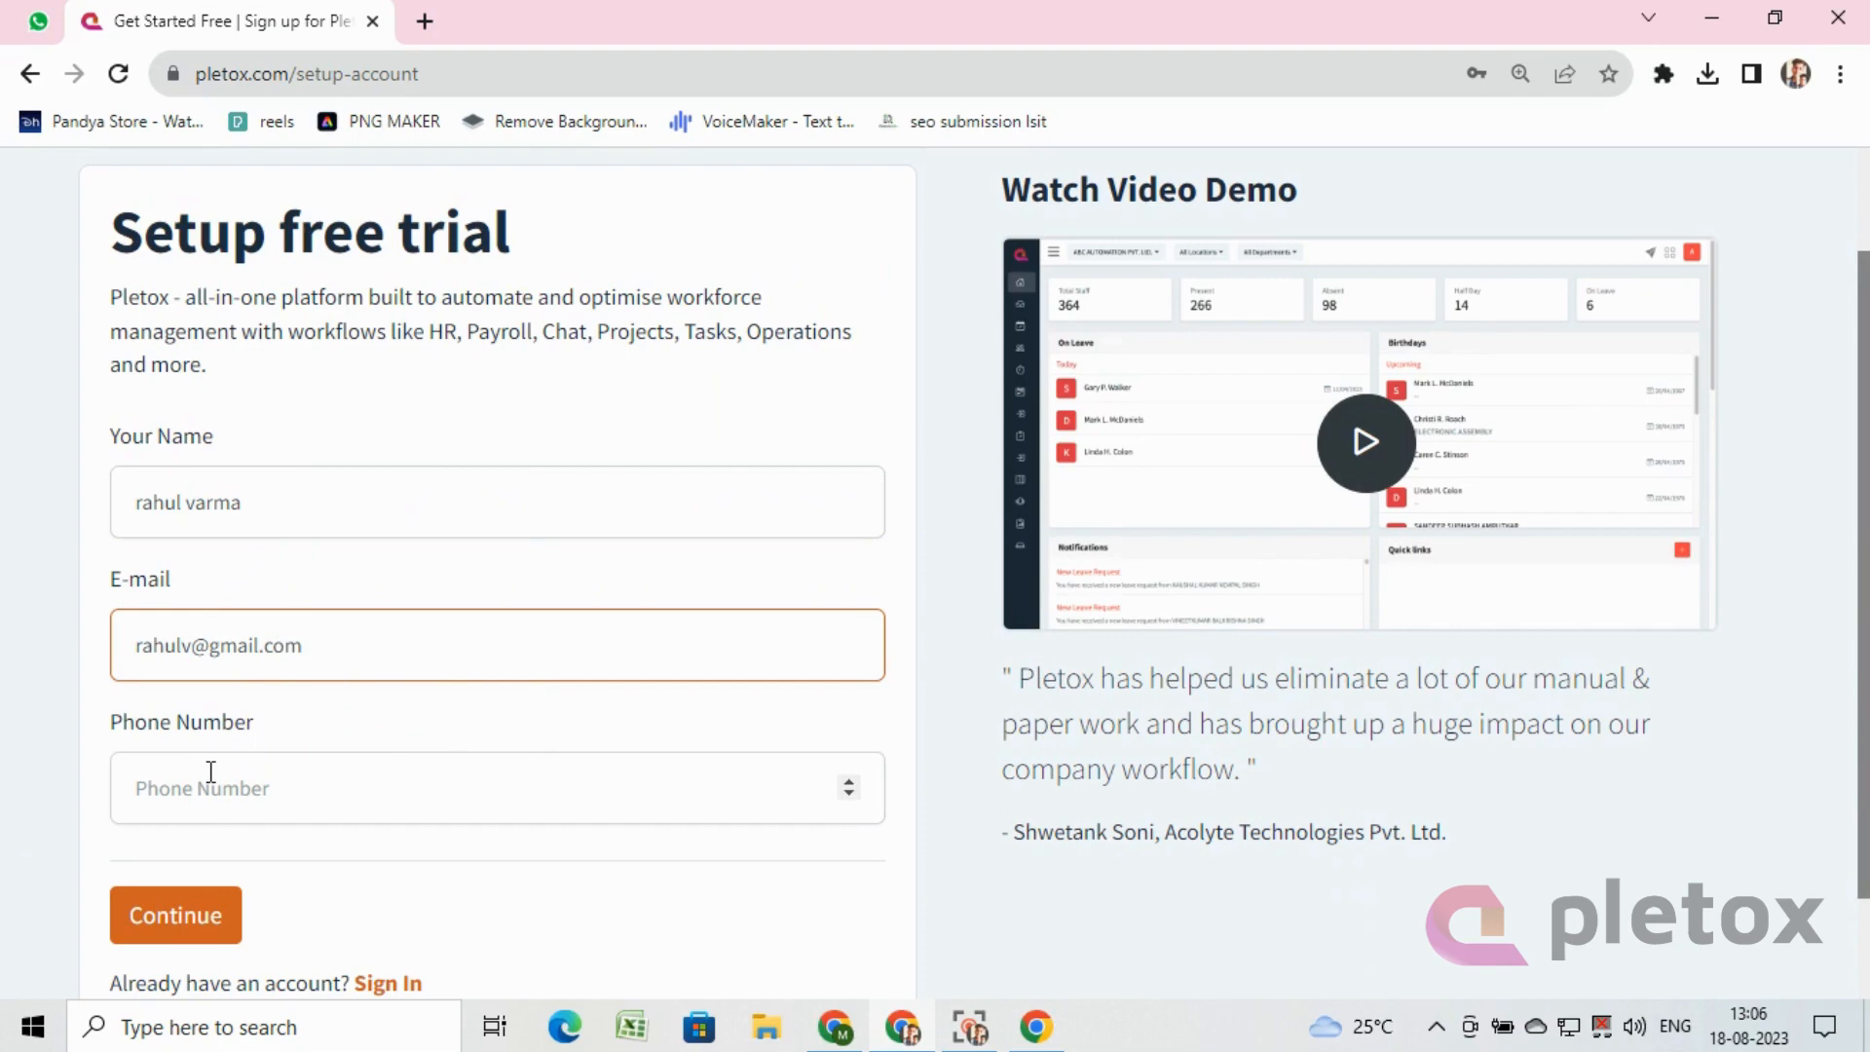
type("9090909090")
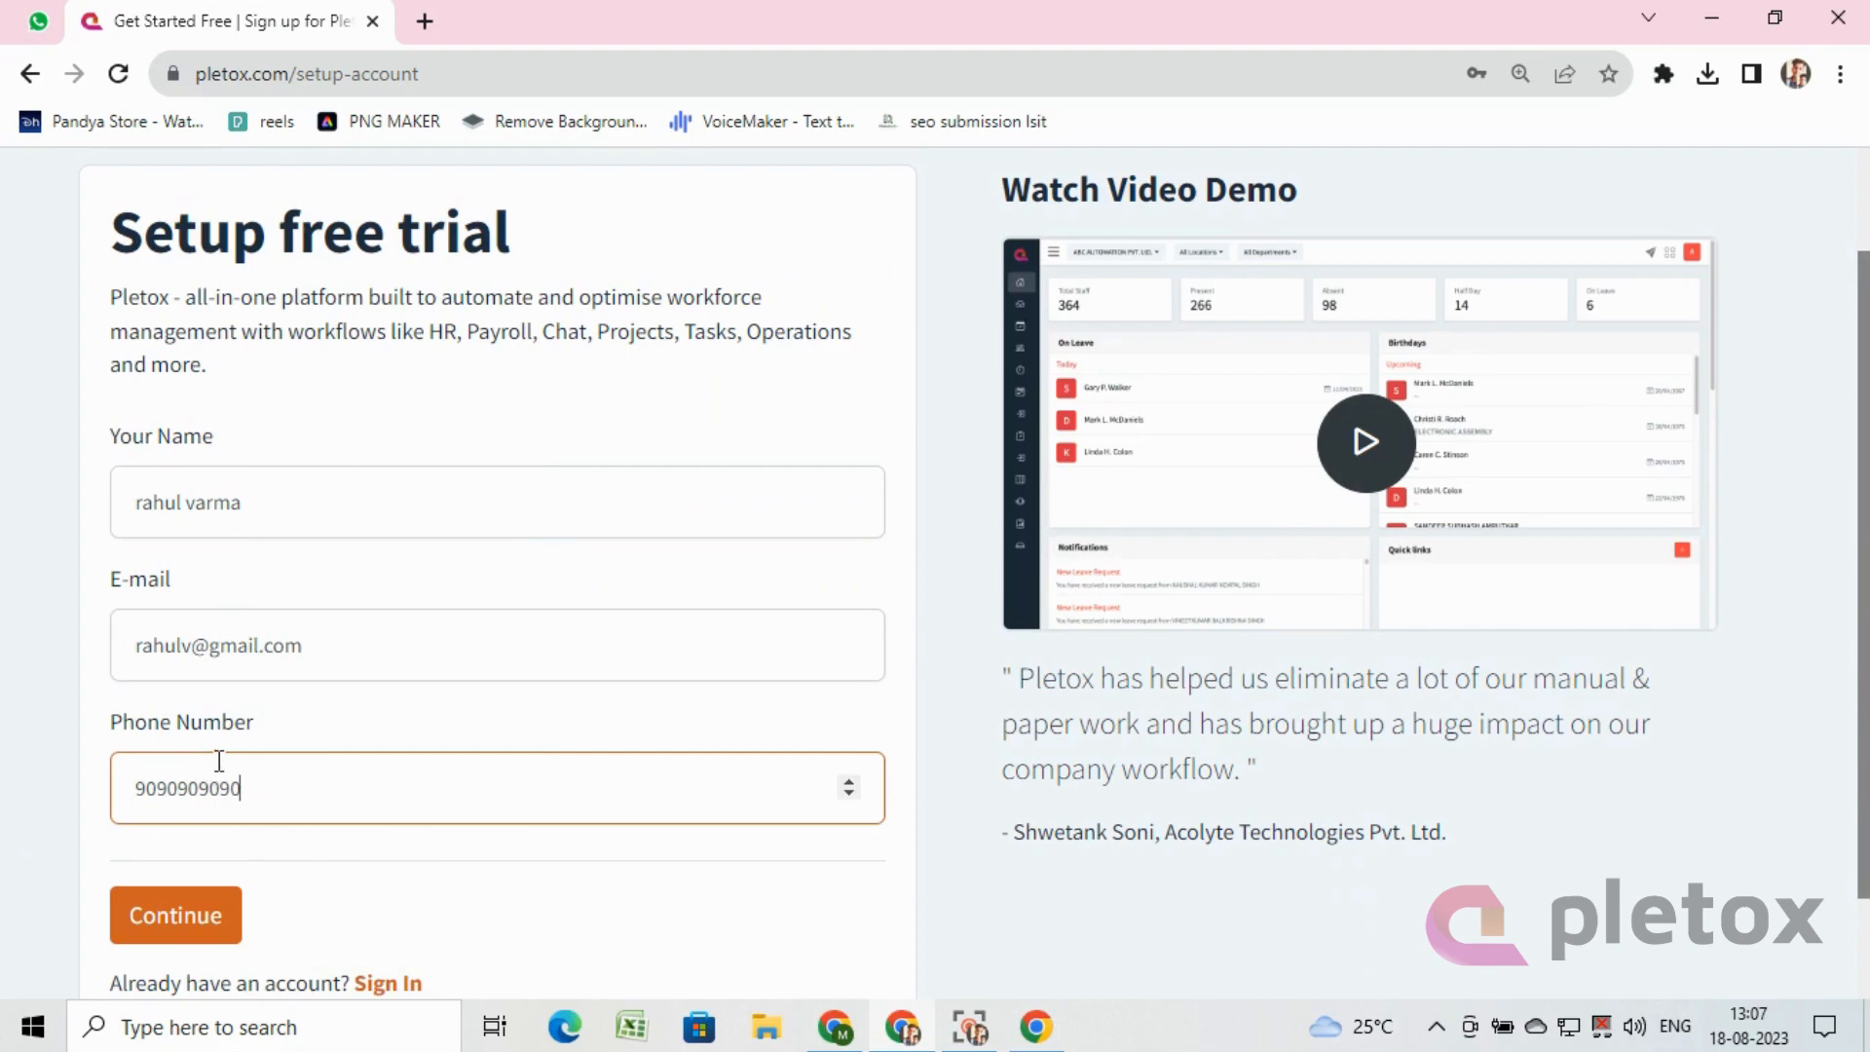
Enter company name 'rahulv pv...d' with its derived workspace URL and remove the dot
left_click(175, 915)
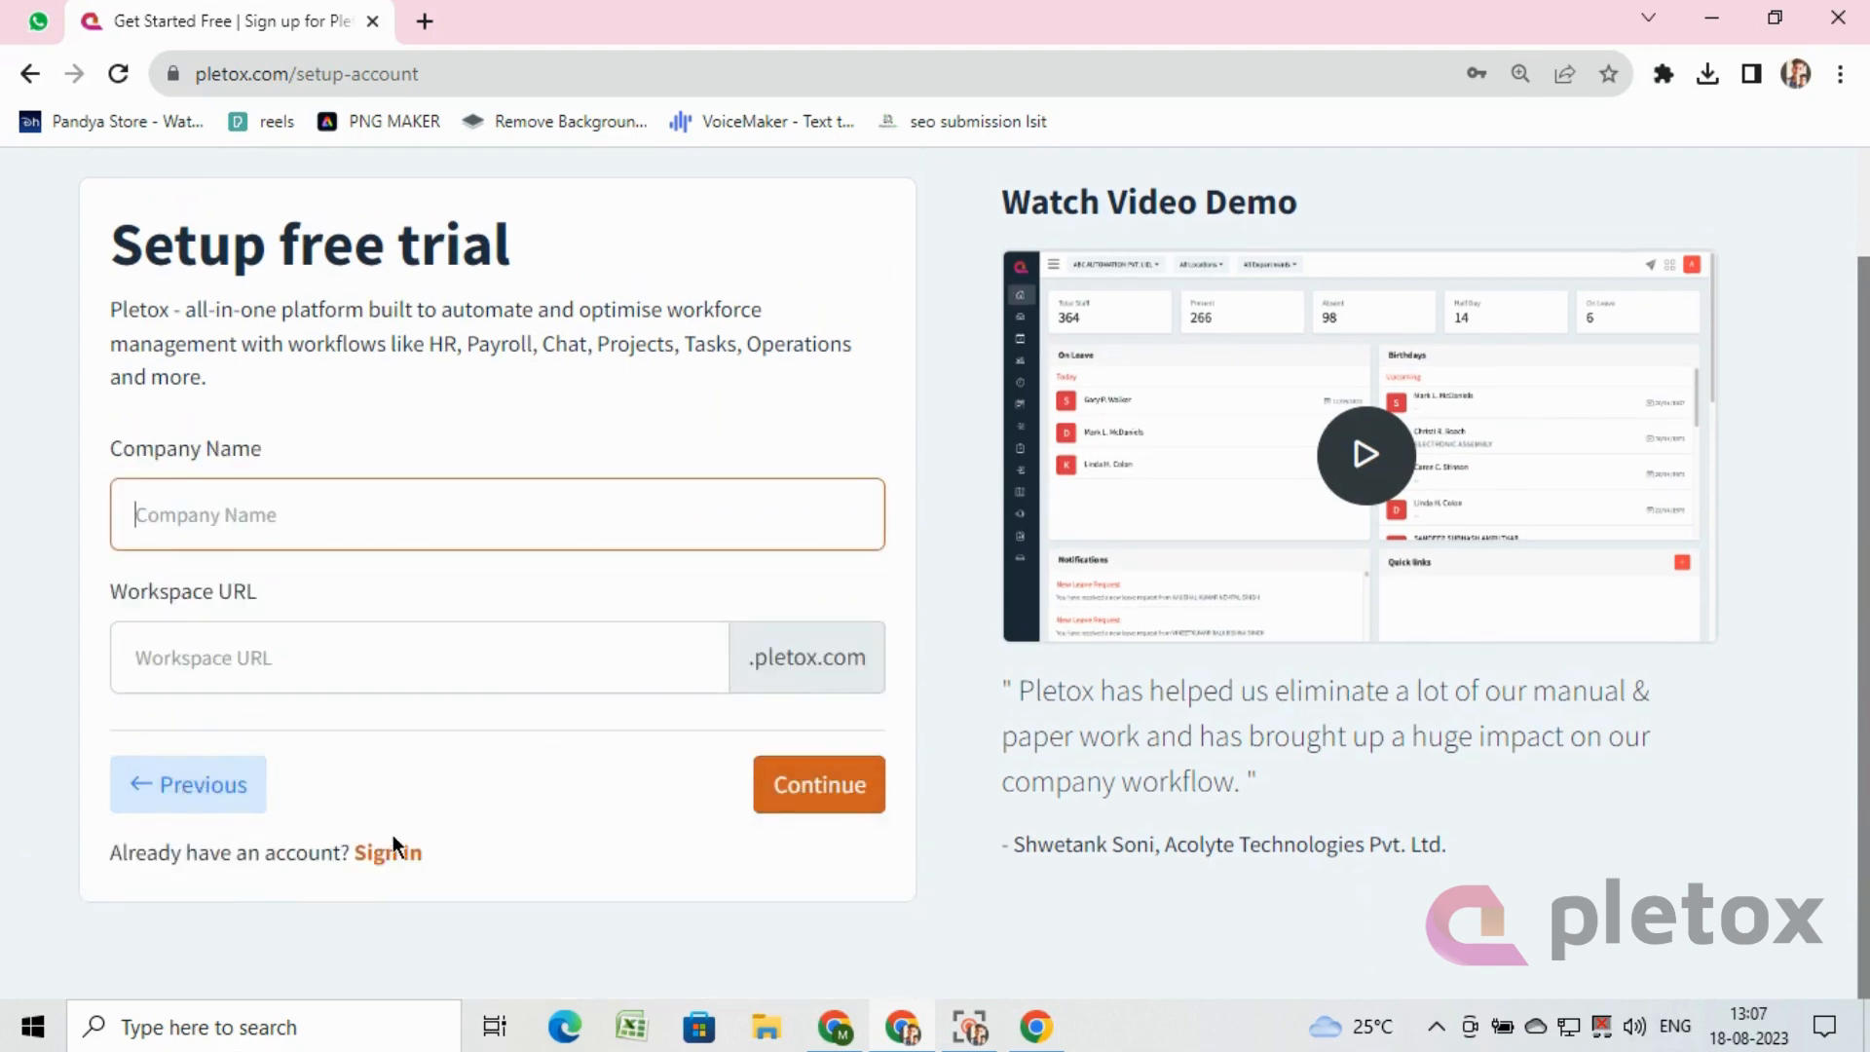
type("rahul")
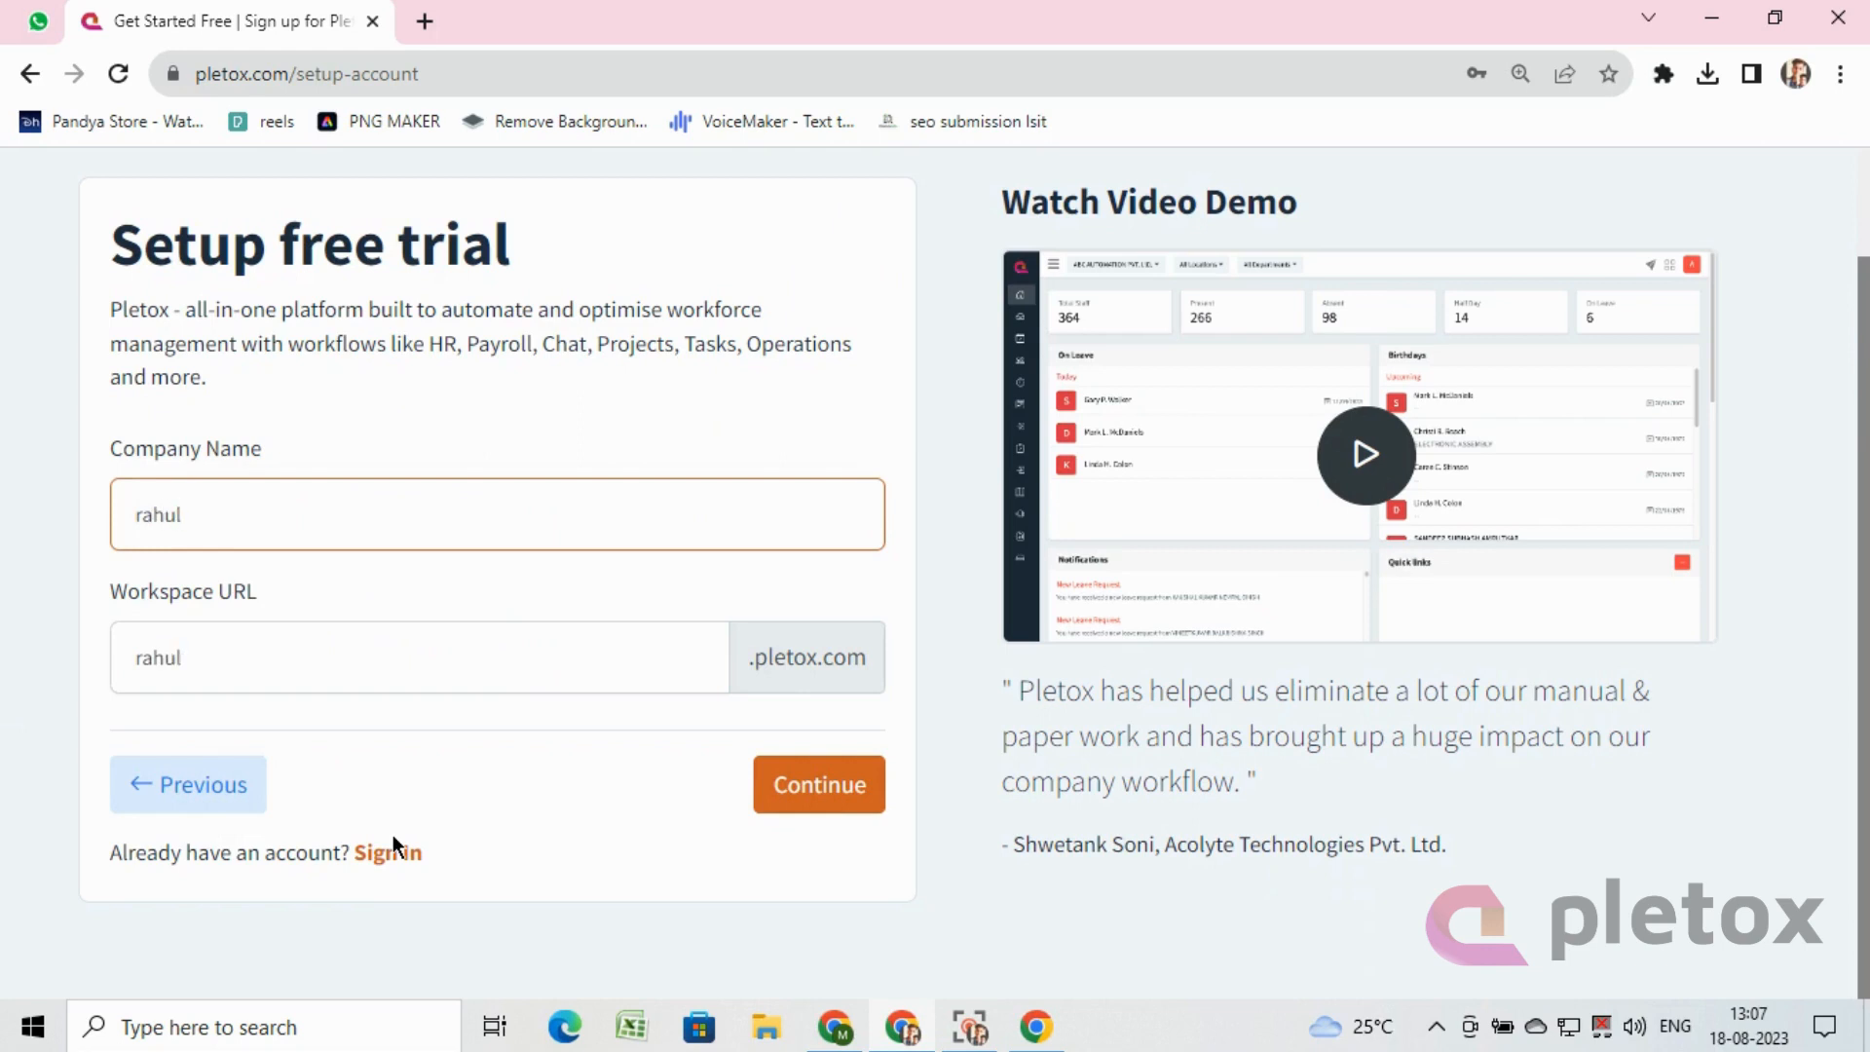
type("v")
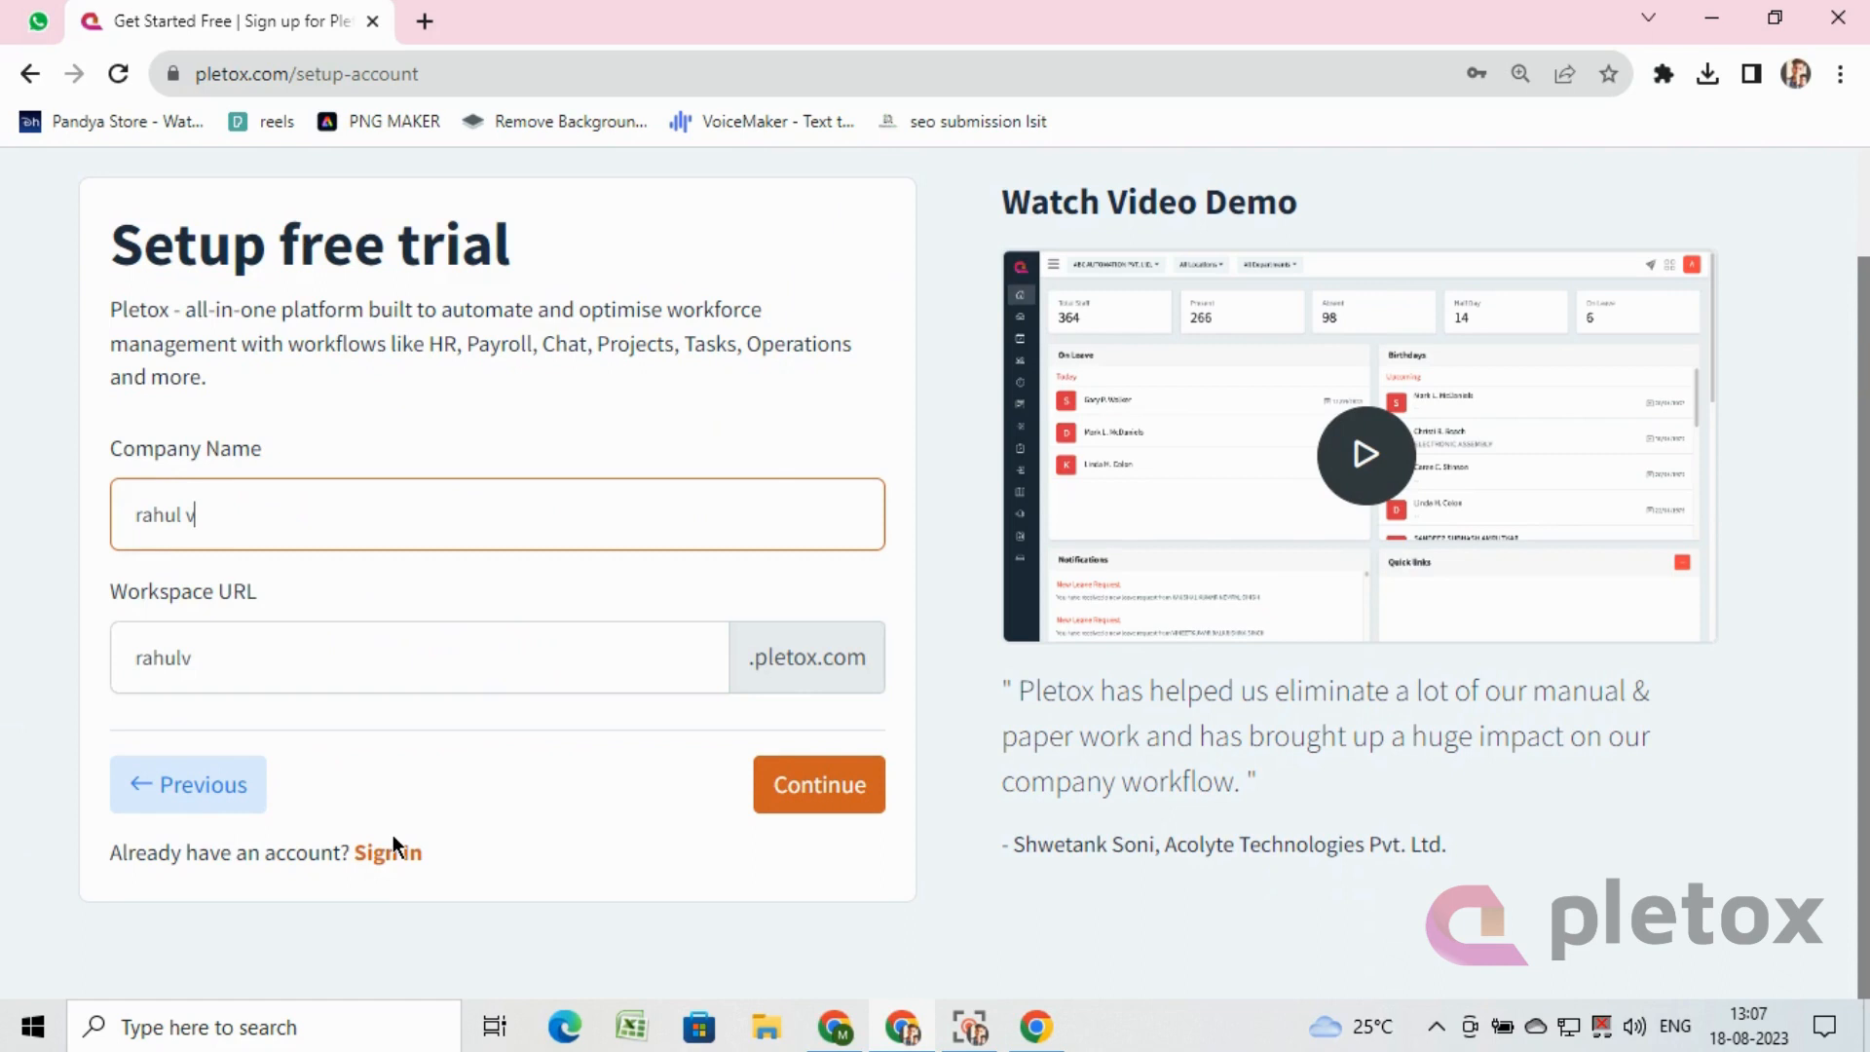
type("pvt.lt")
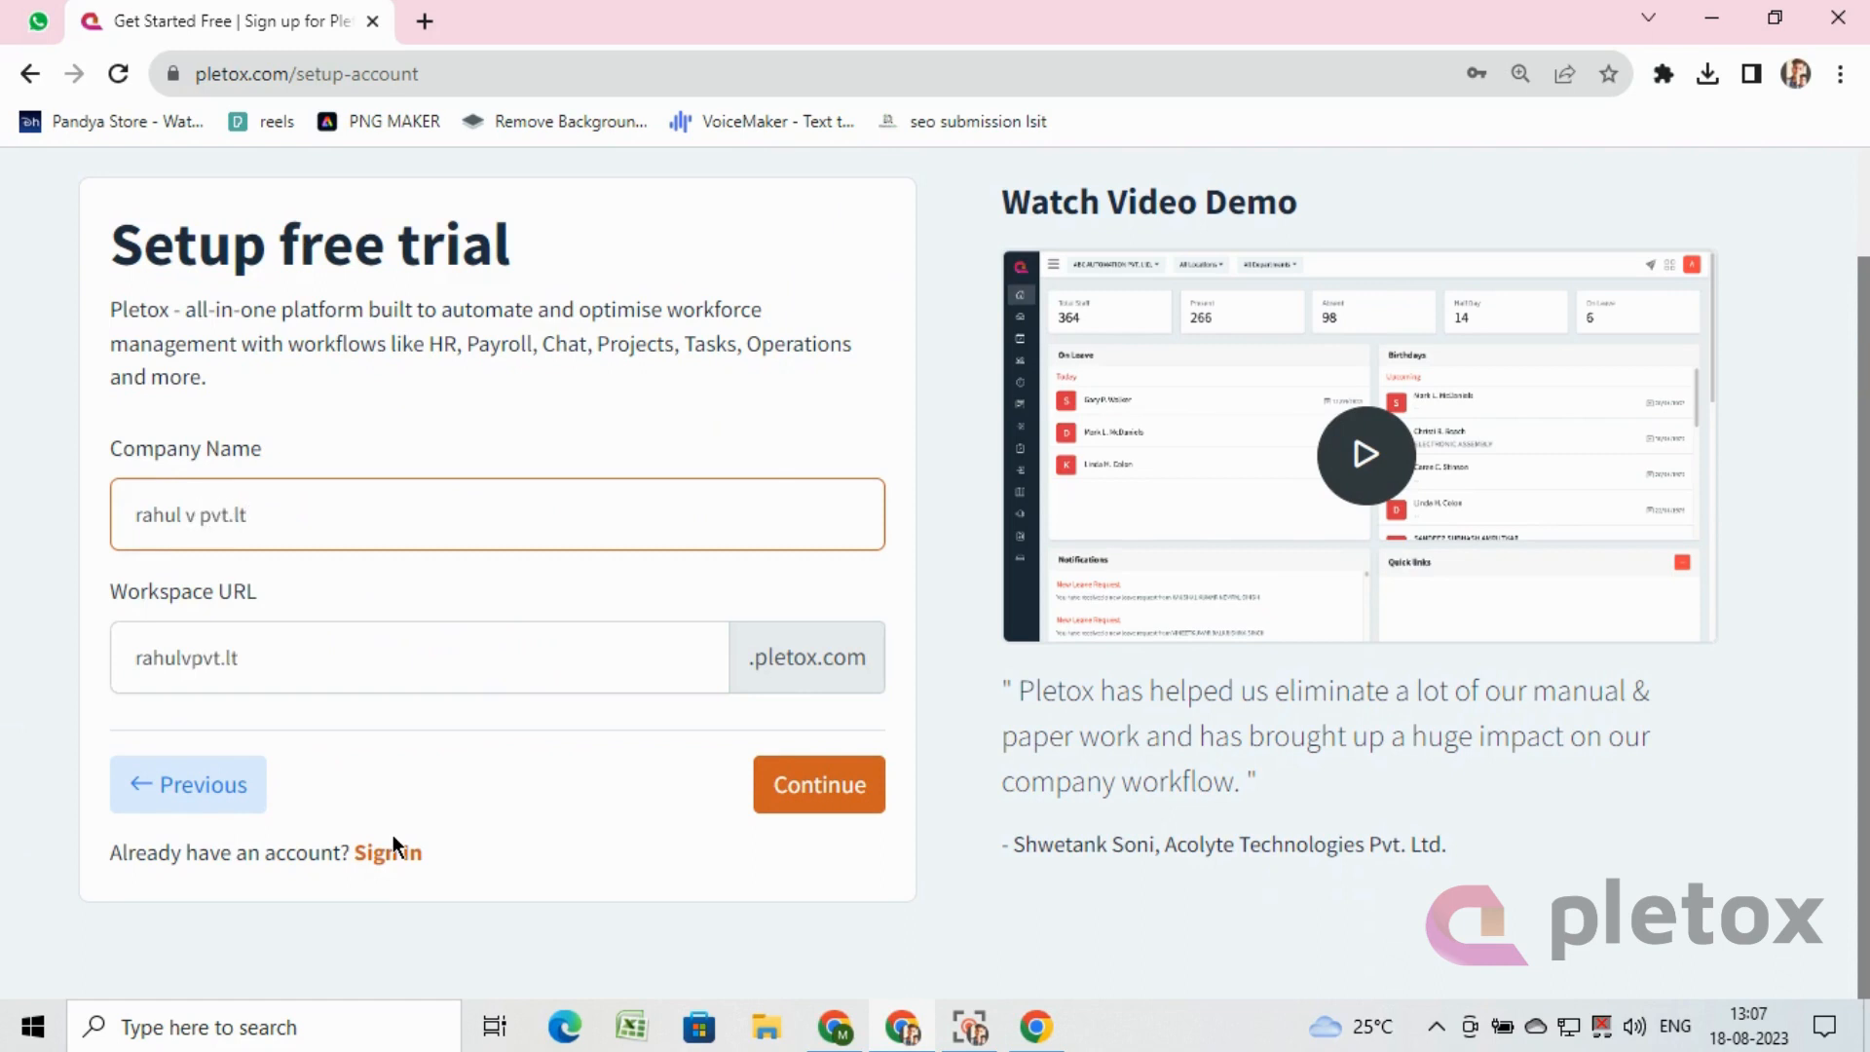
type("d")
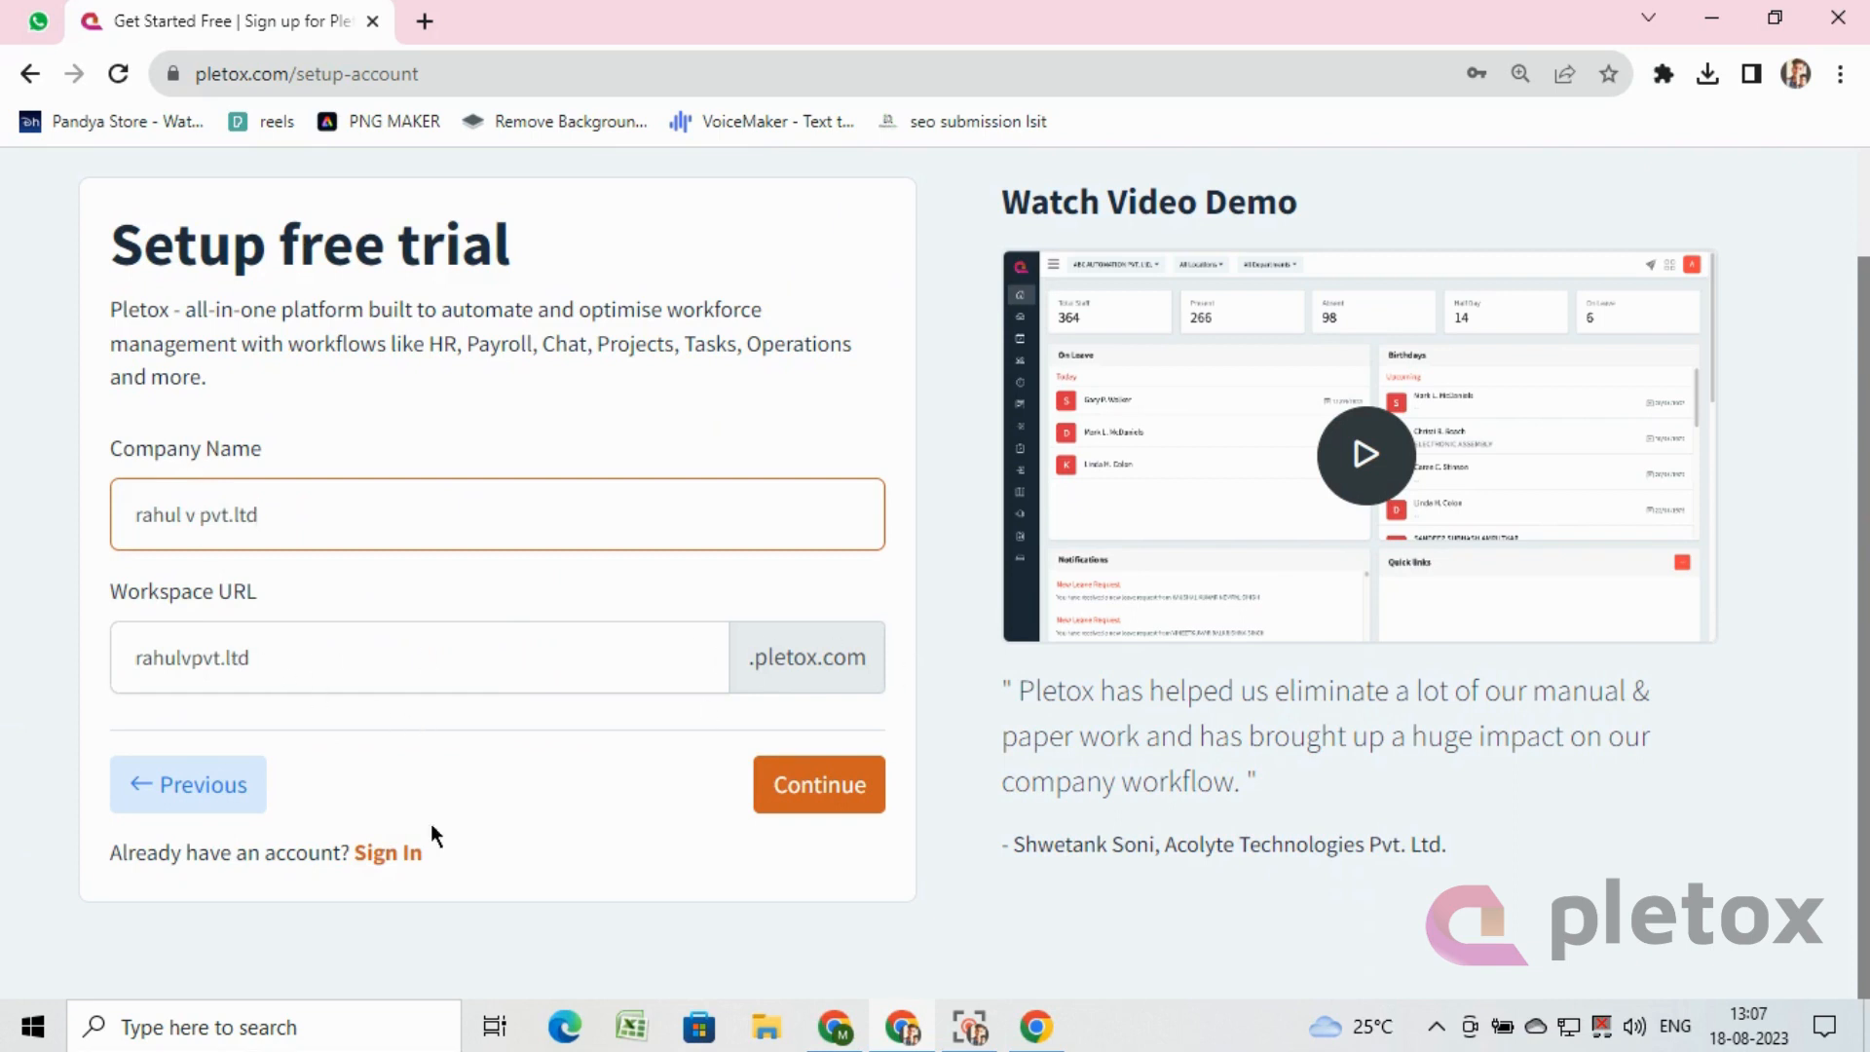
left_click(818, 783)
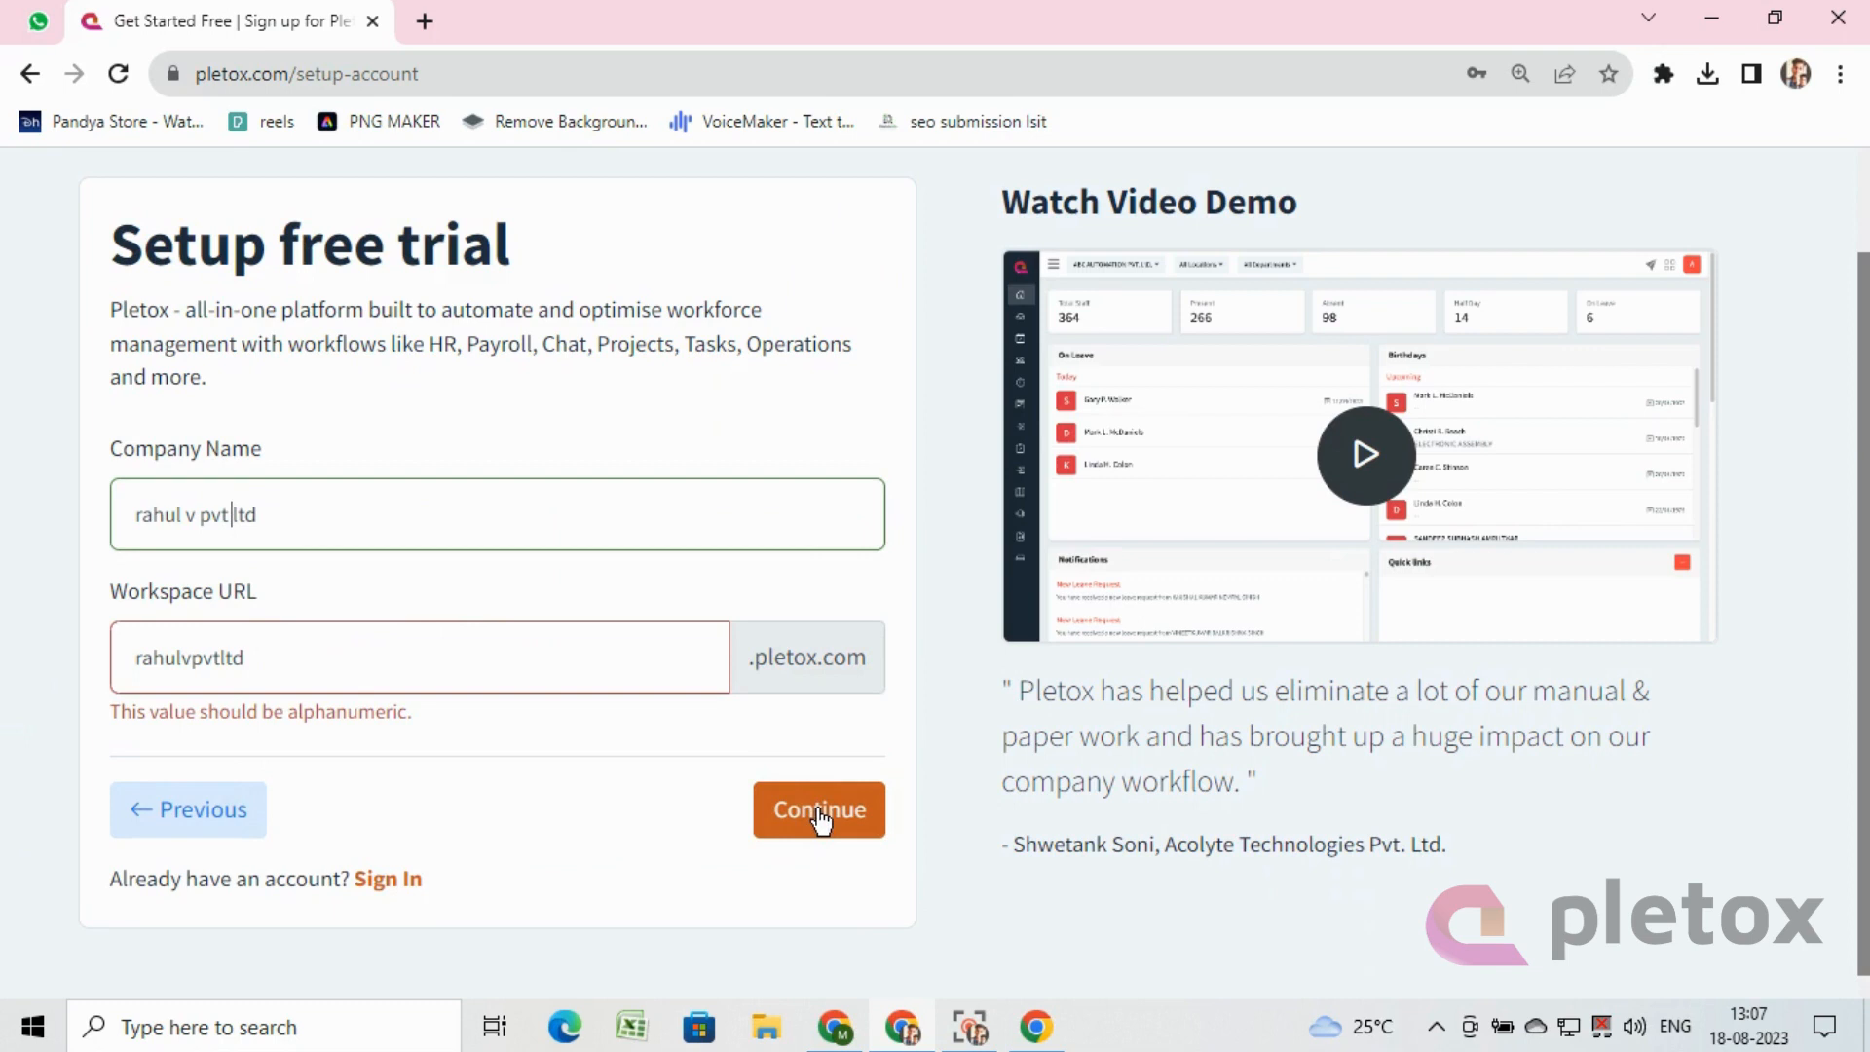
Enter and confirm the account password, then create the account
left_click(818, 810)
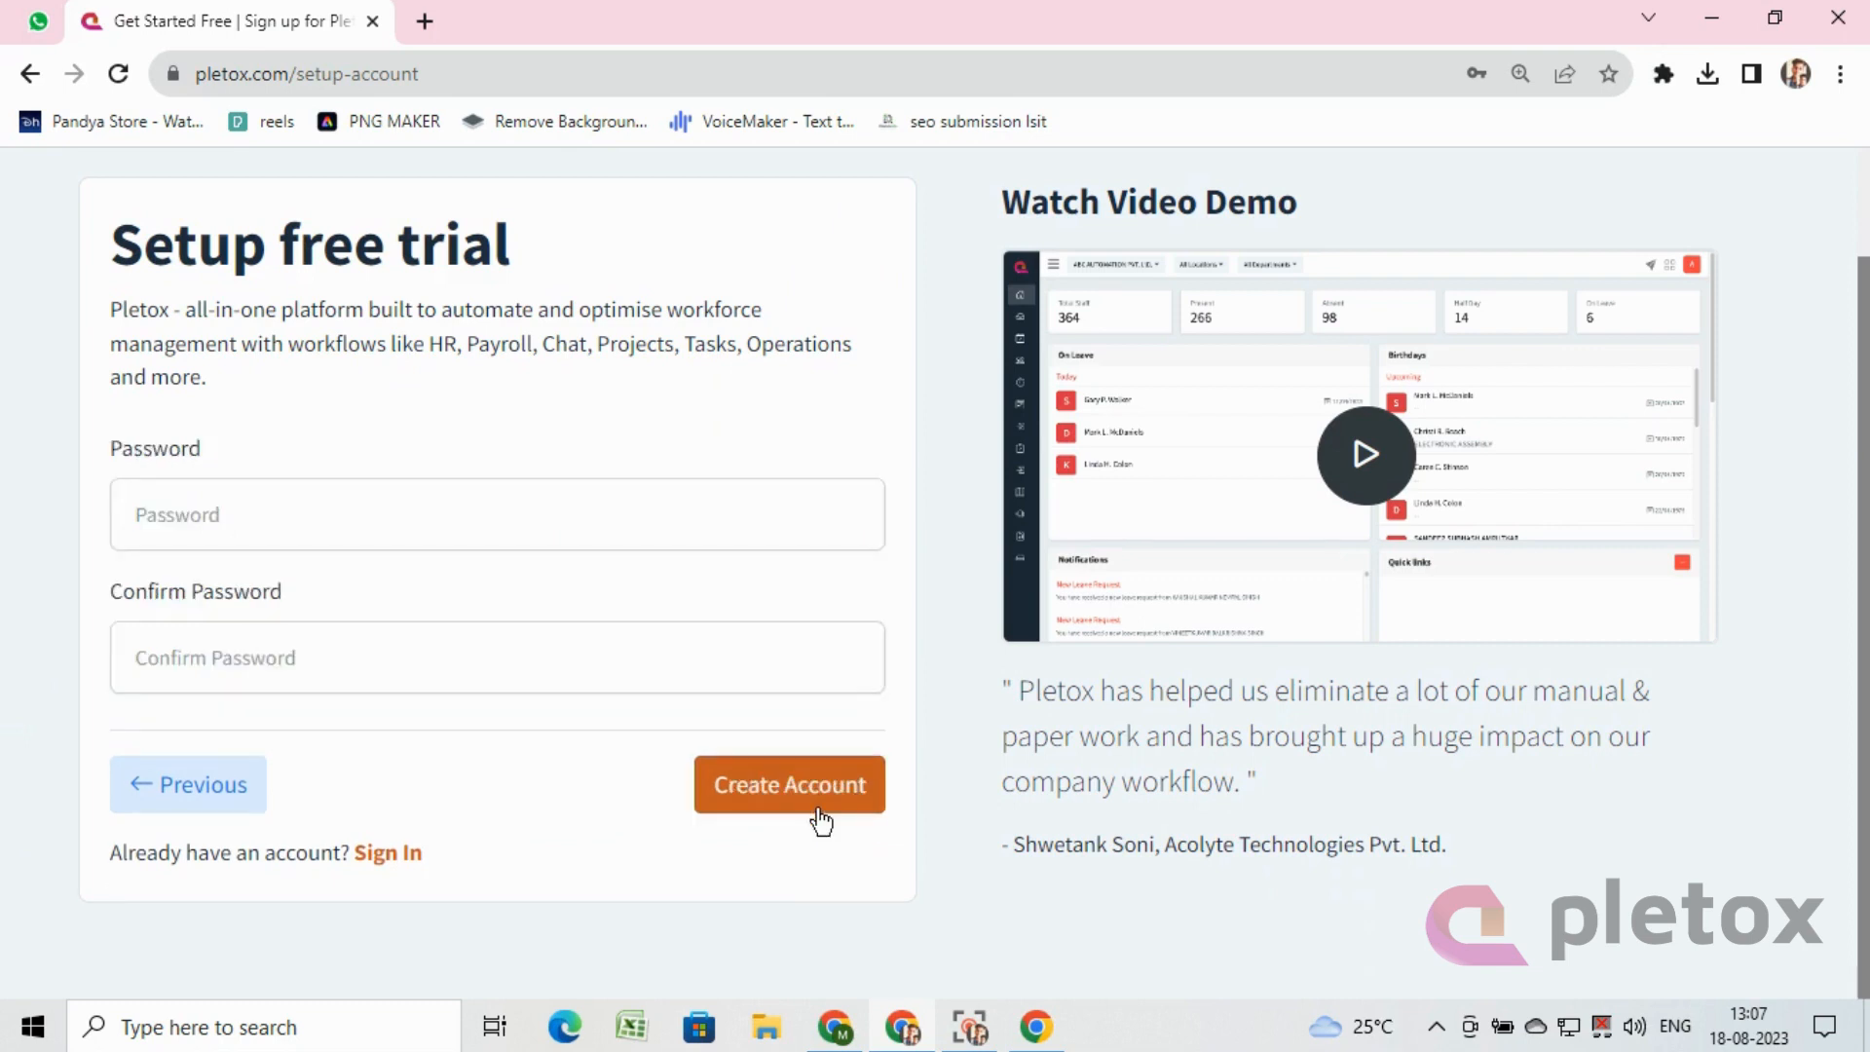
left_click(497, 515)
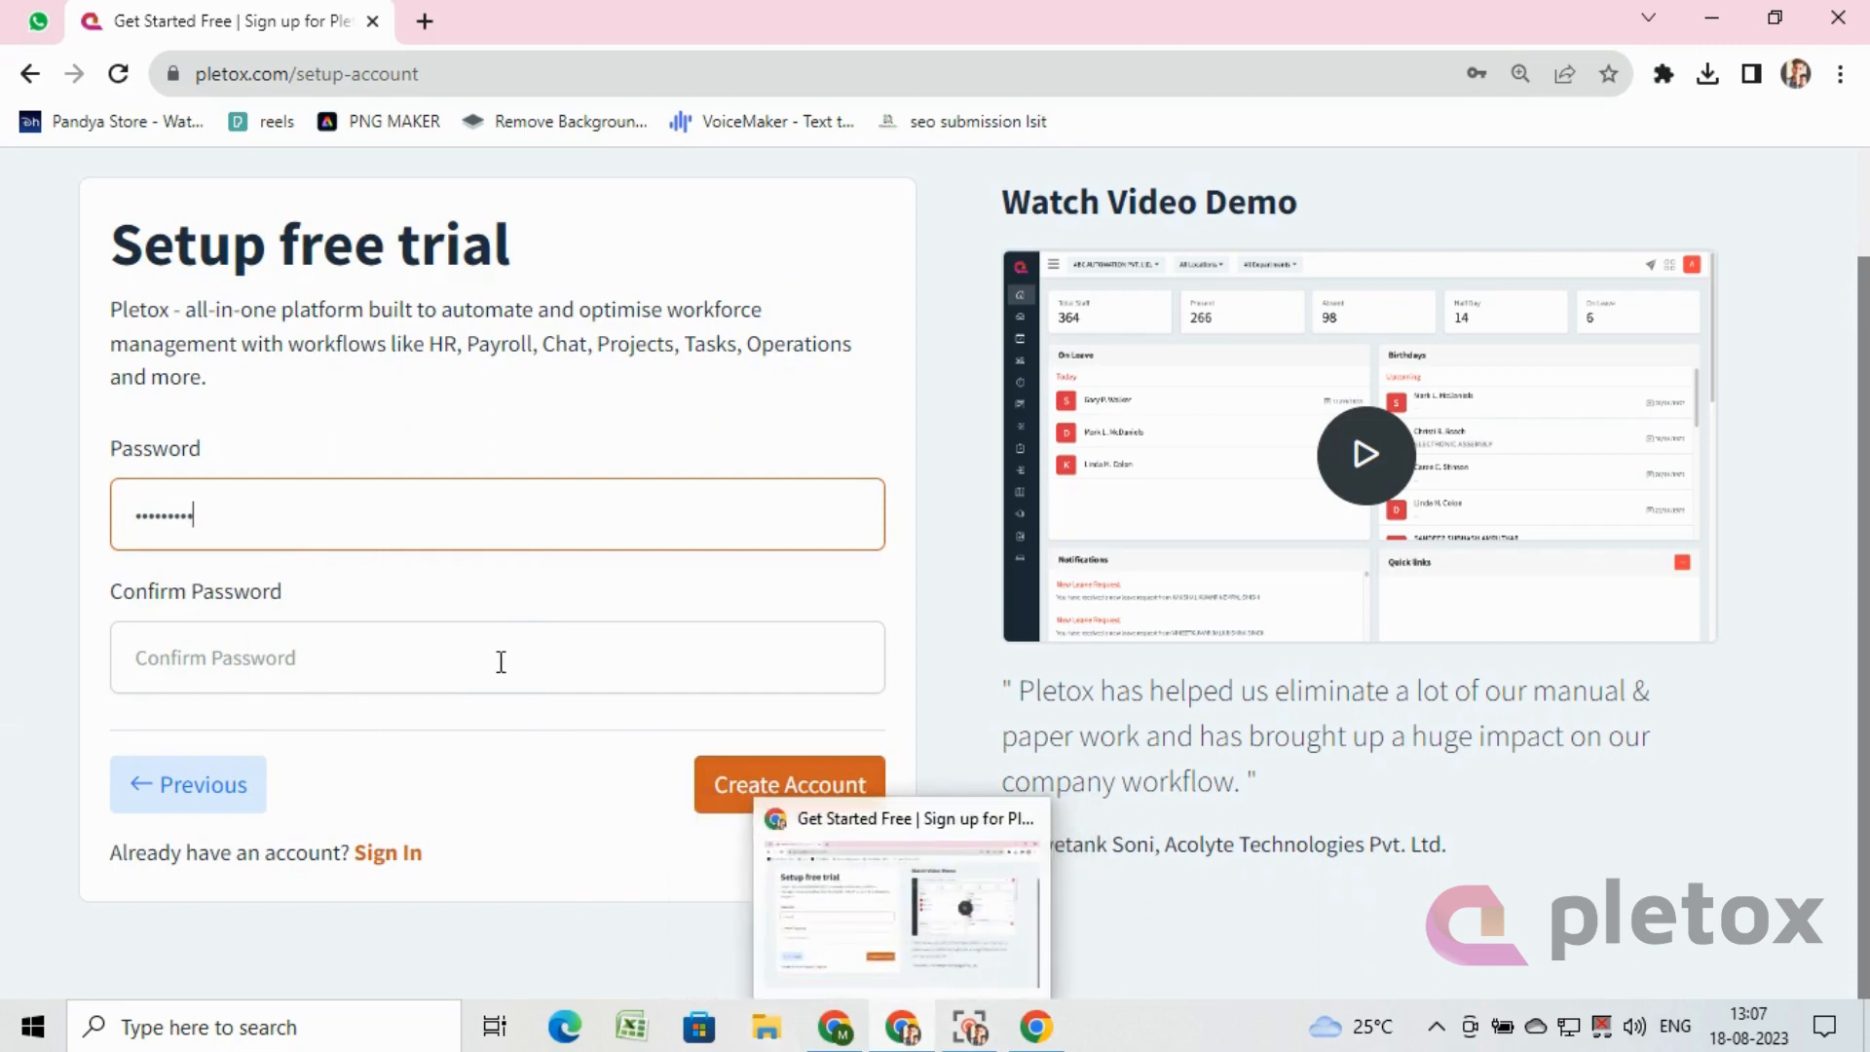
type("•••••")
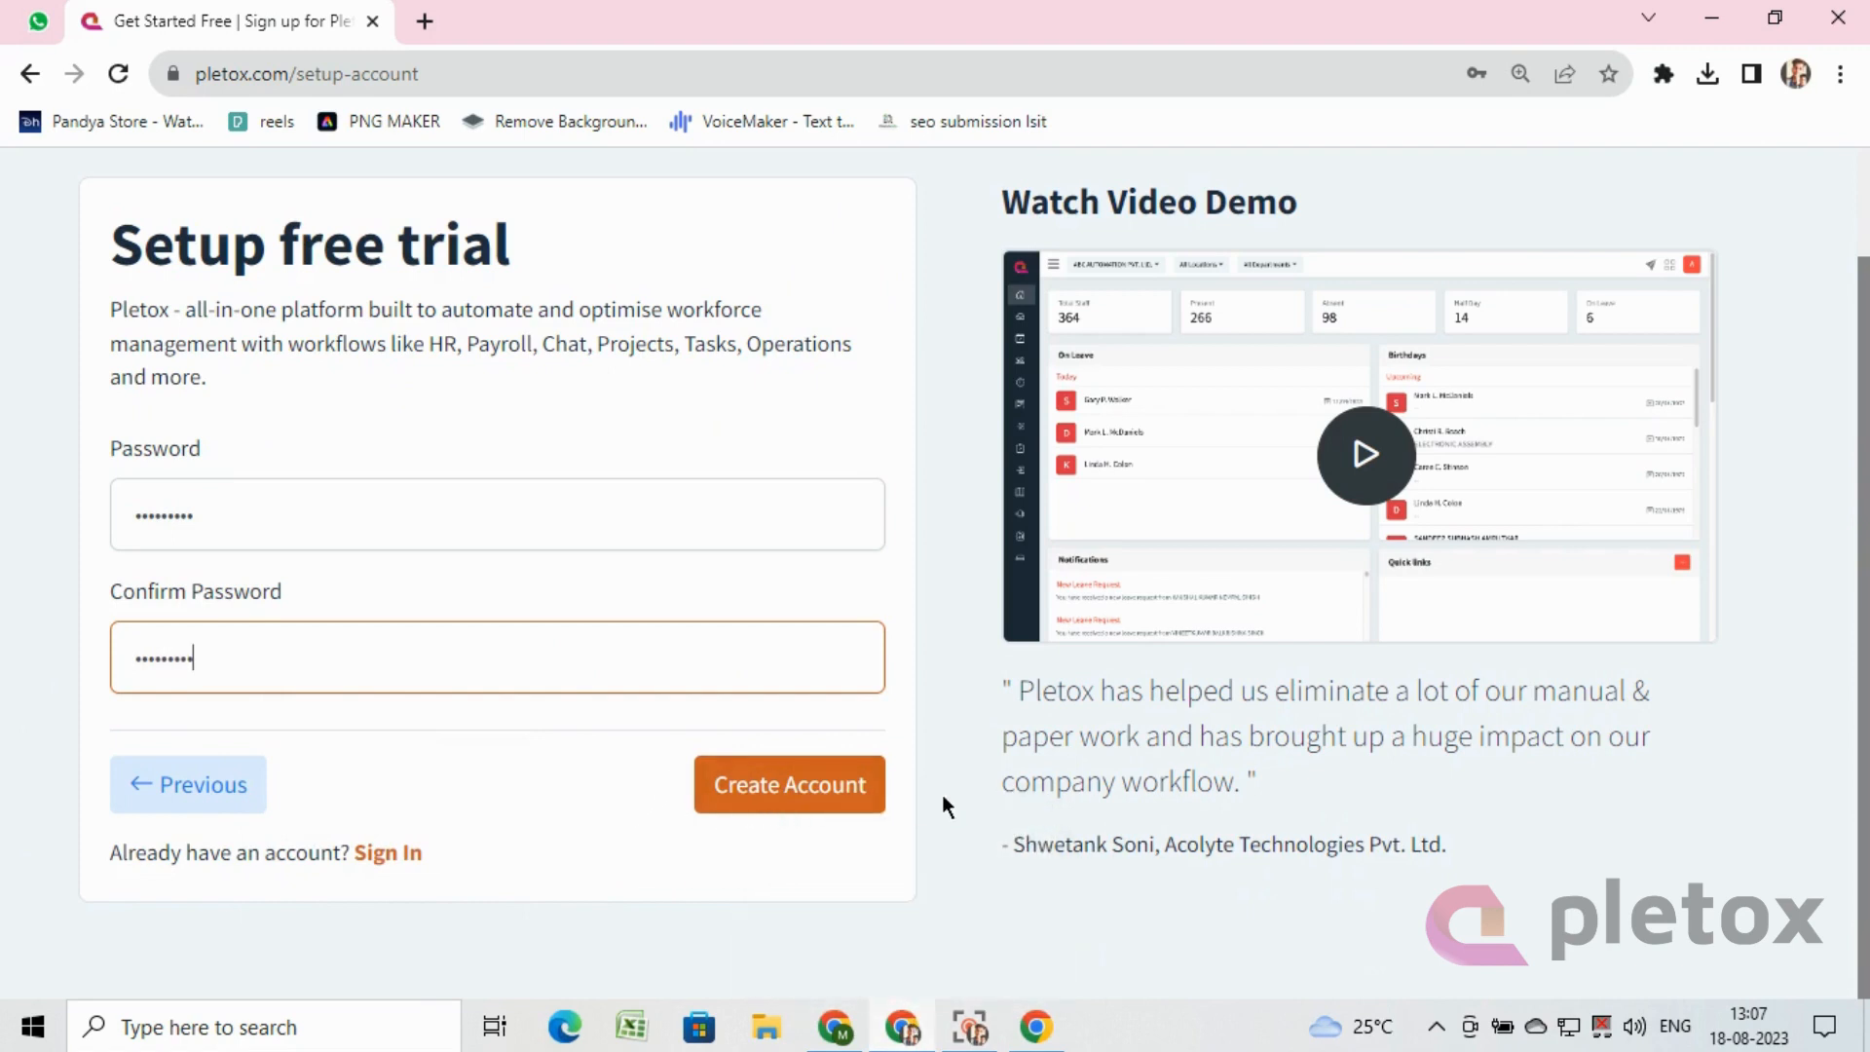
left_click(788, 783)
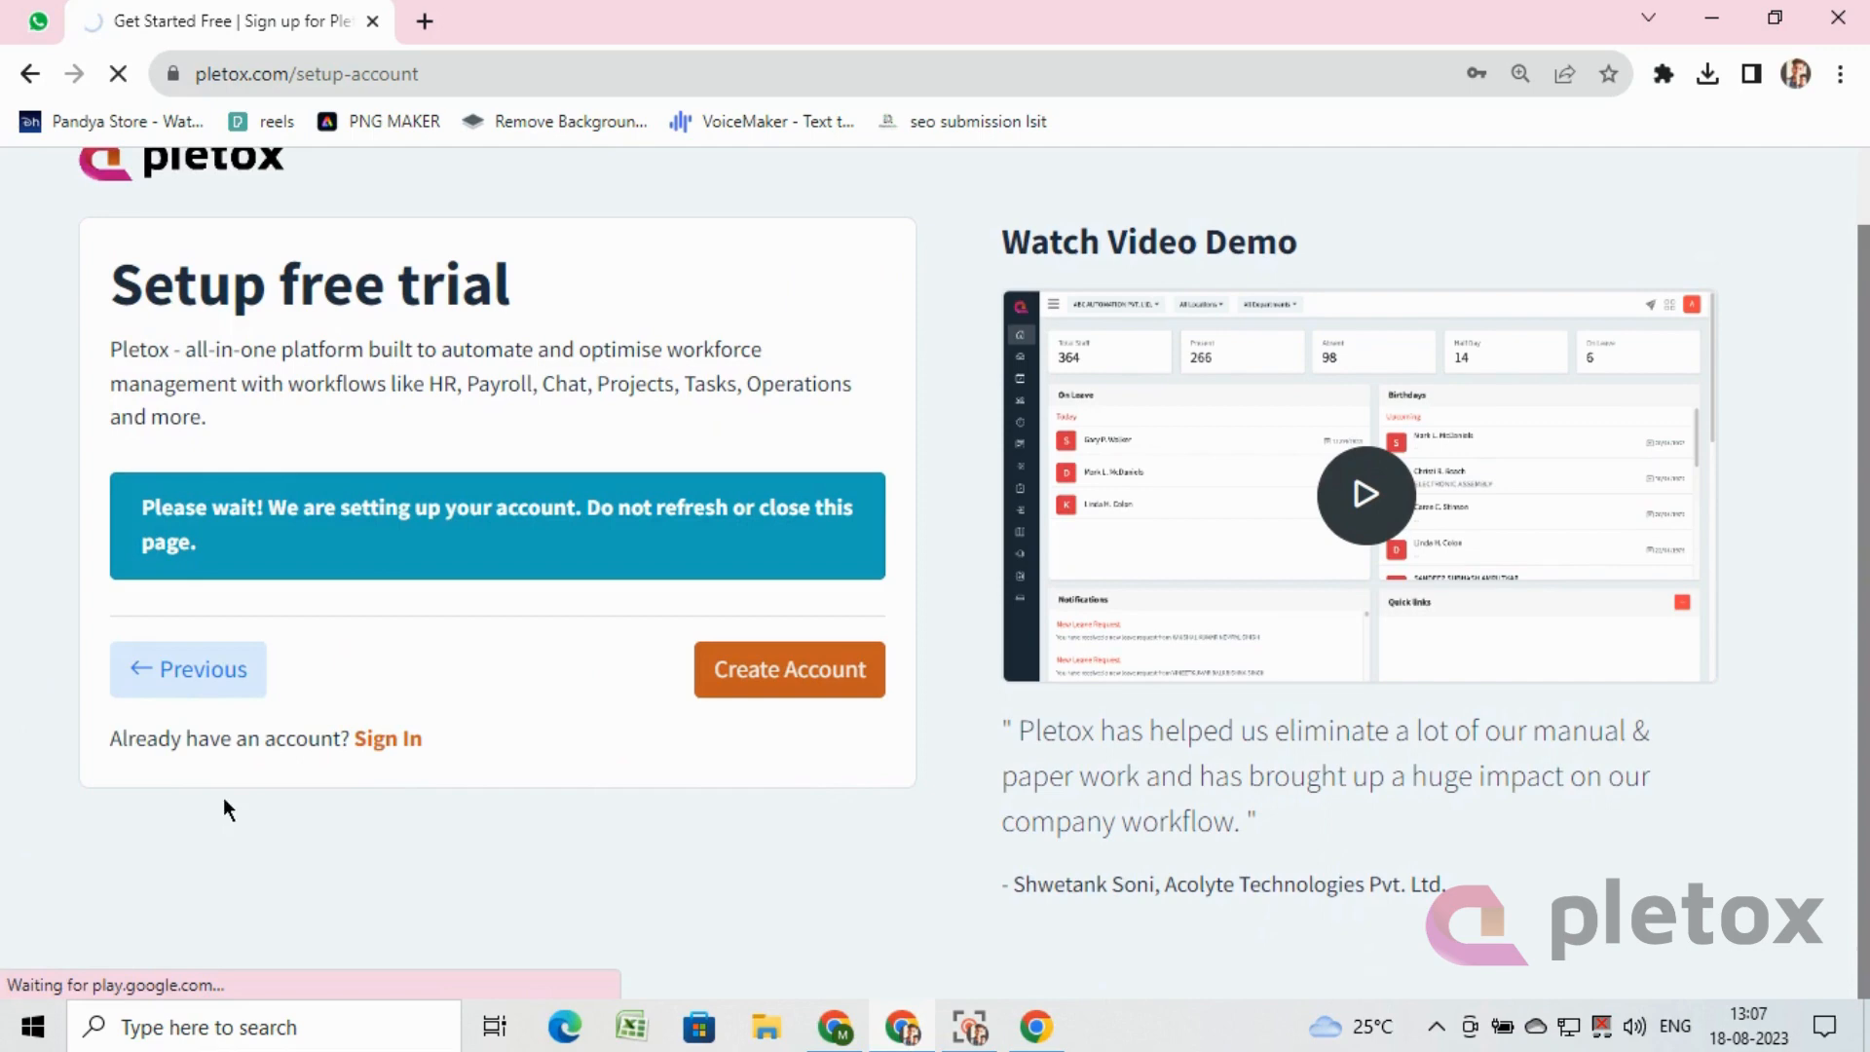
mouse_move(713, 546)
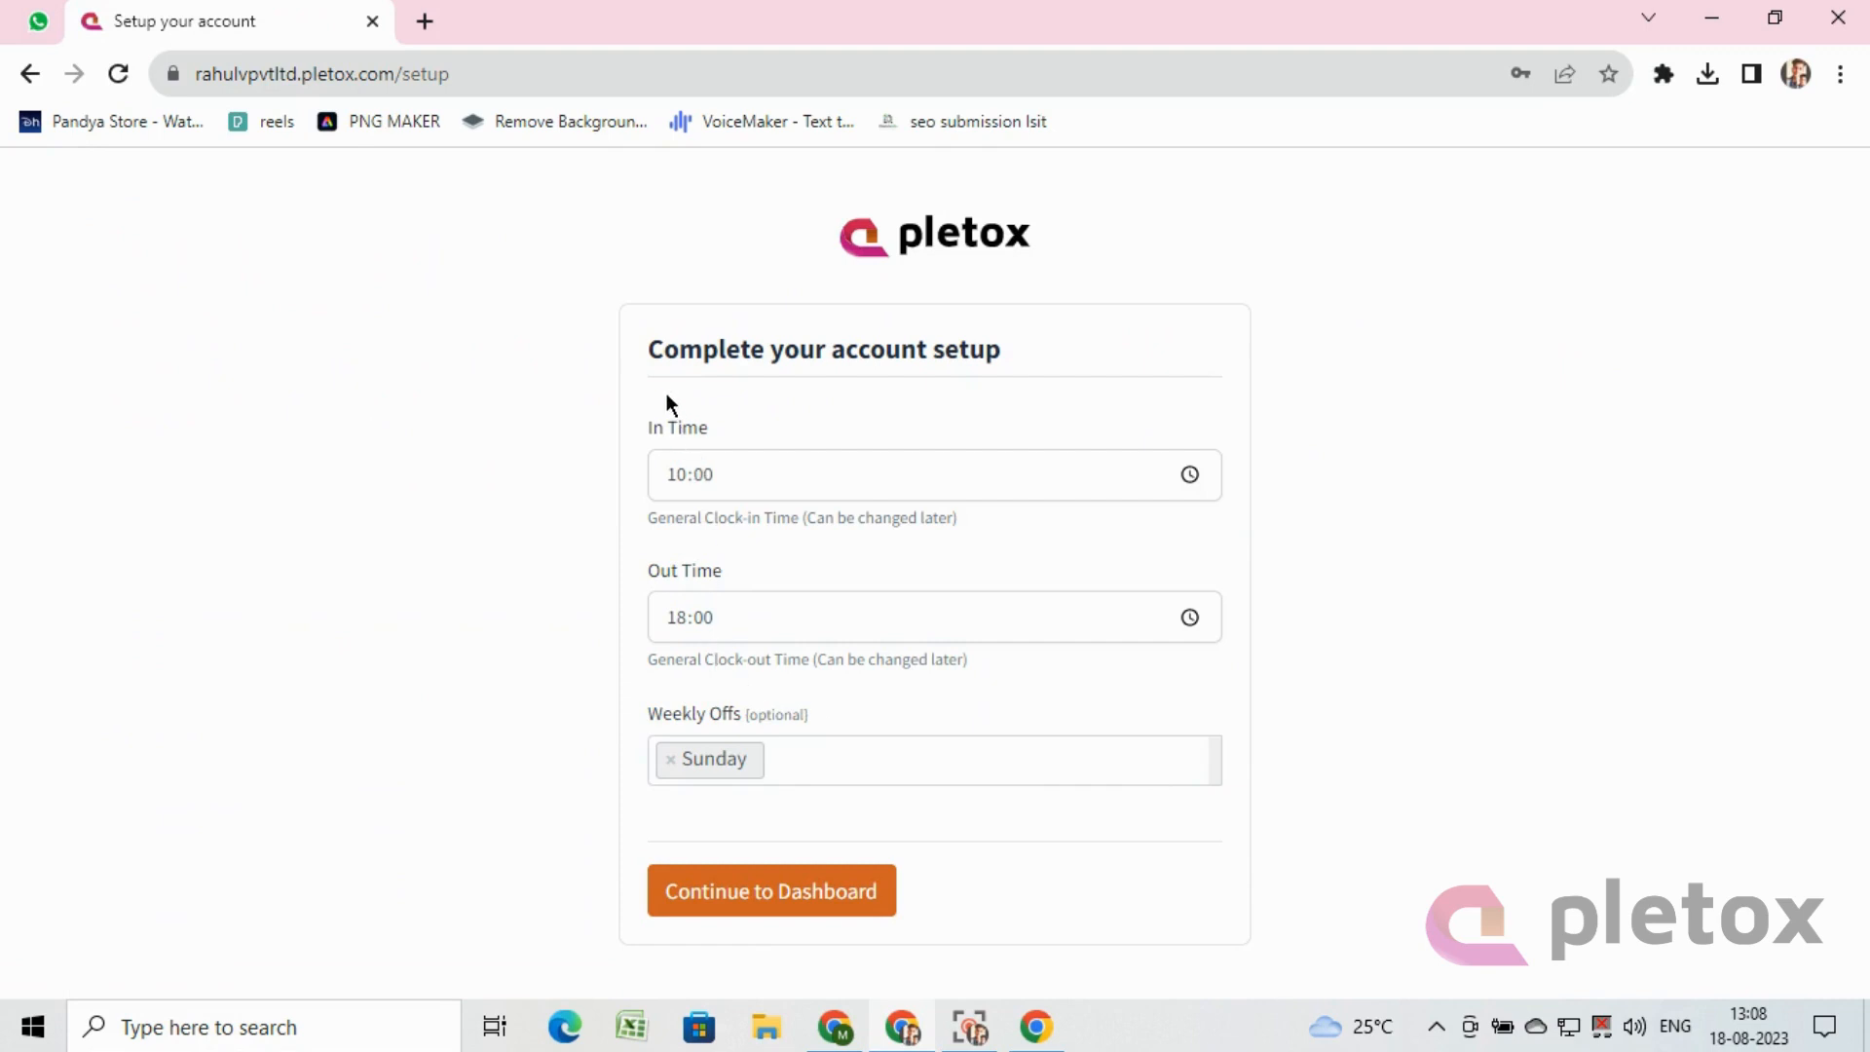
mouse_move(766, 463)
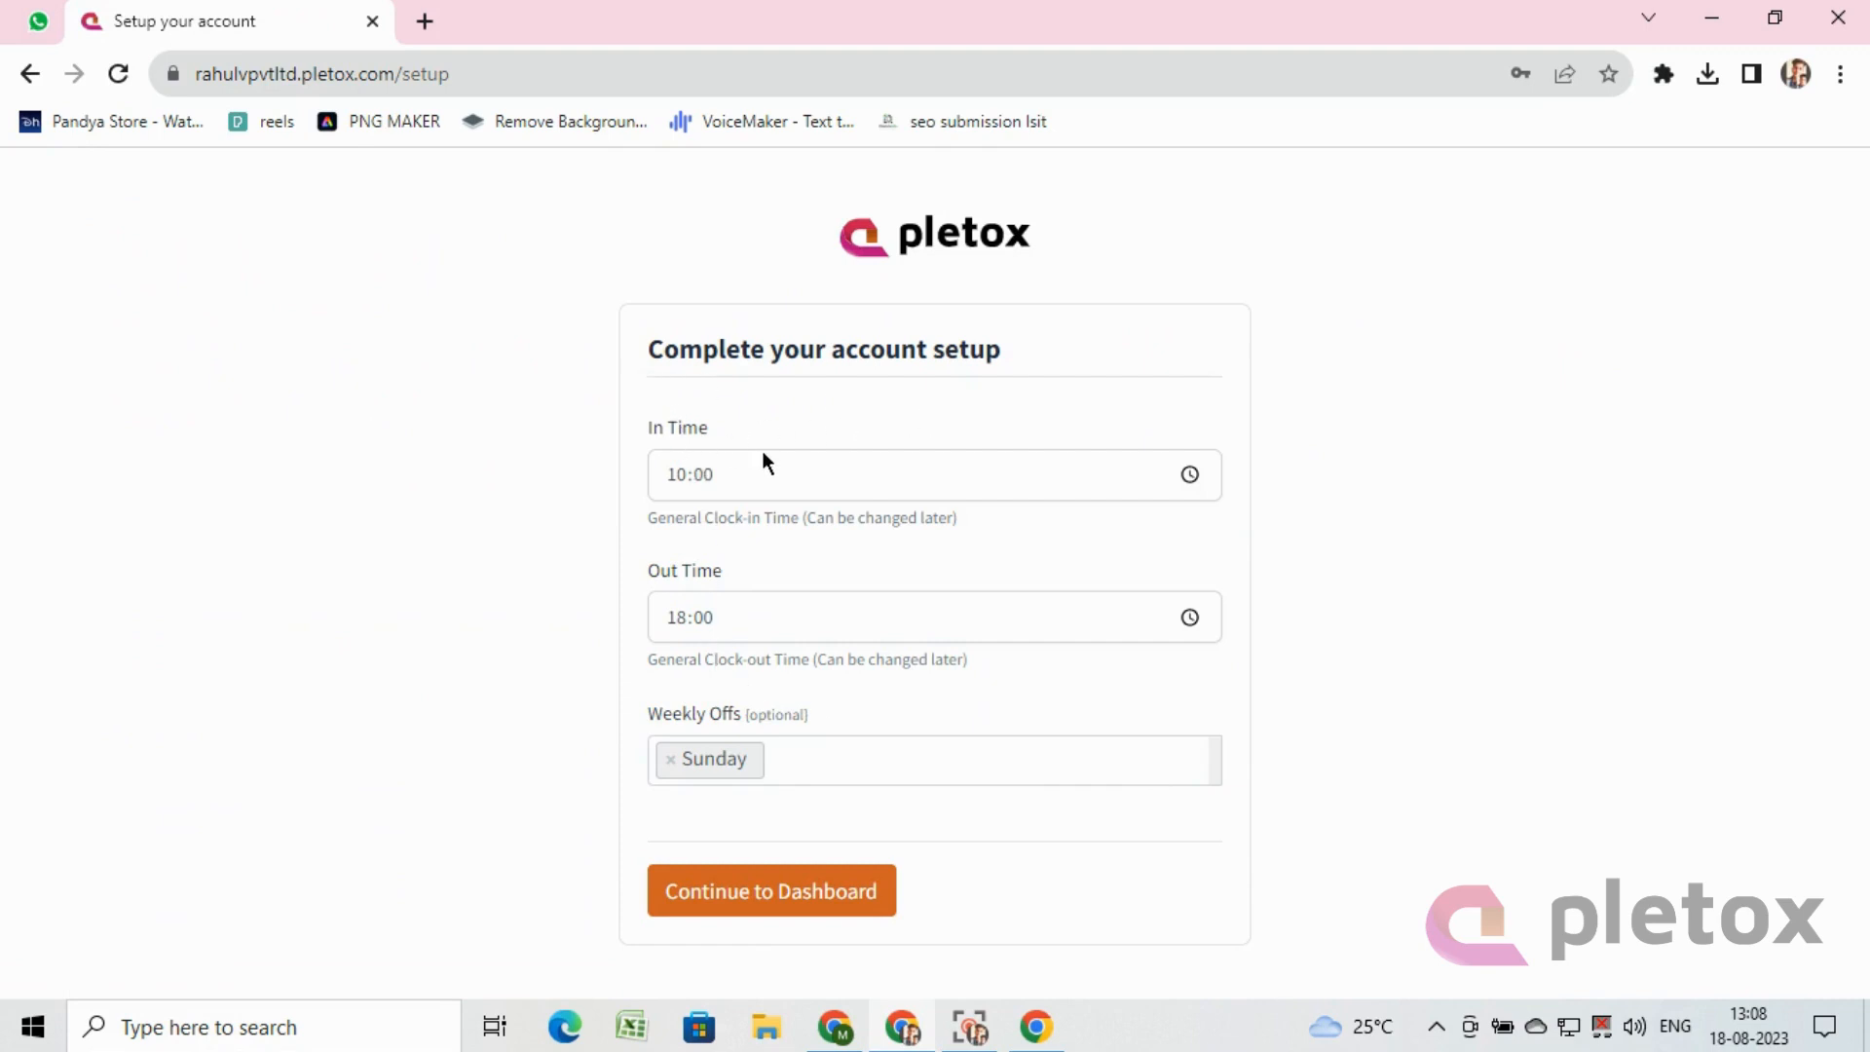
mouse_move(814, 638)
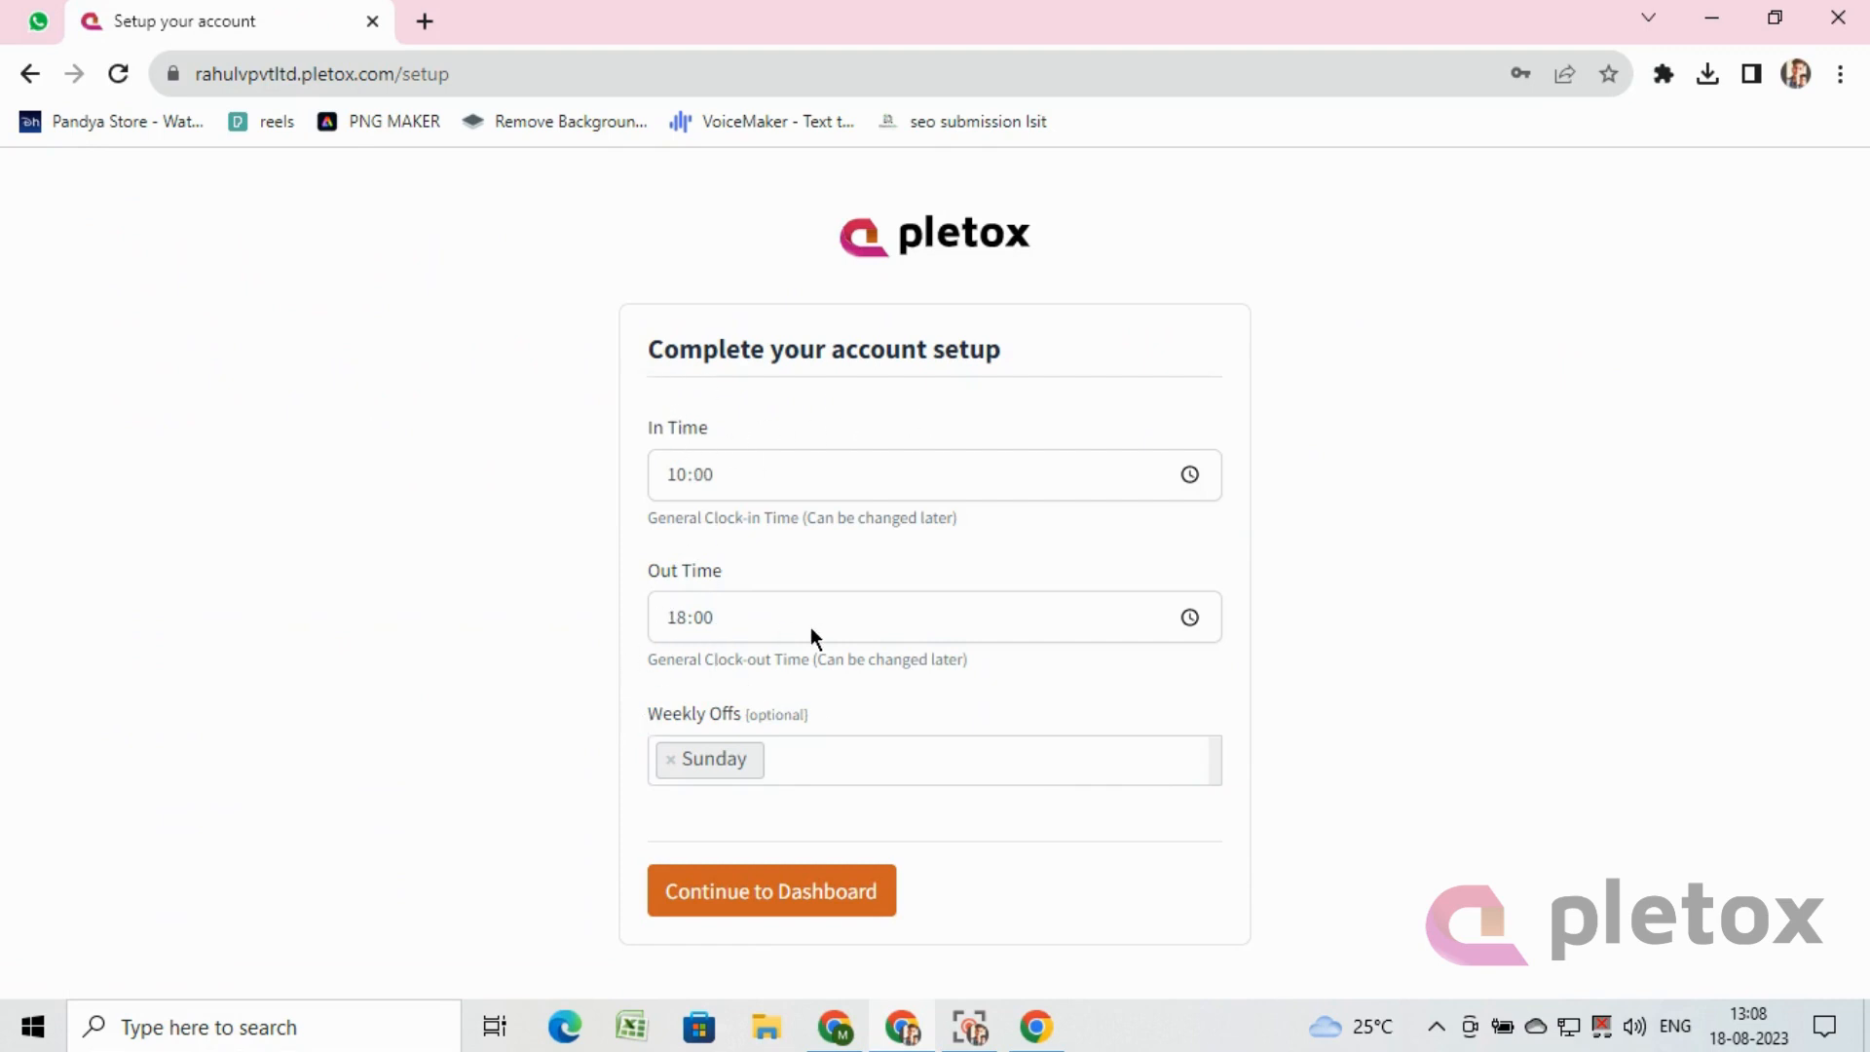
mouse_move(771, 652)
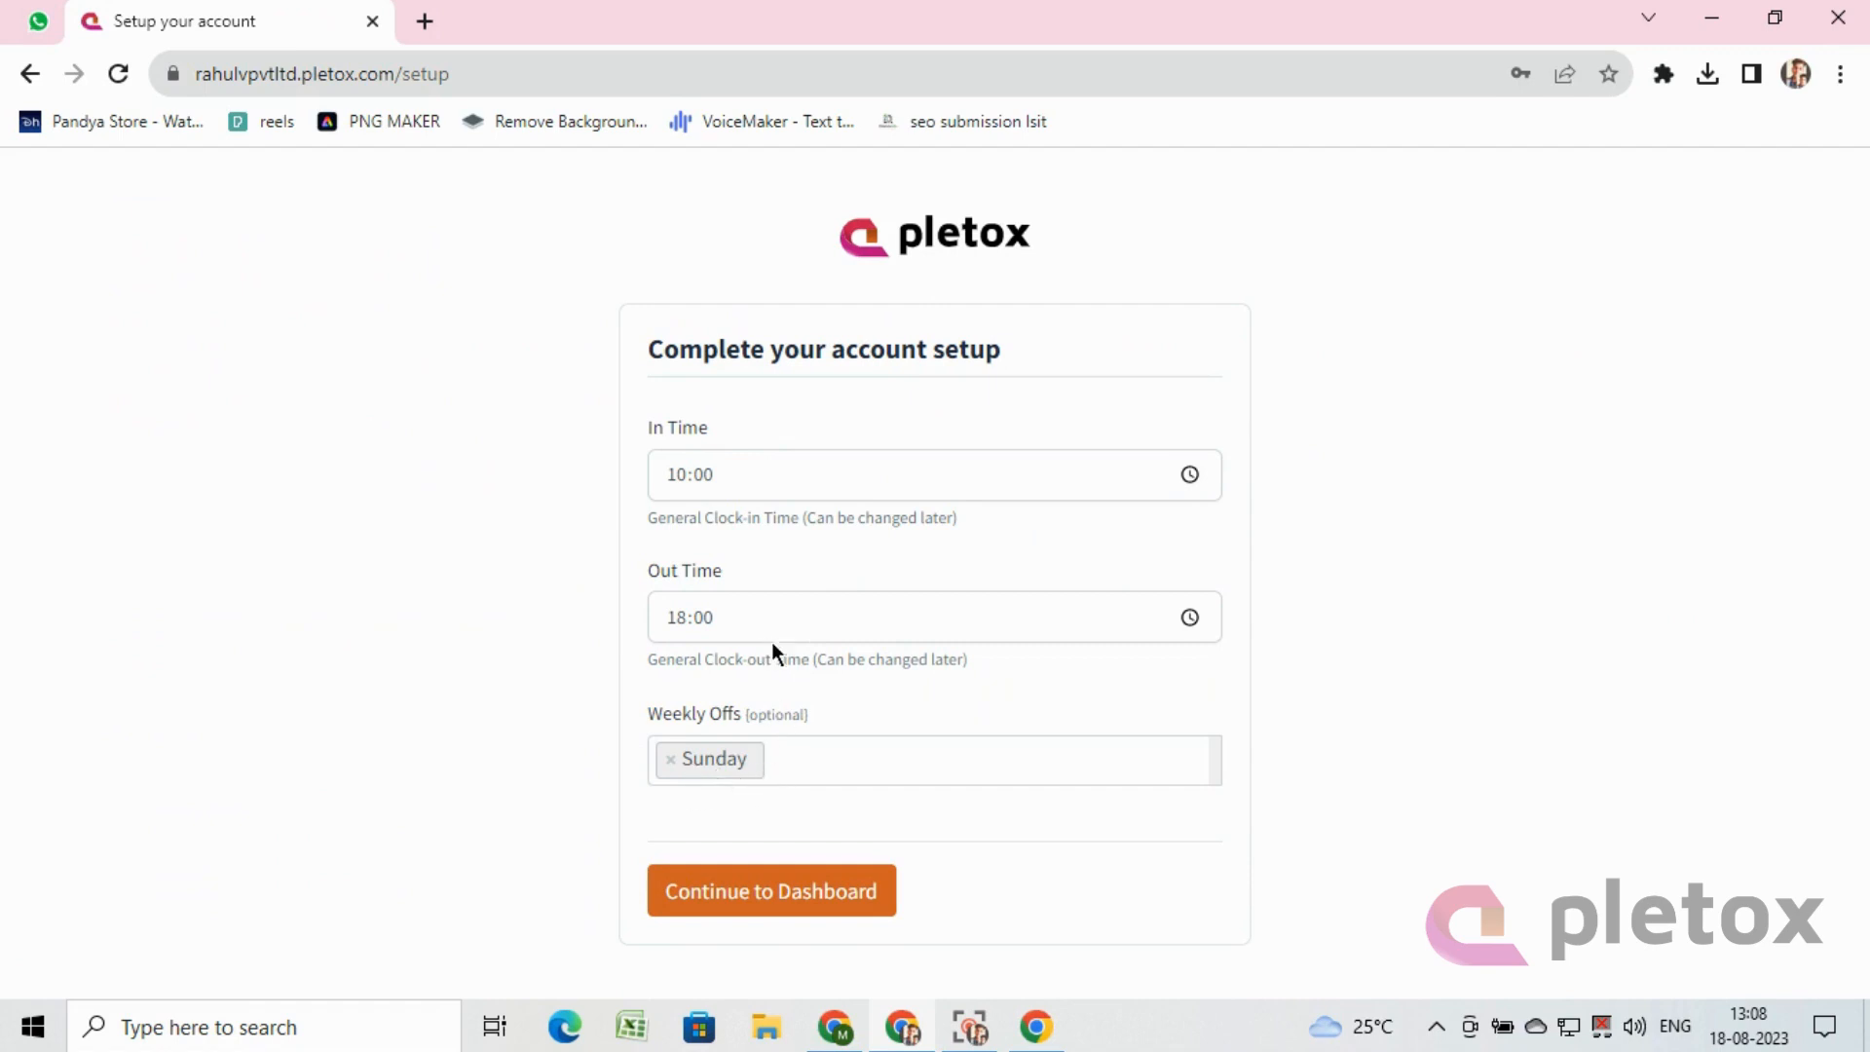
mouse_move(1192, 623)
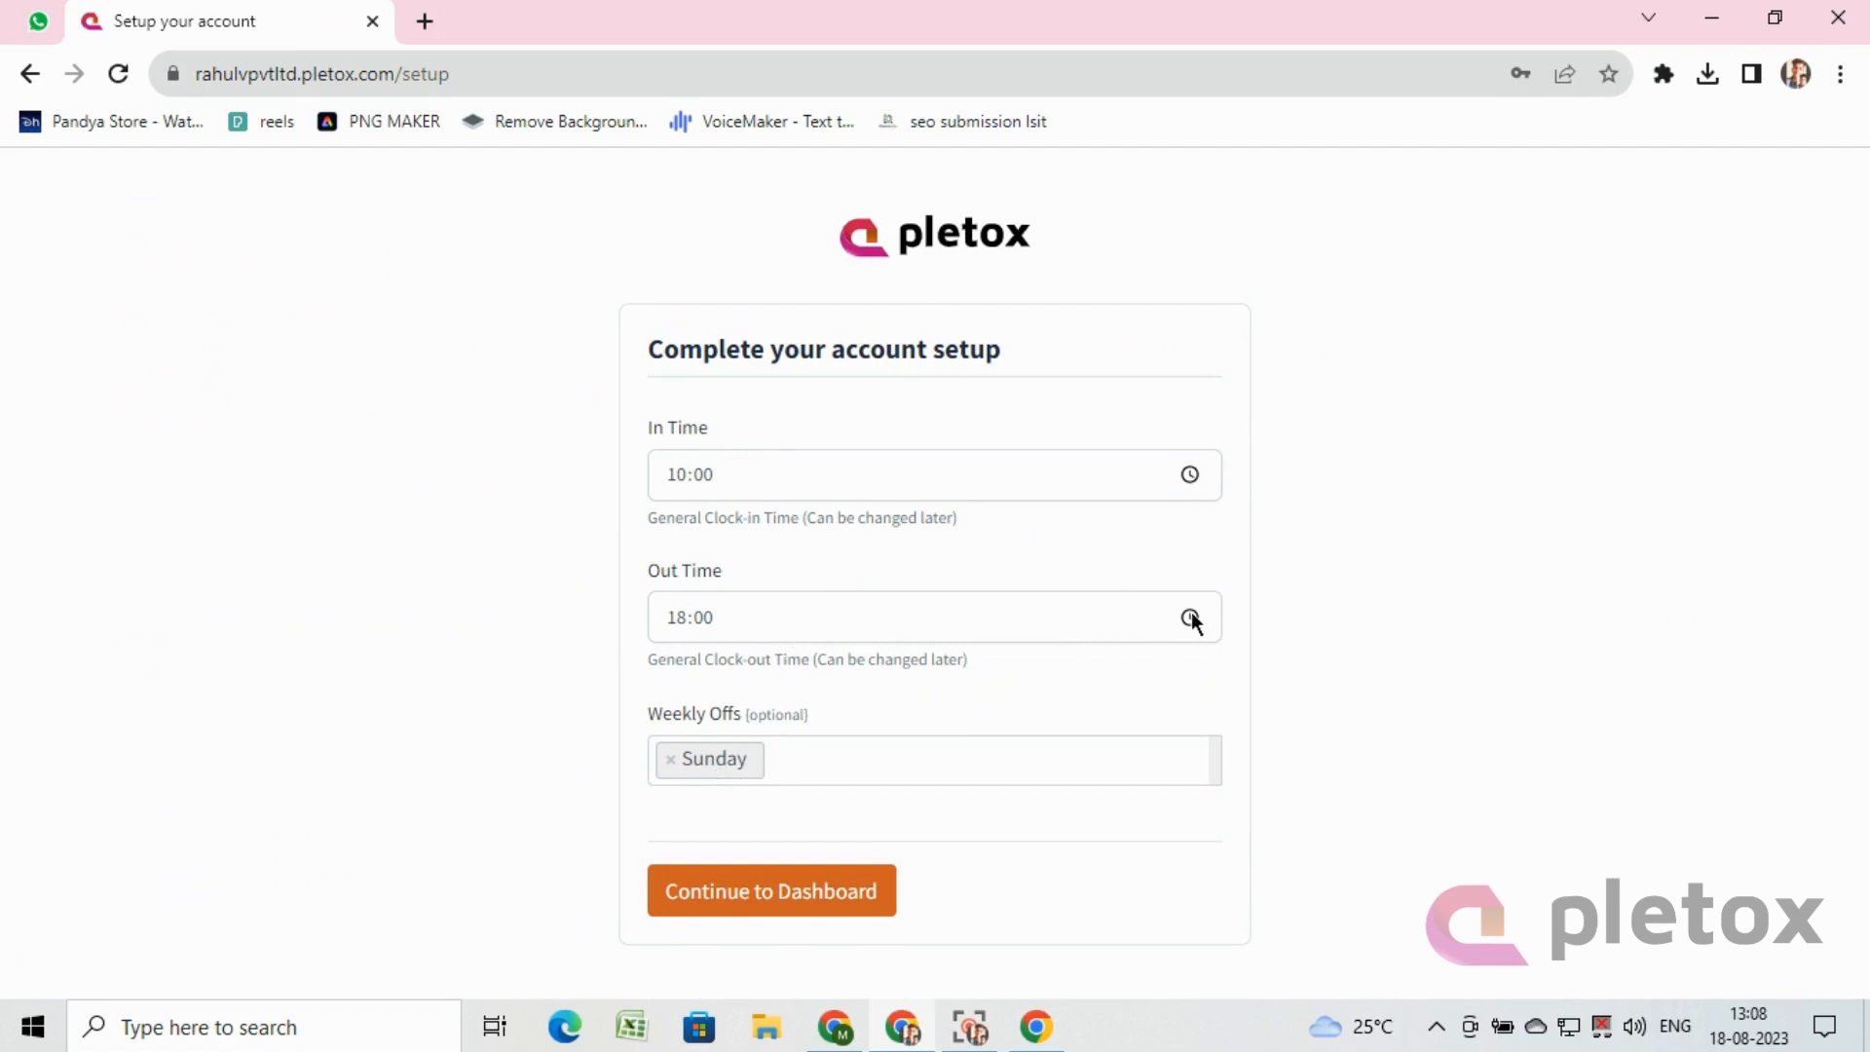
mouse_move(771, 890)
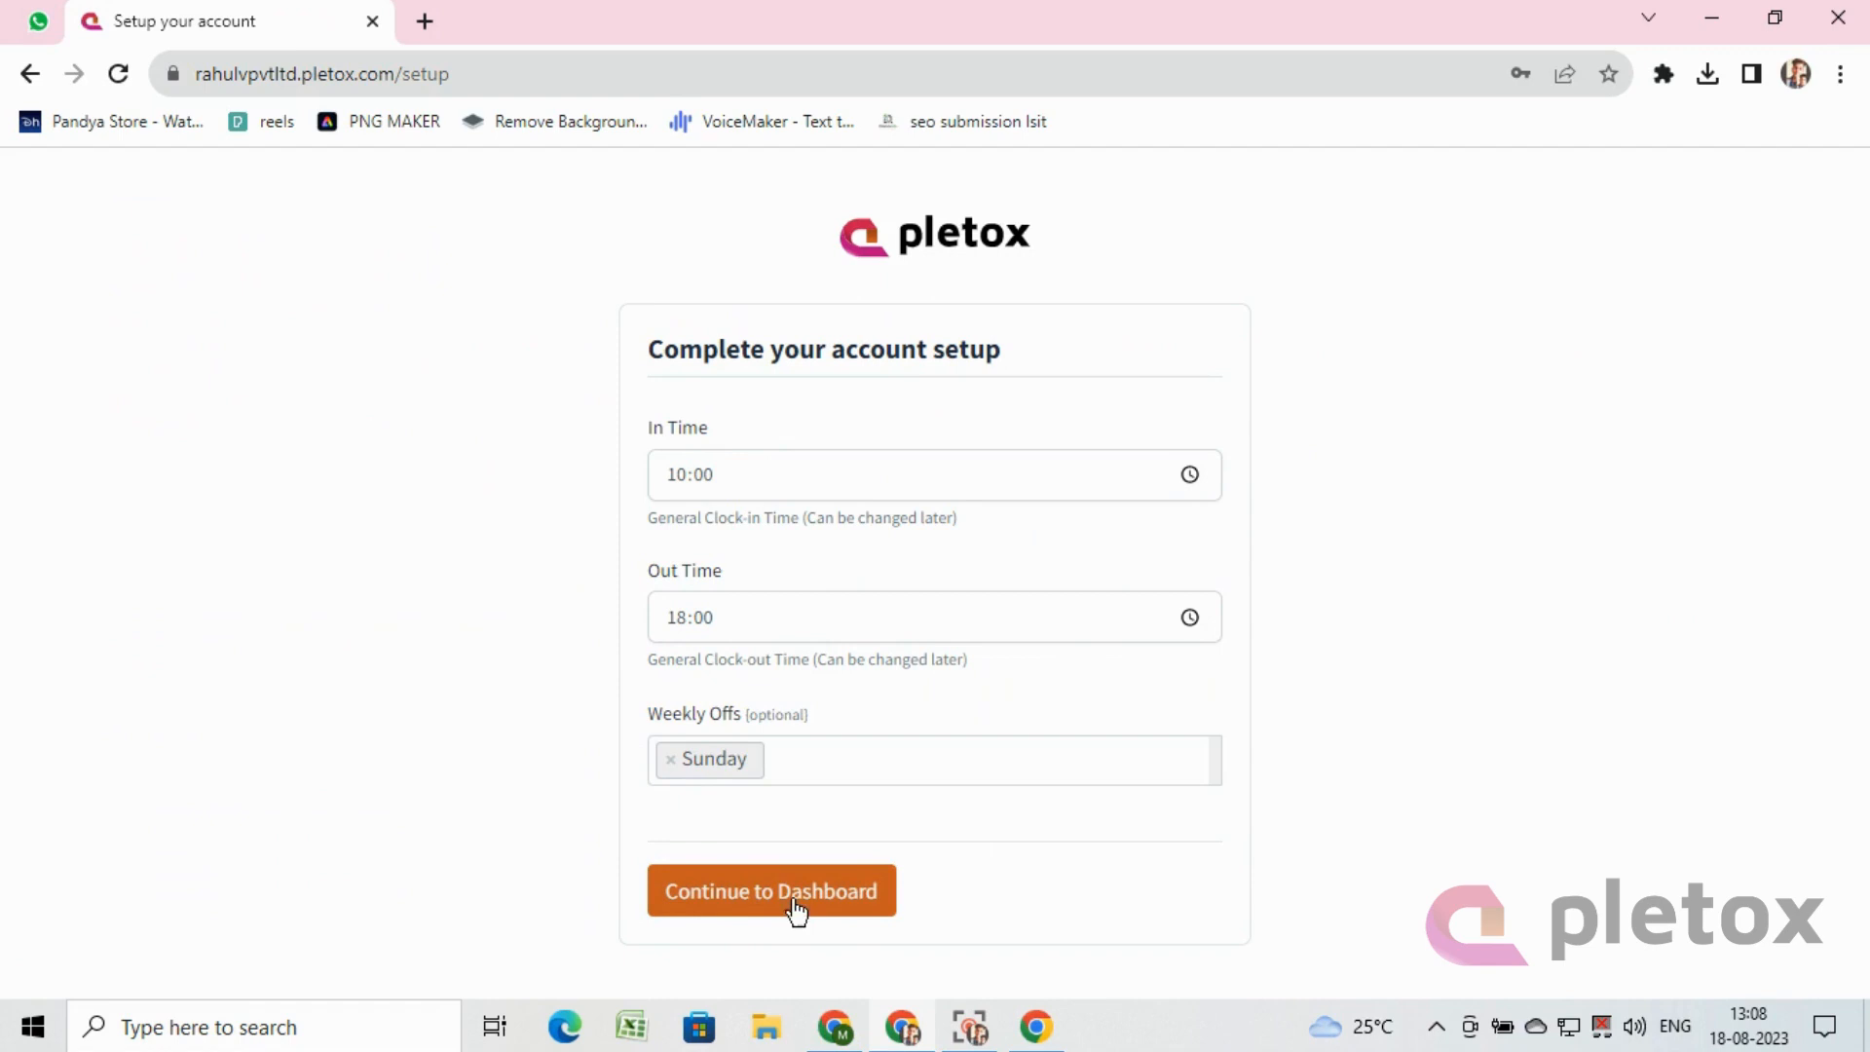
Accept 10:00–18:00 hours with Sunday off and continue to the dashboard
left_click(771, 890)
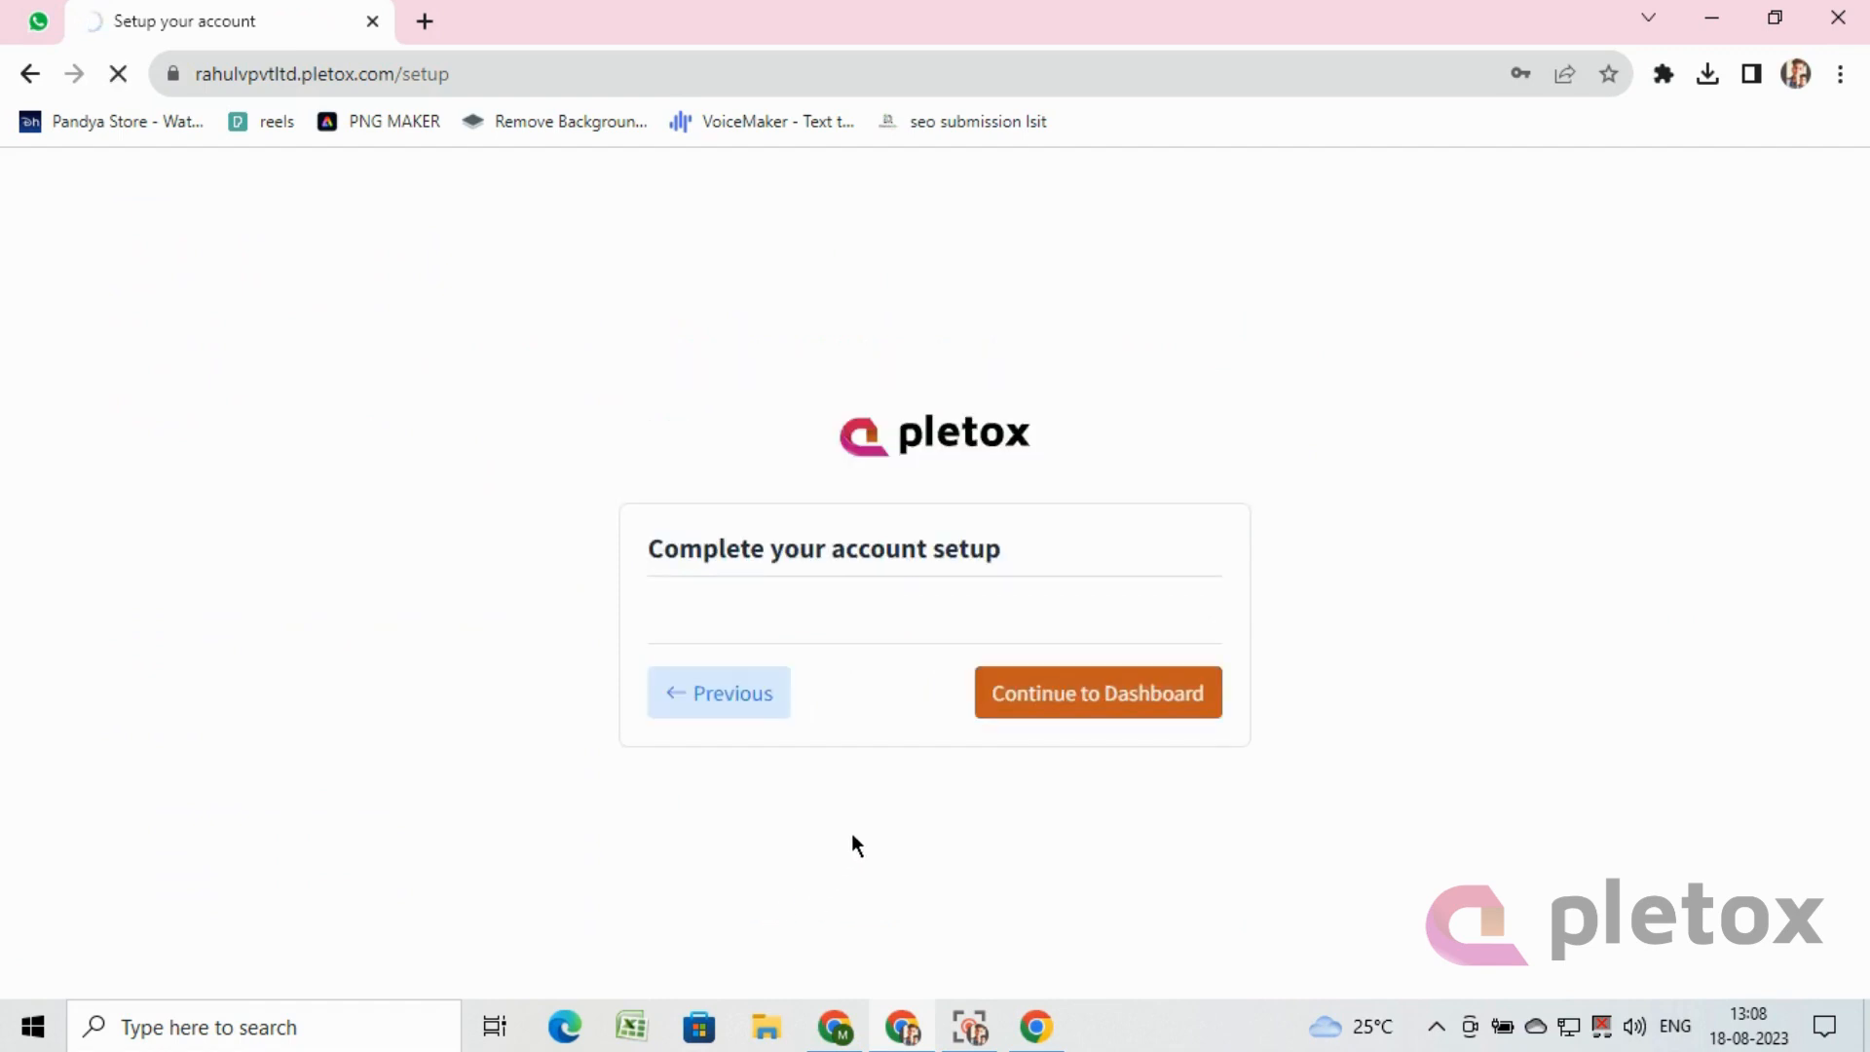
left_click(1095, 693)
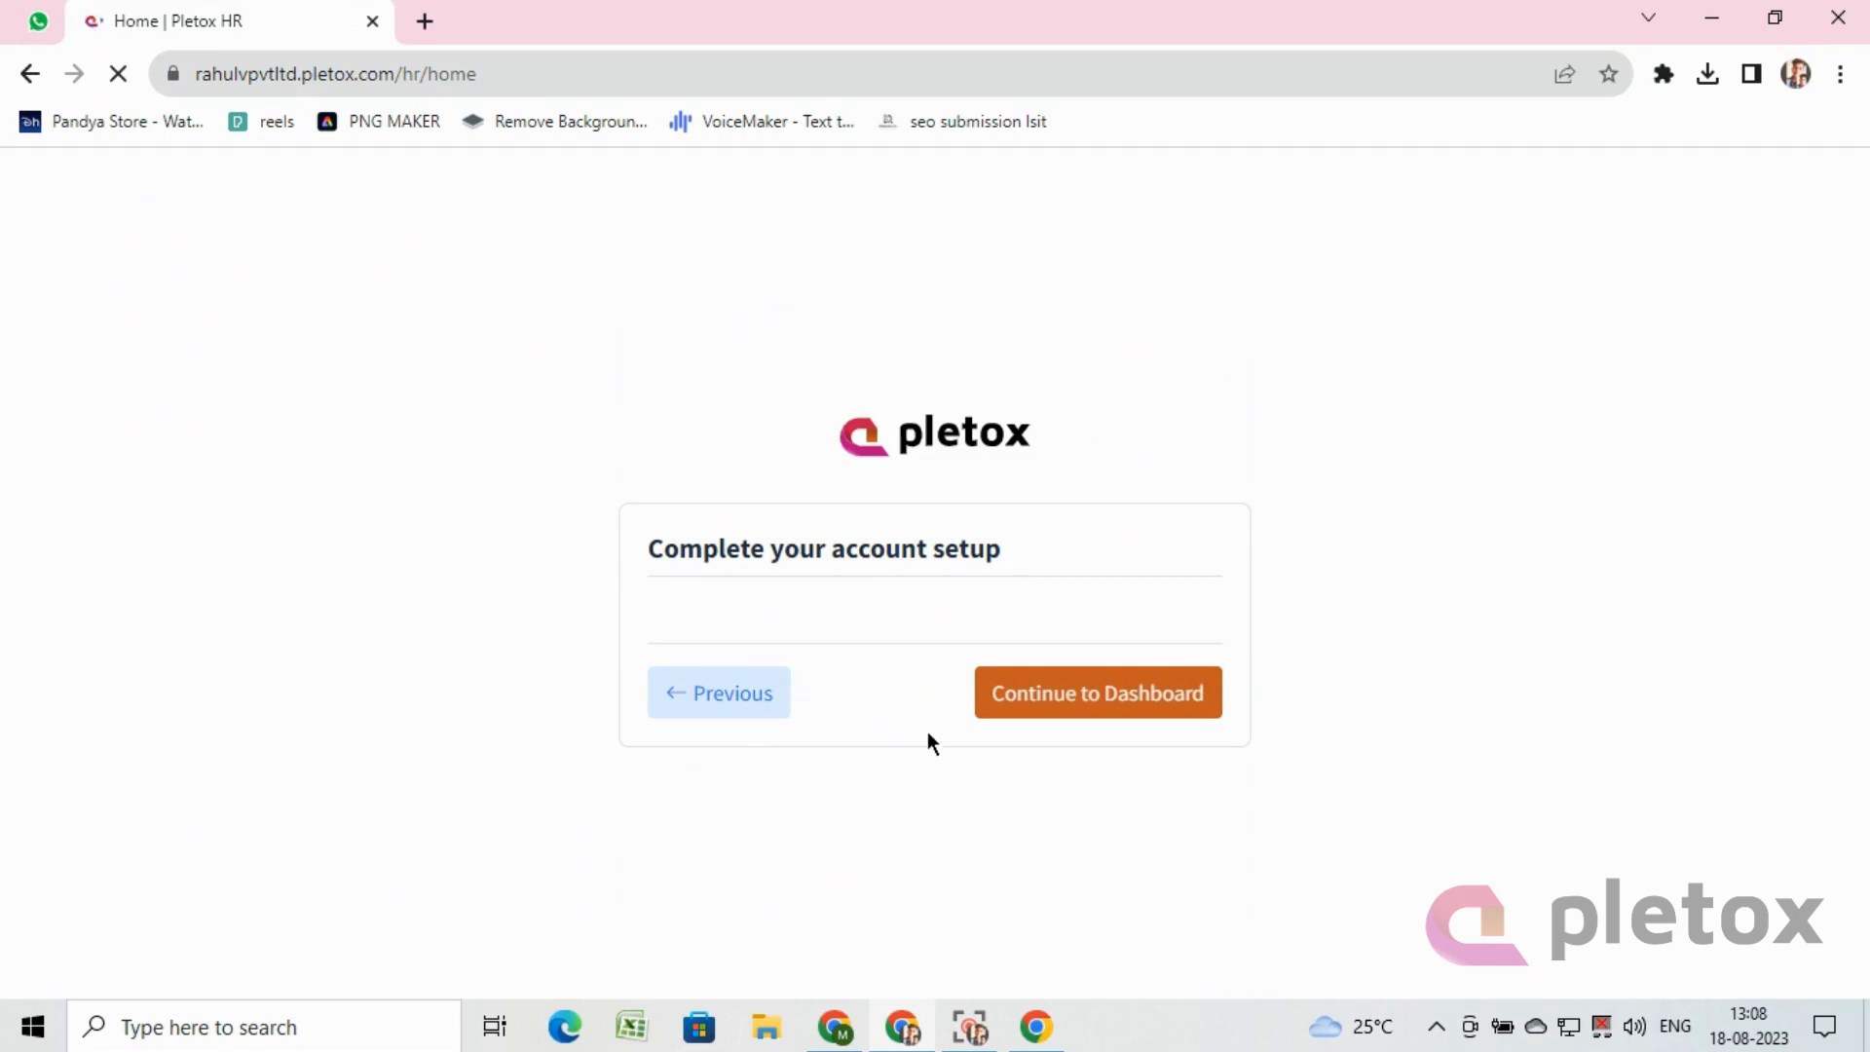
Go from the HR dashboard to the Manage Business settings page
left_click(1096, 691)
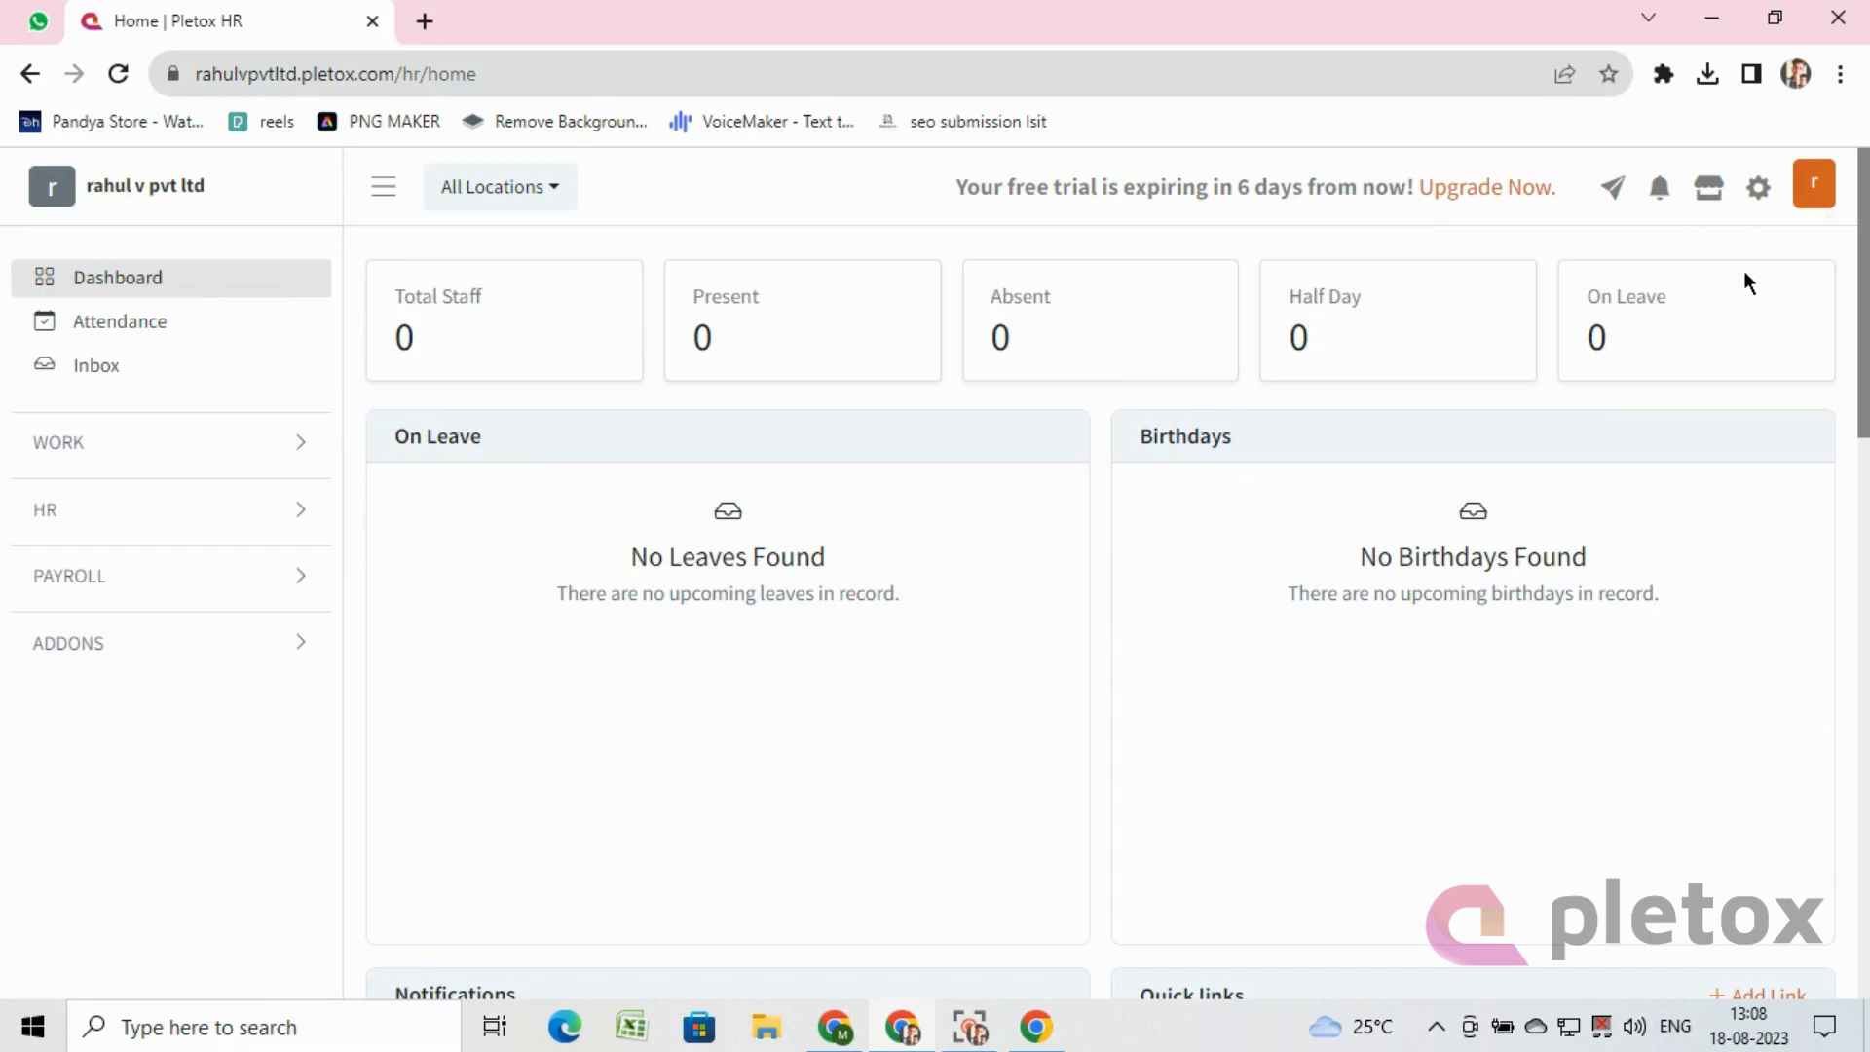
left_click(1813, 187)
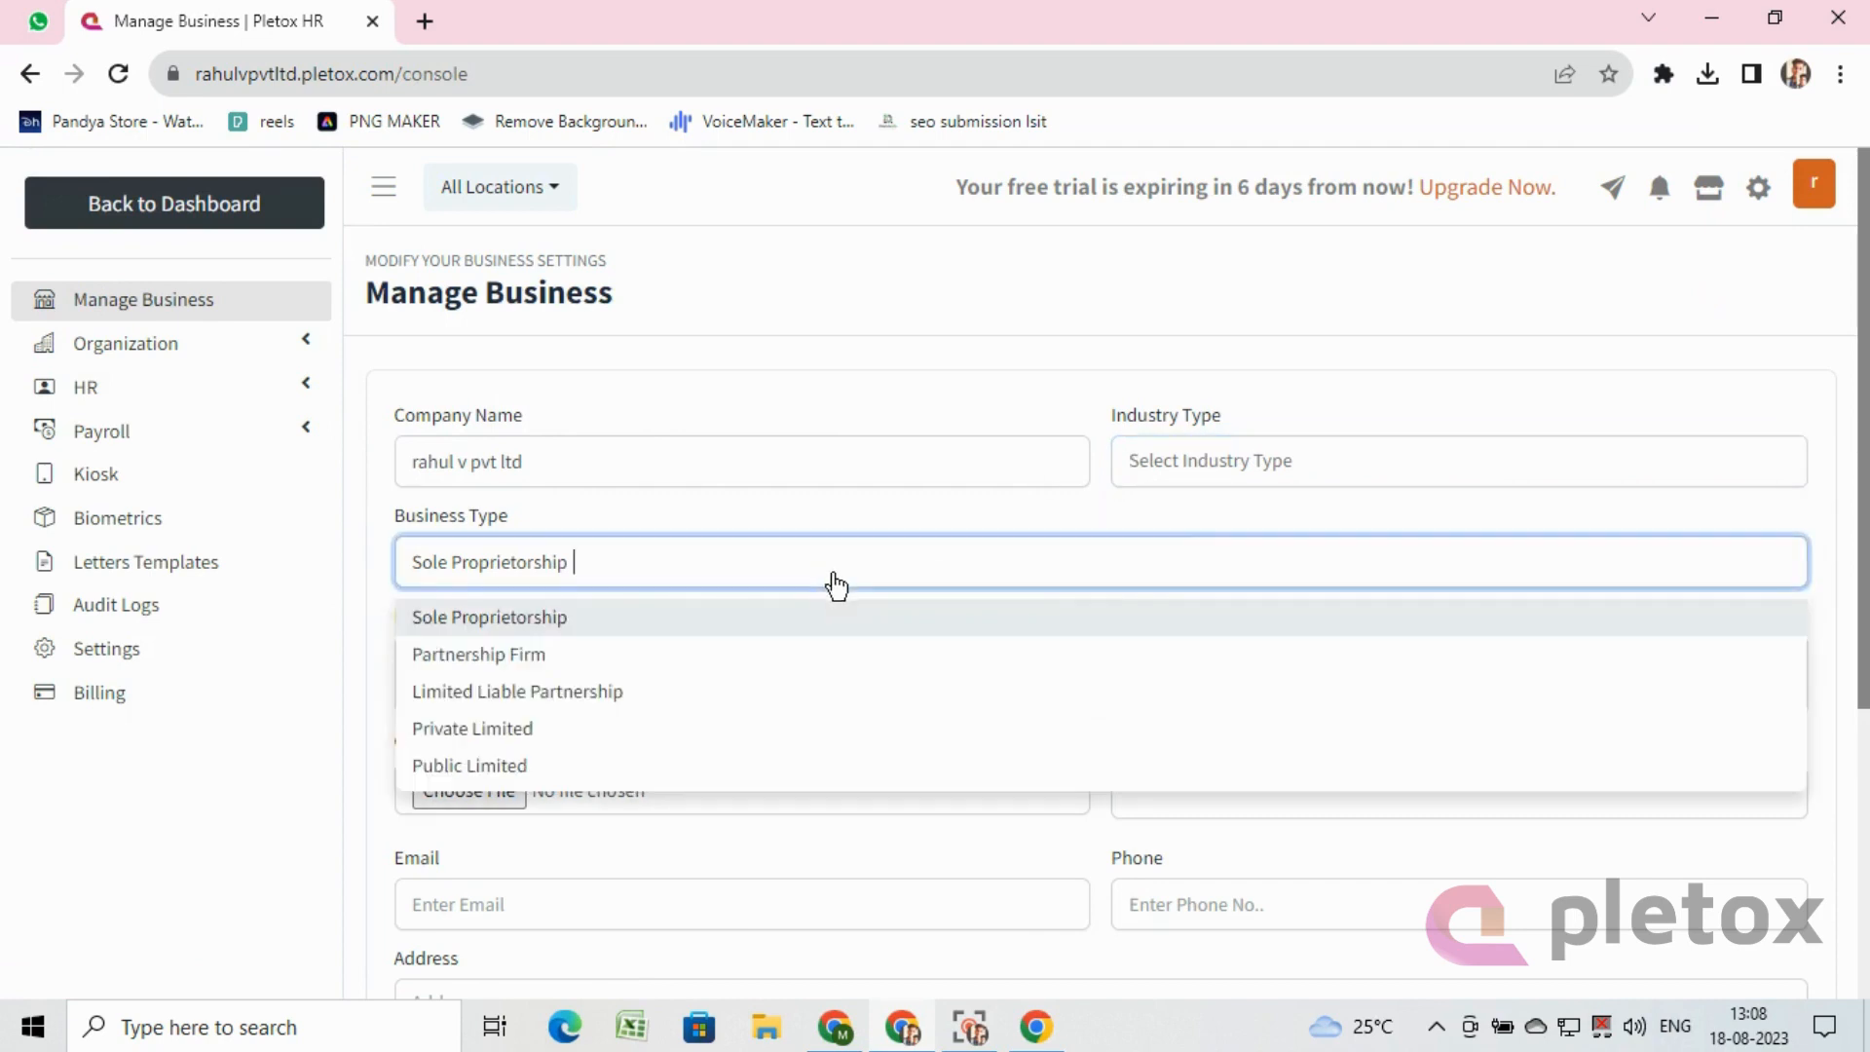
Choose Sole Proprietorship as the business type and save the details
left_click(488, 618)
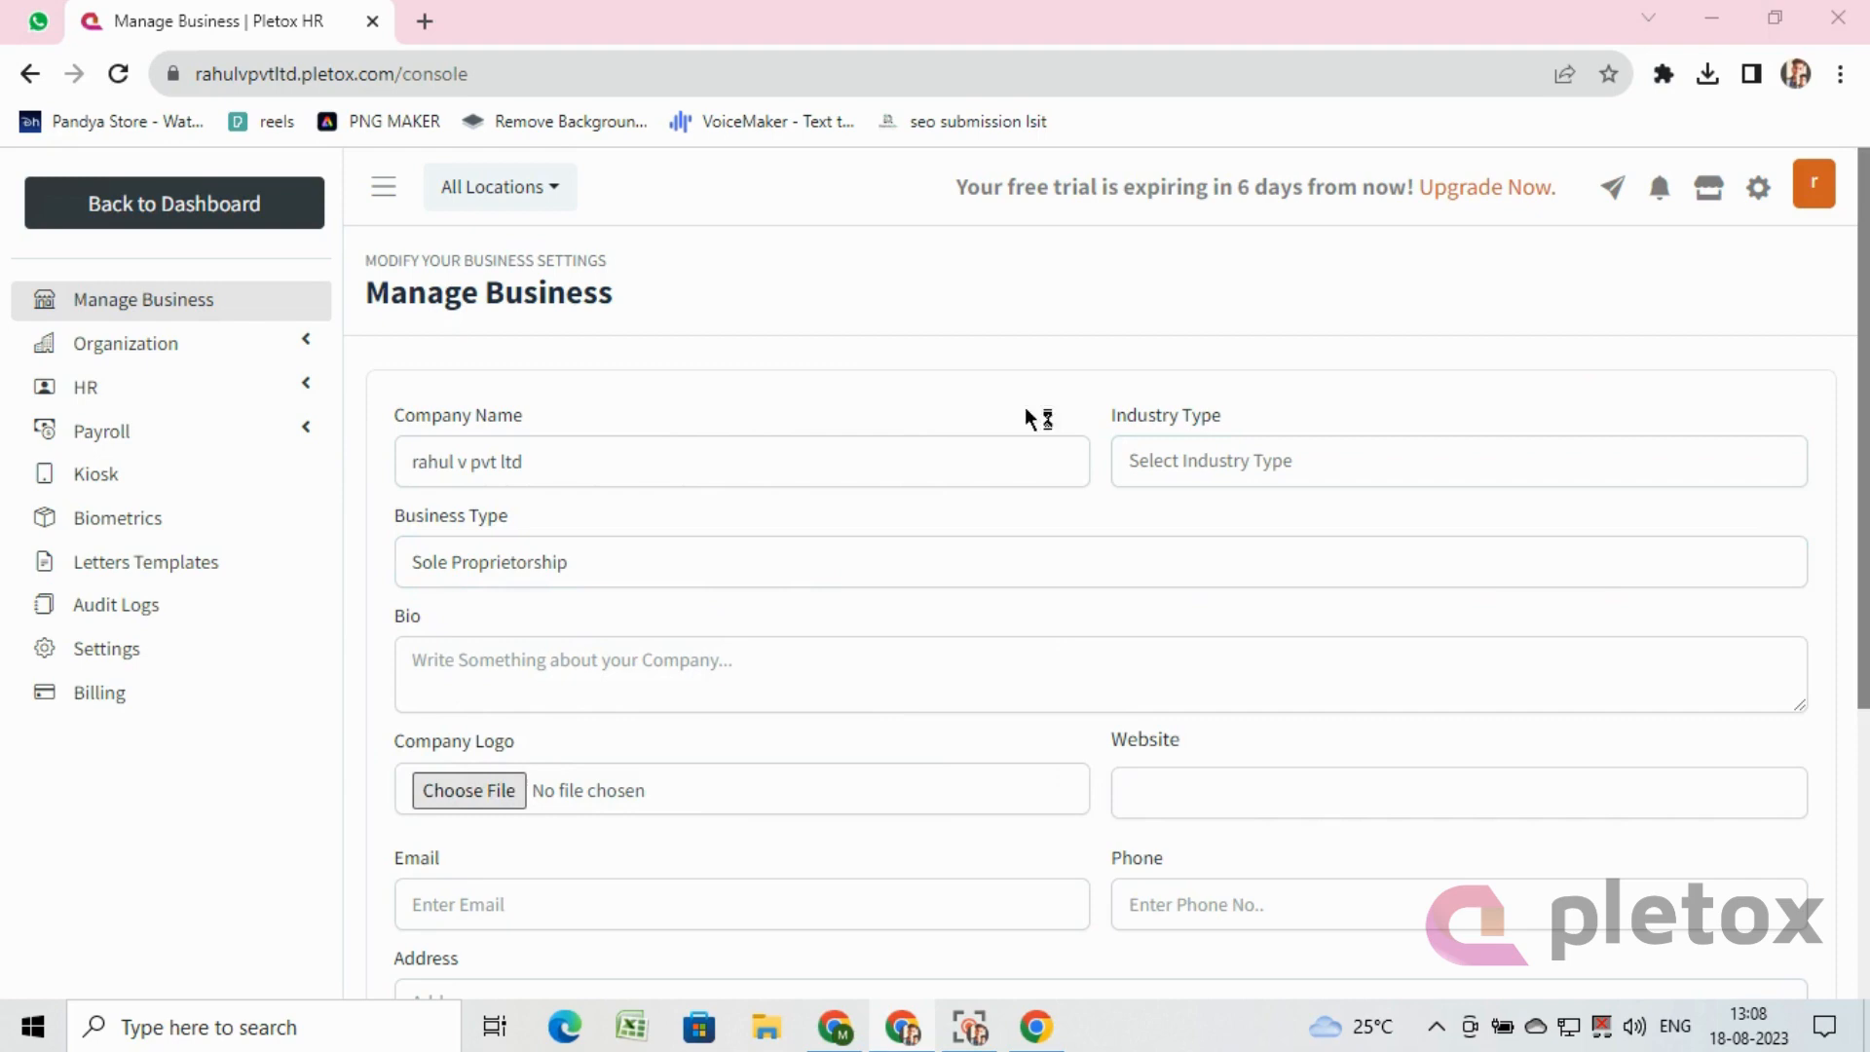
left_click(470, 788)
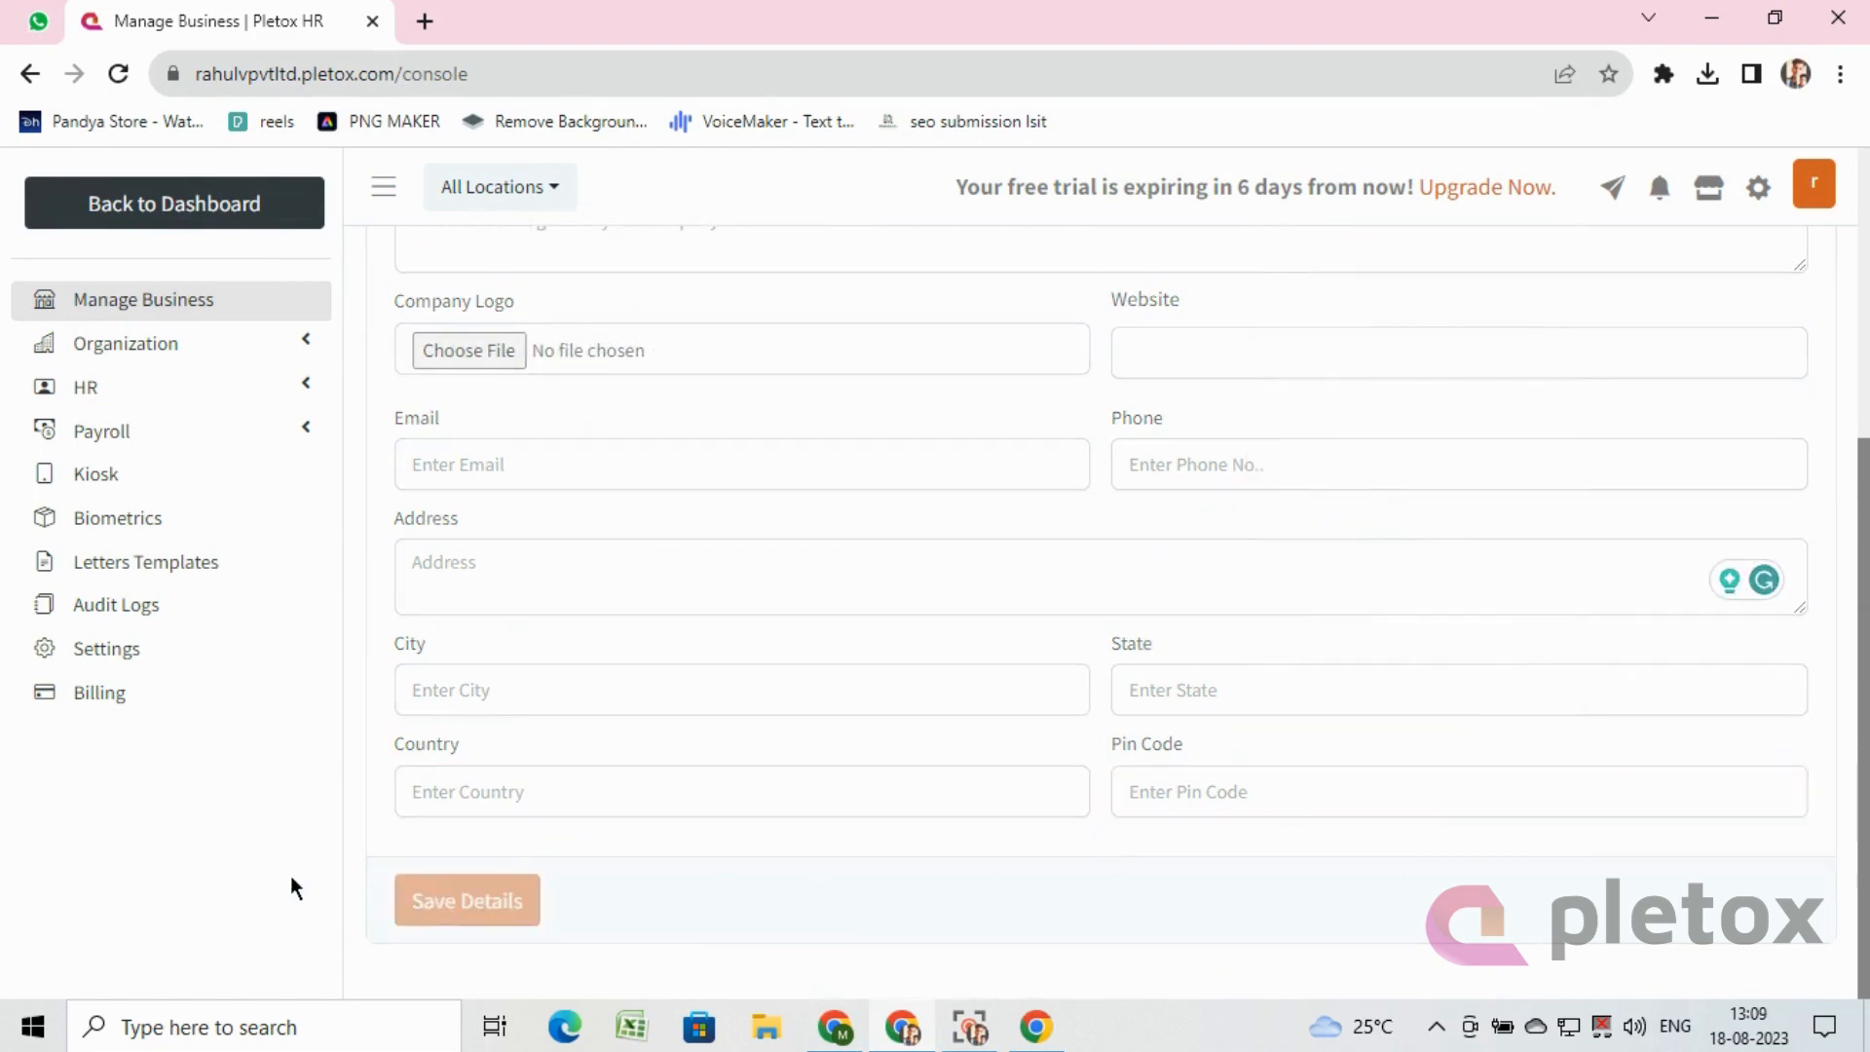
left_click(466, 900)
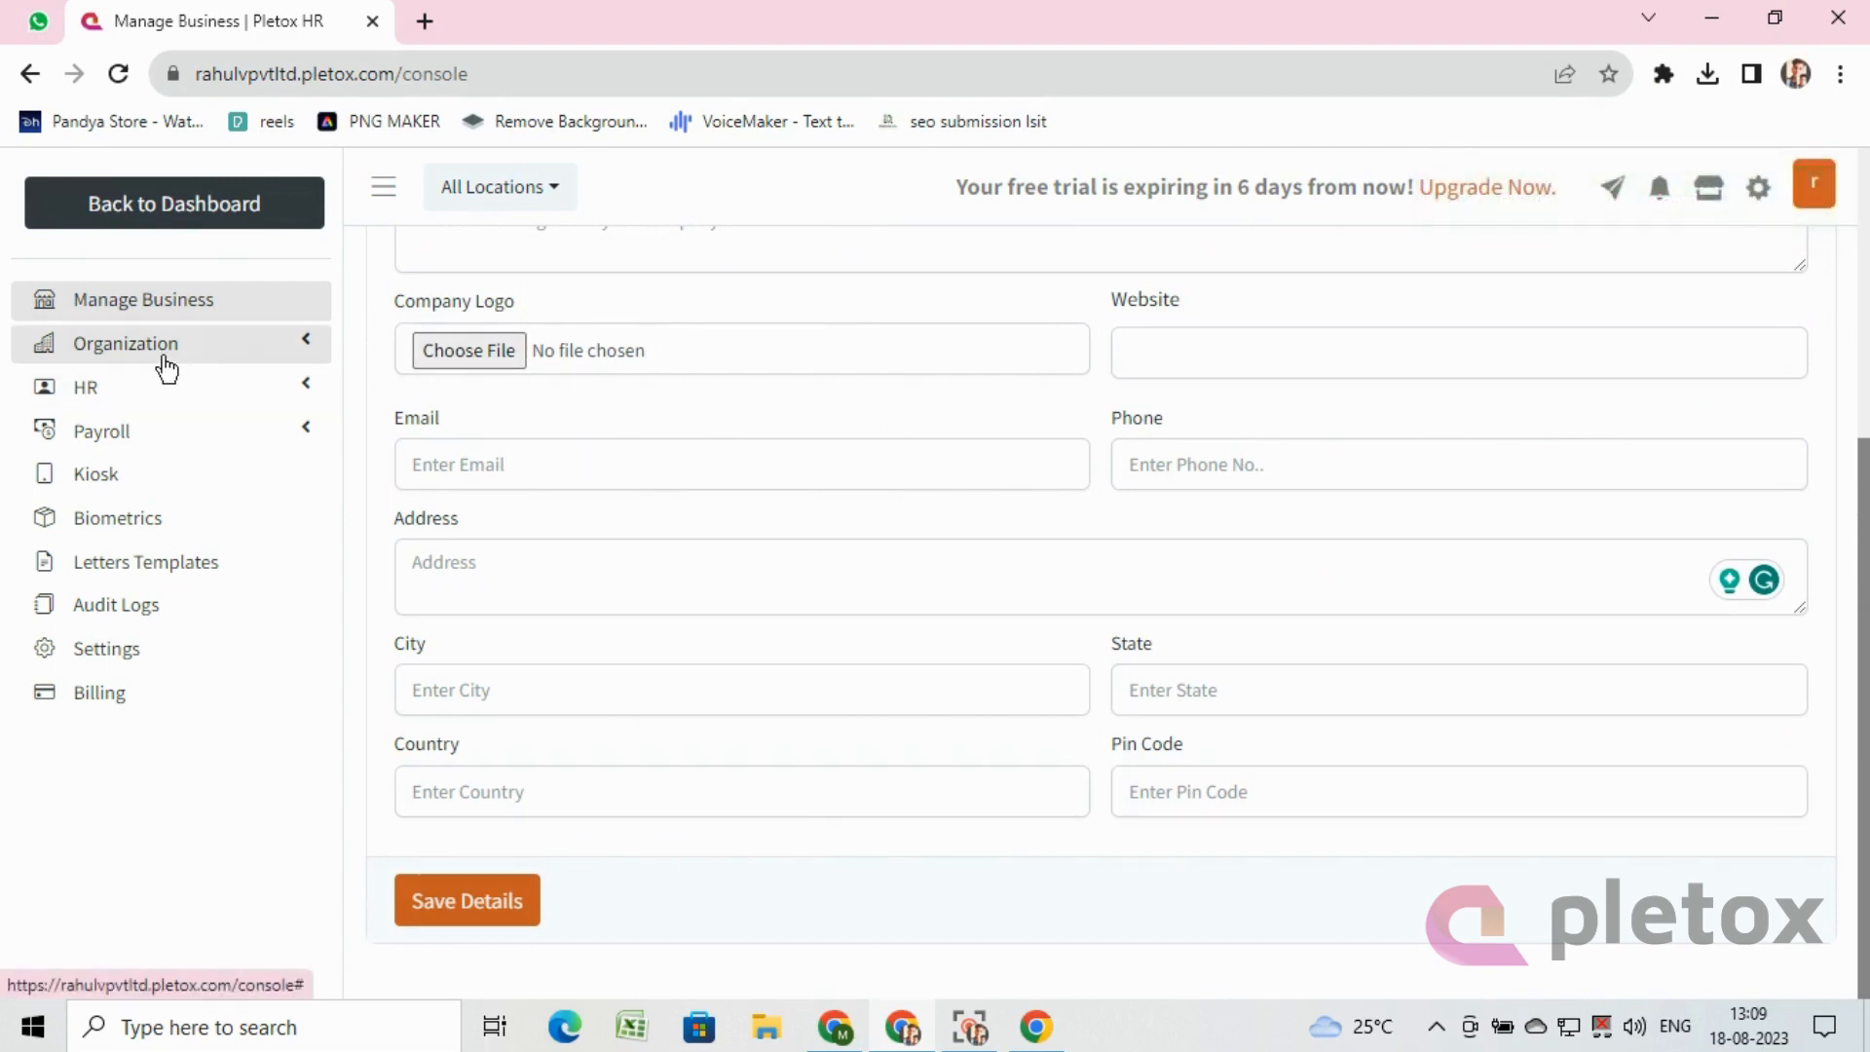
Reach the empty Employees list under Organization in the sidebar
left_click(124, 343)
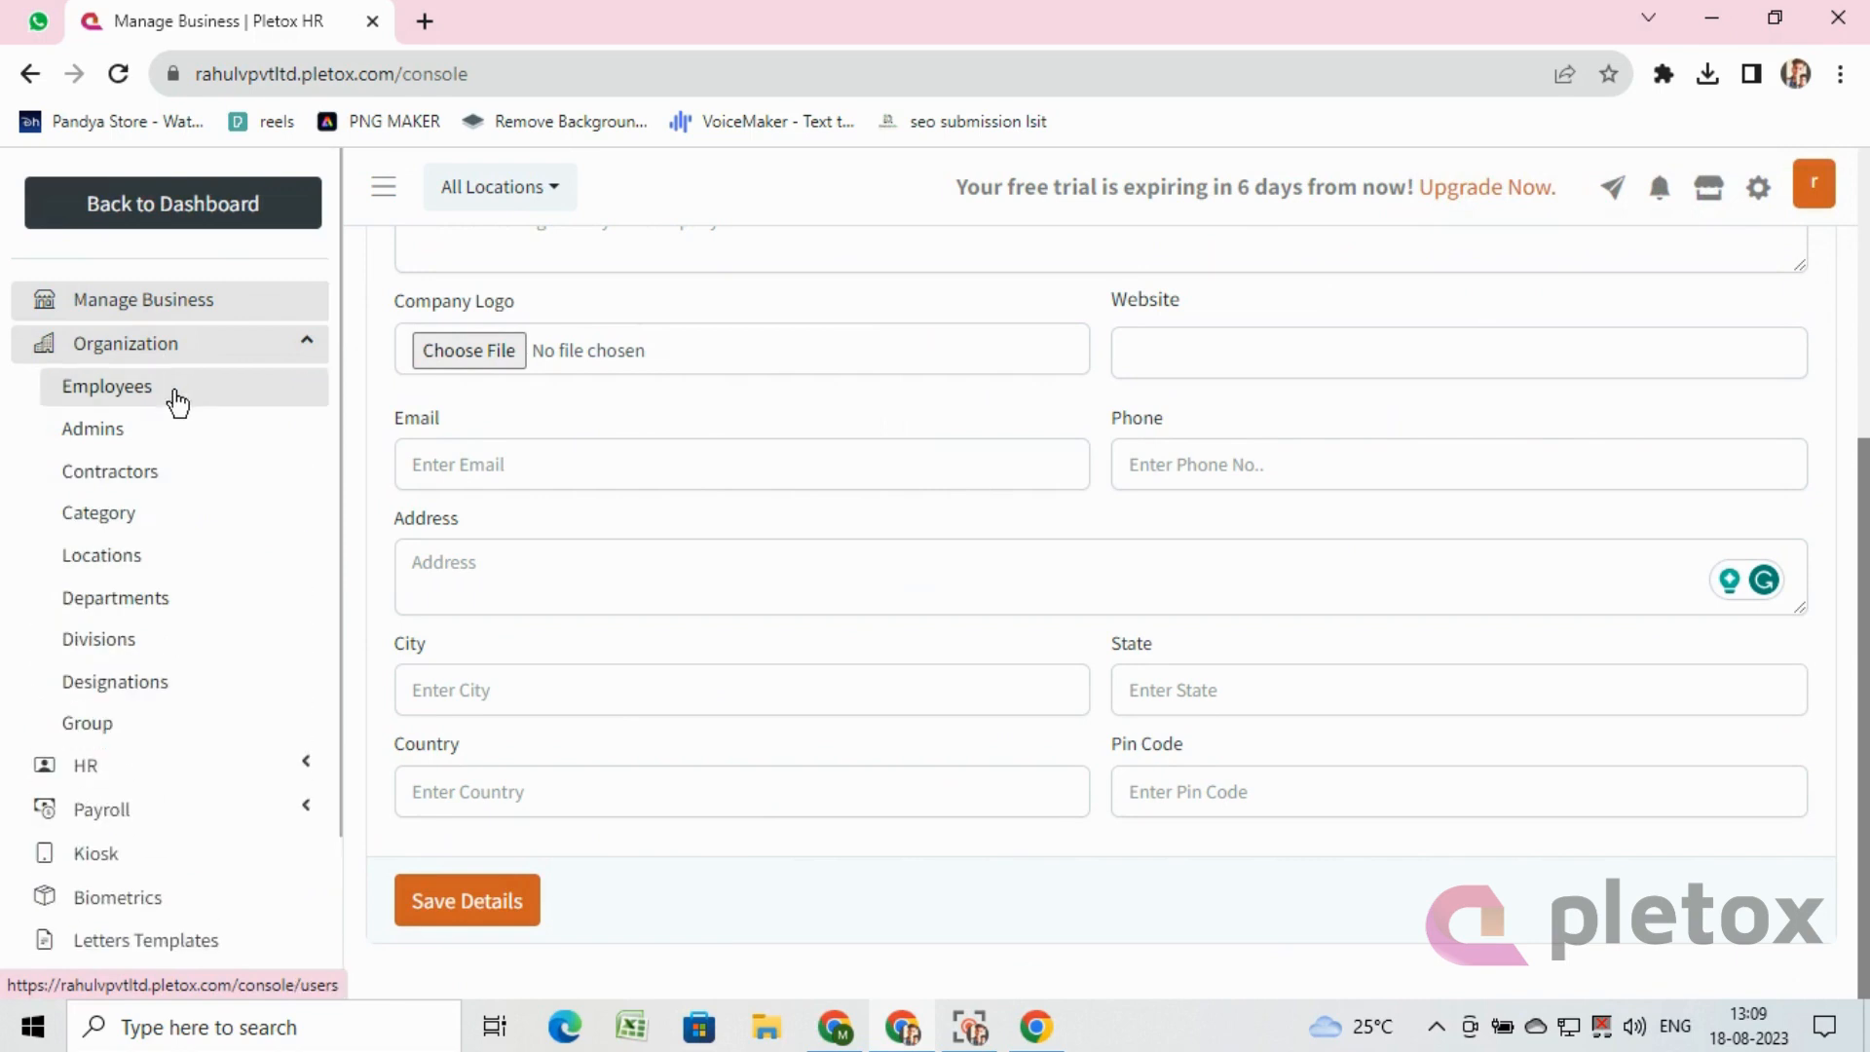
mouse_move(142, 399)
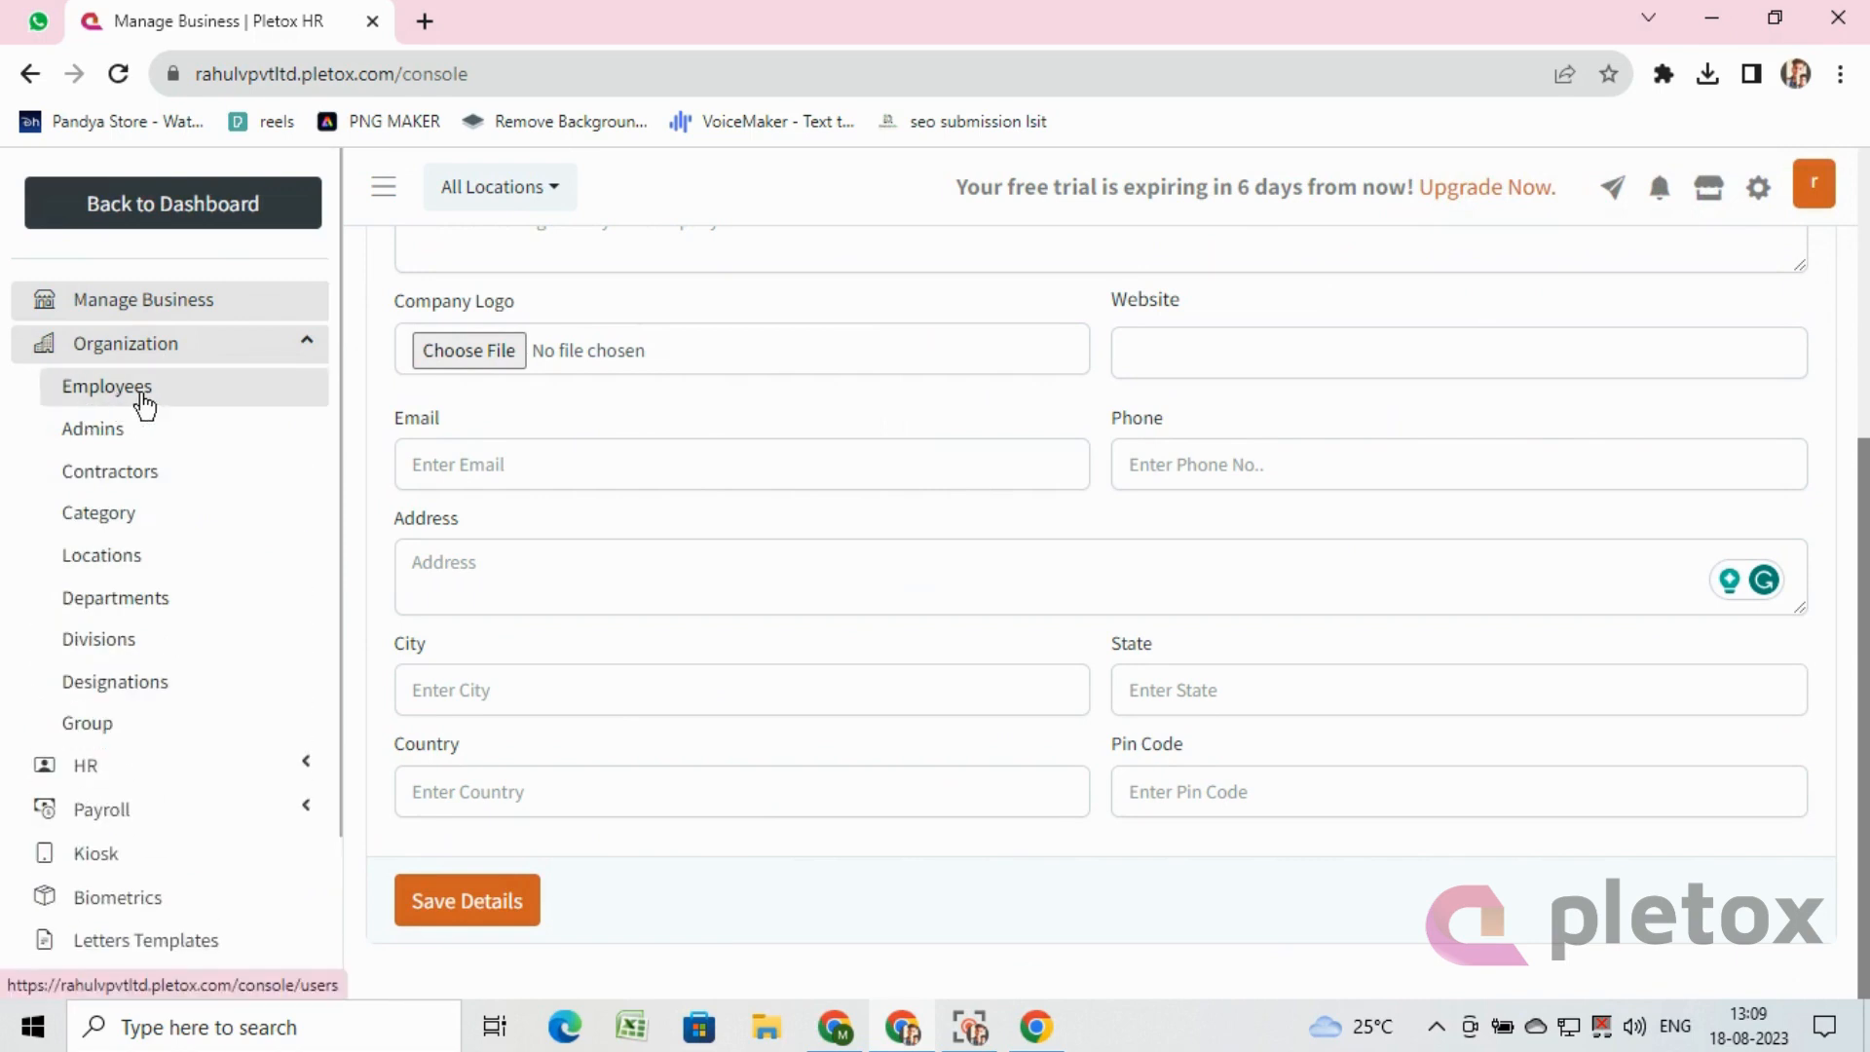
left_click(106, 386)
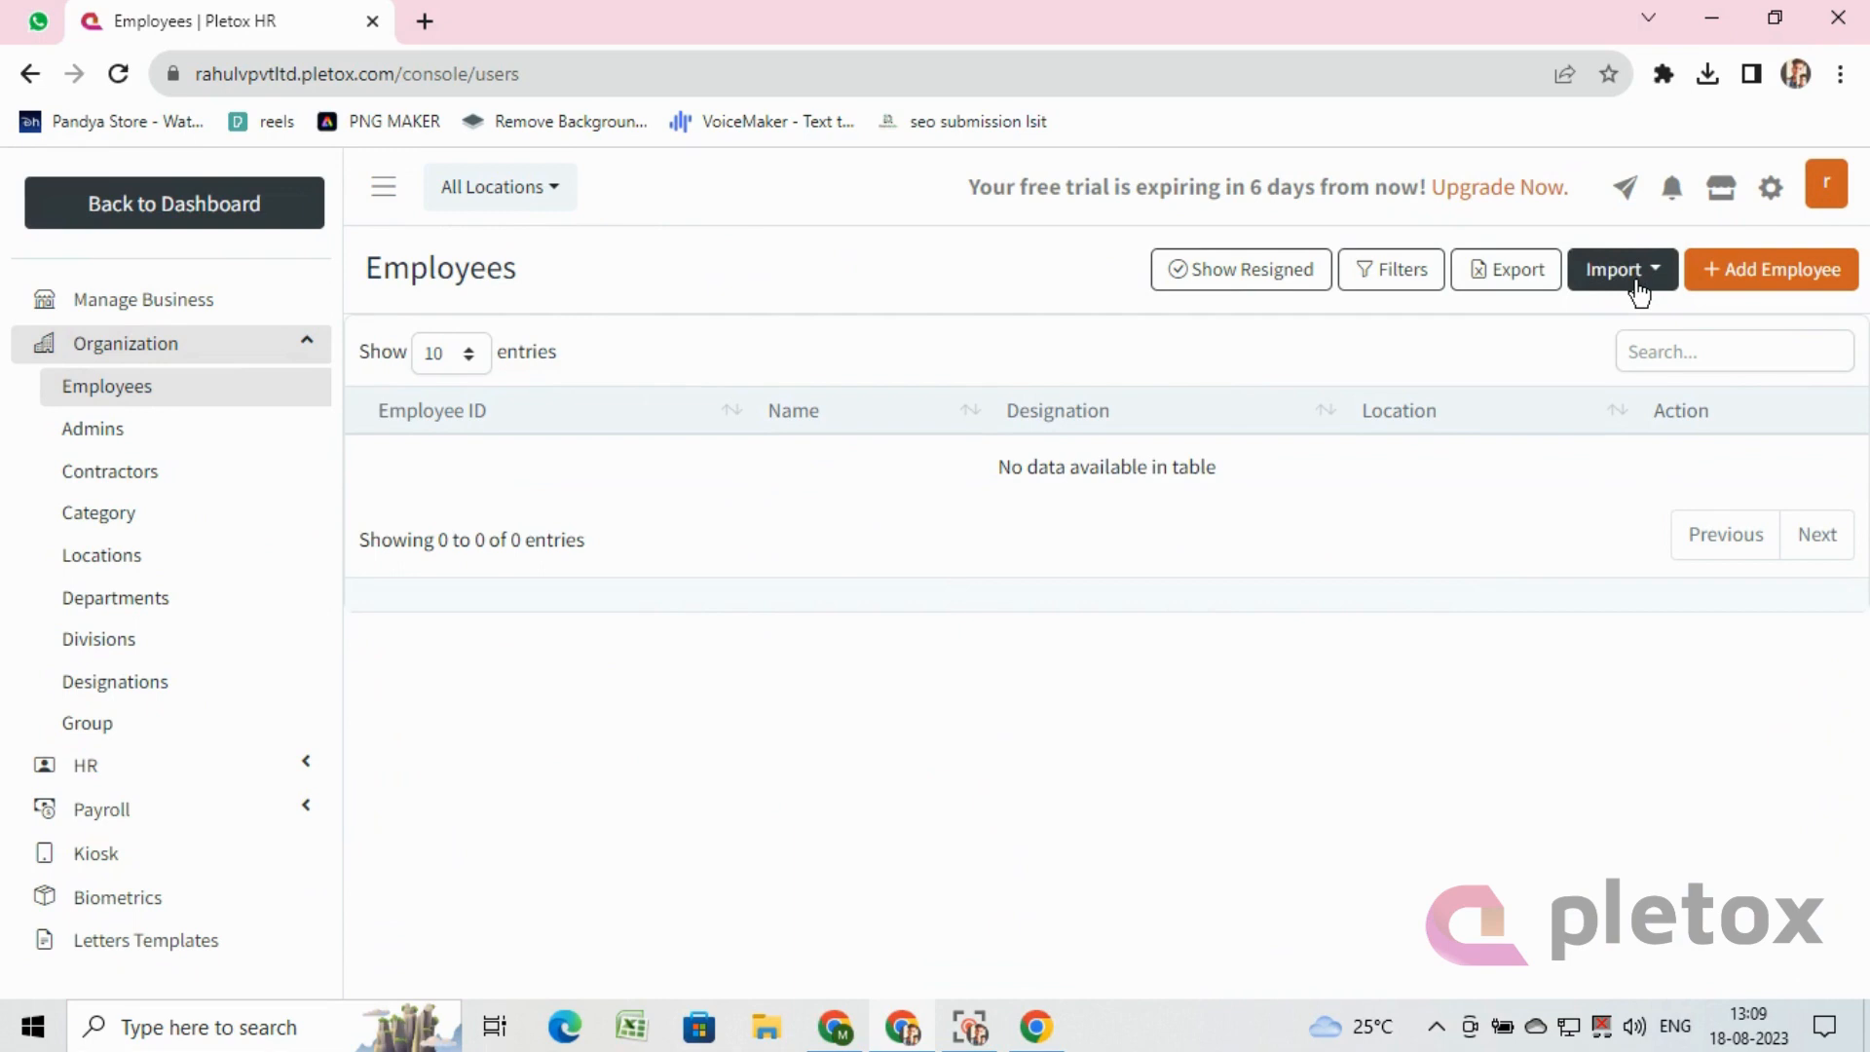
Start an Add New Users import and download the sample employee spreadsheet
left_click(1618, 269)
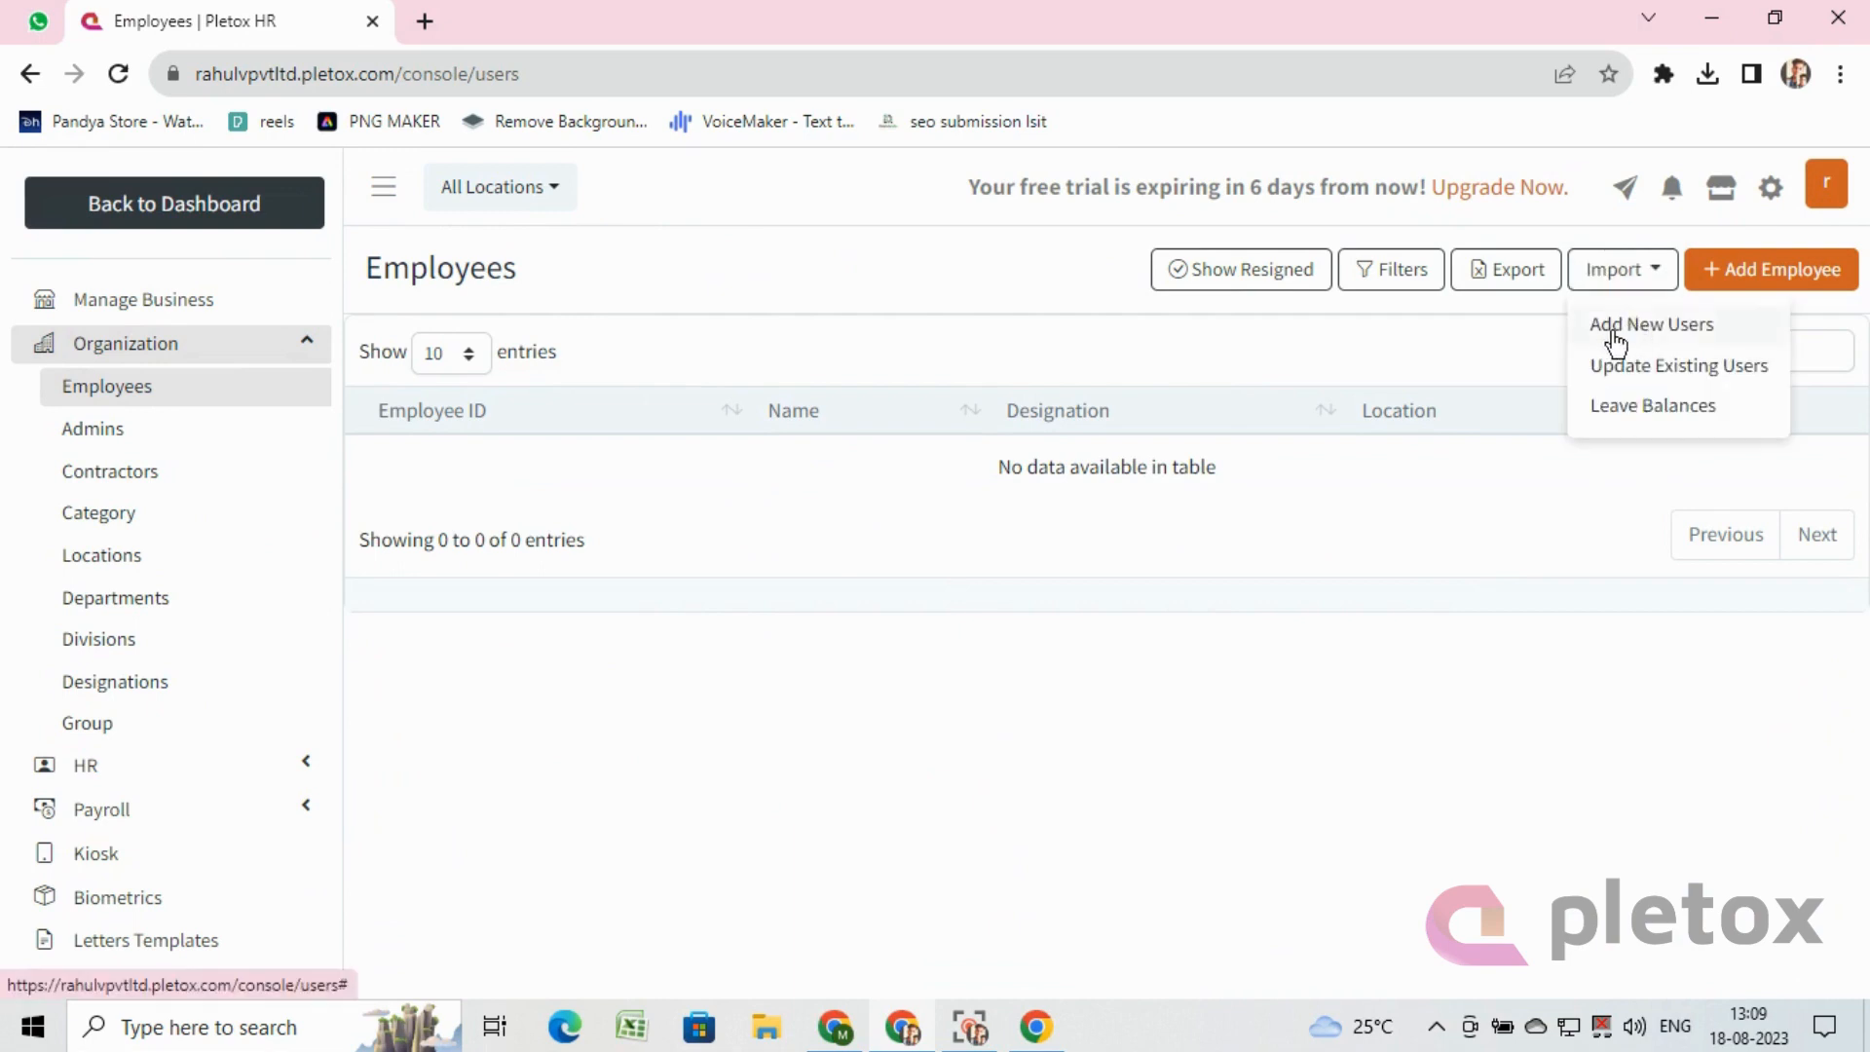
left_click(1650, 325)
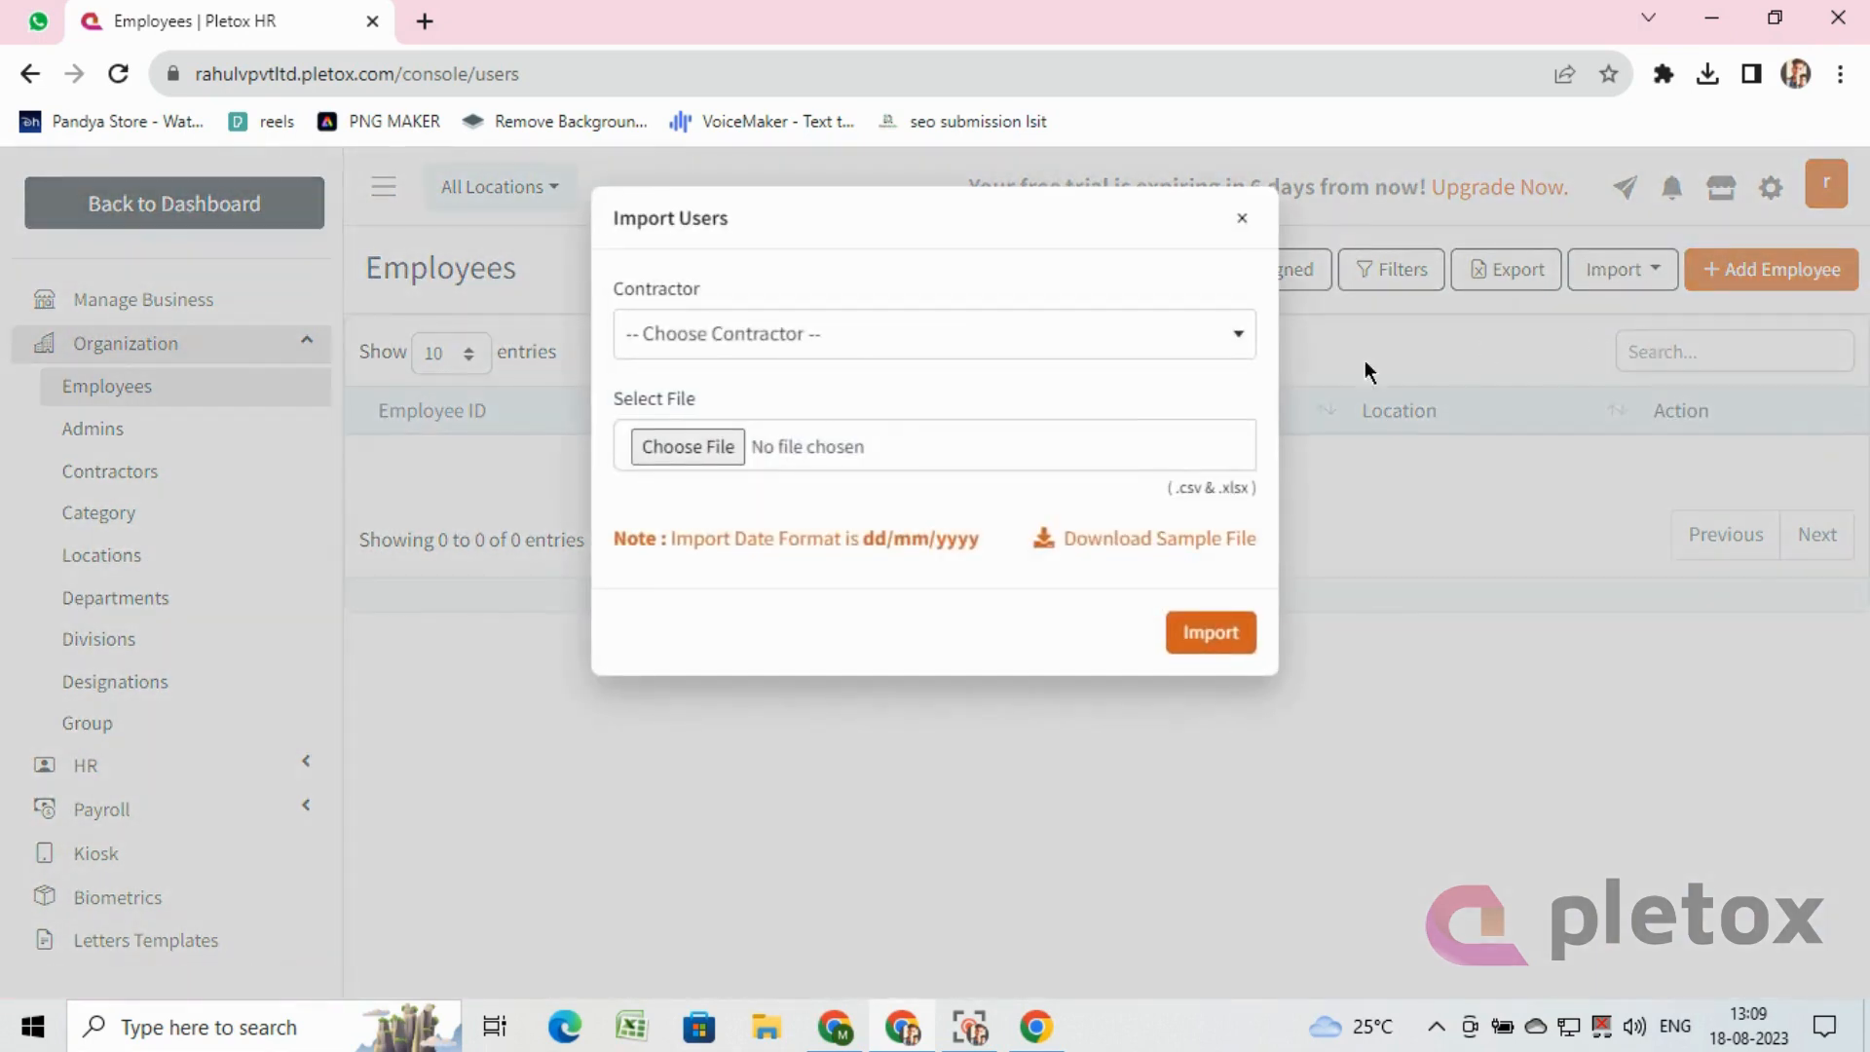
left_click(933, 333)
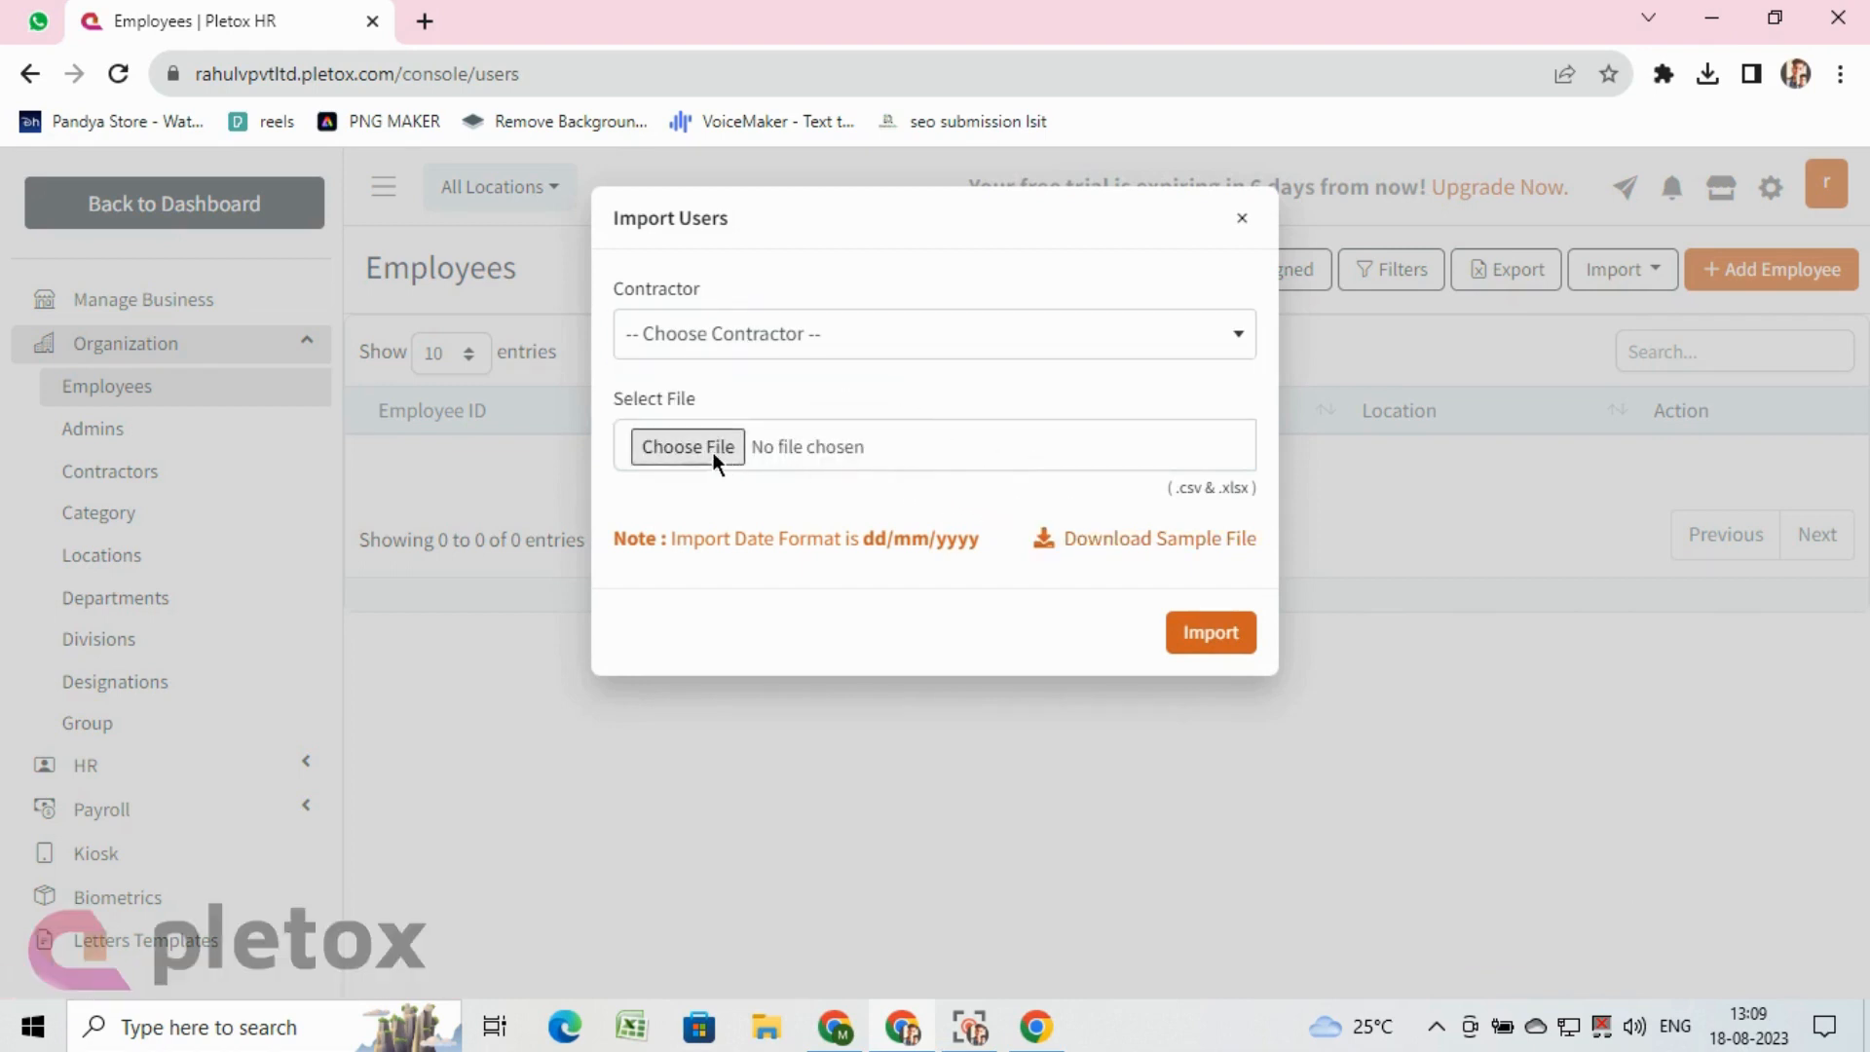
mouse_move(1155, 538)
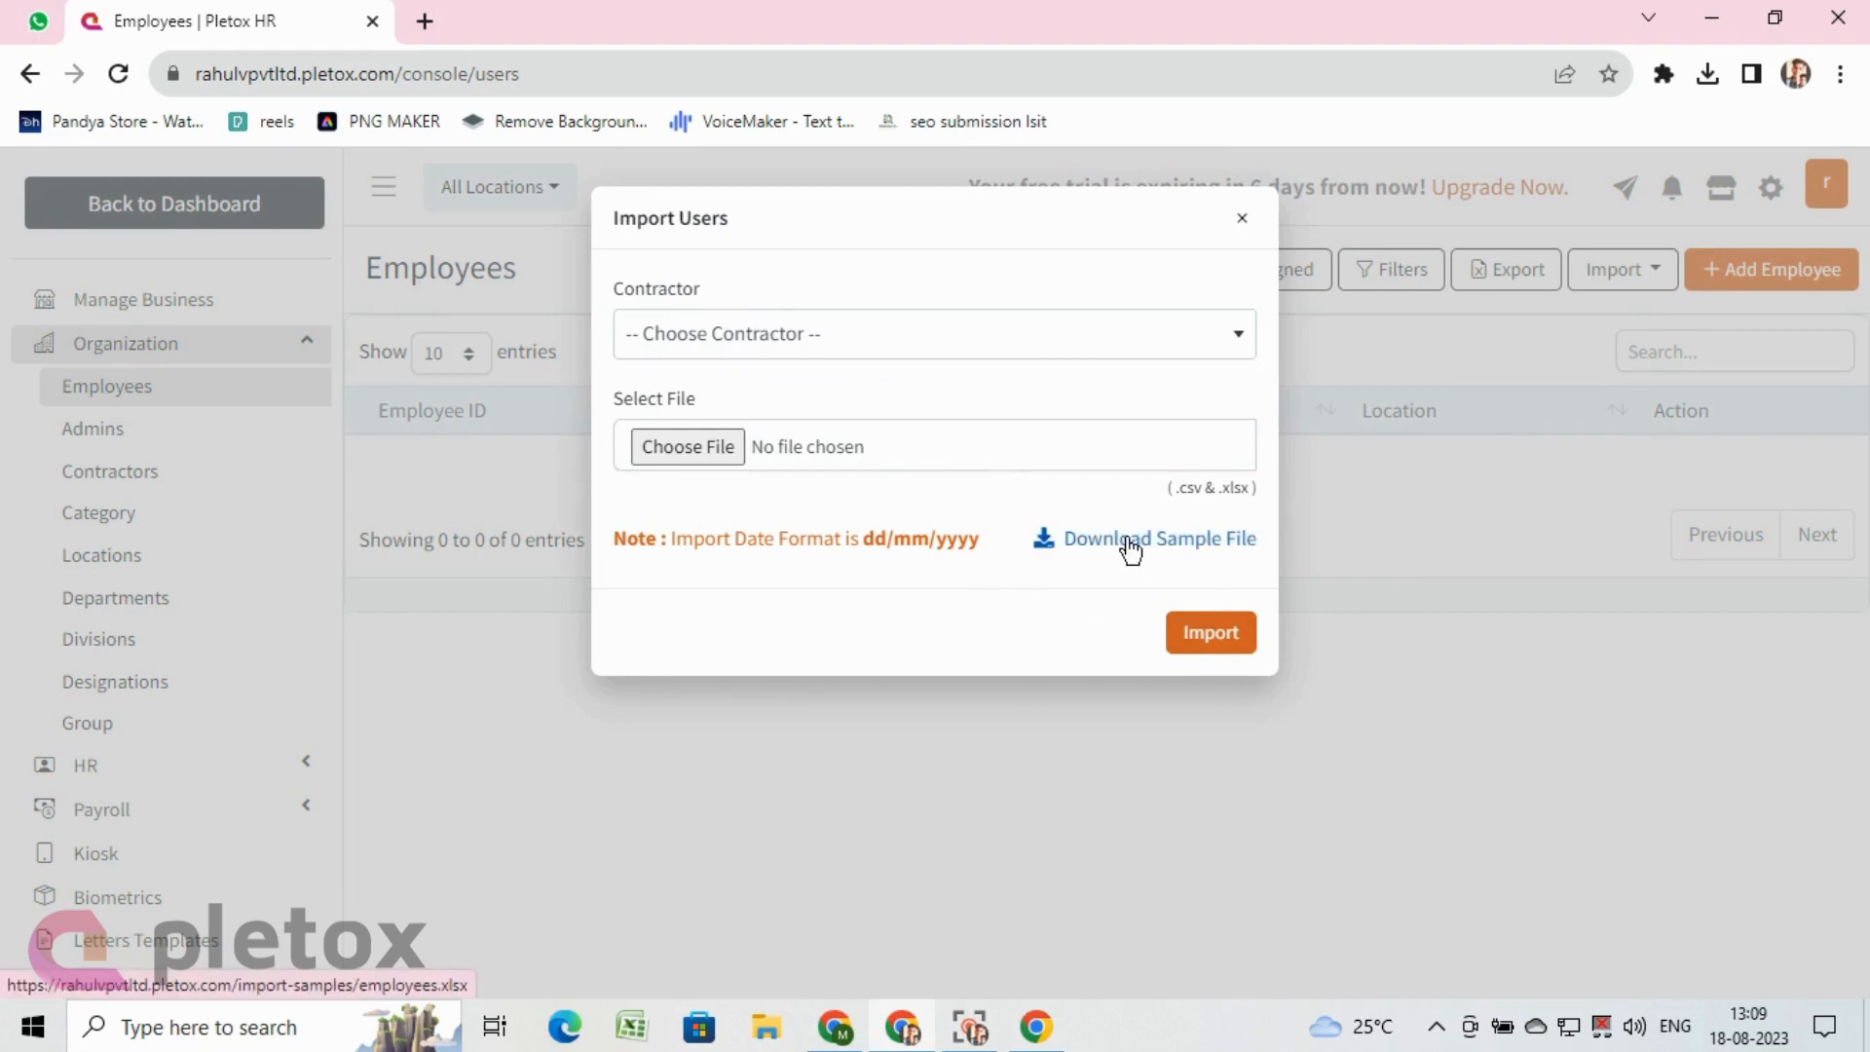
left_click(1156, 538)
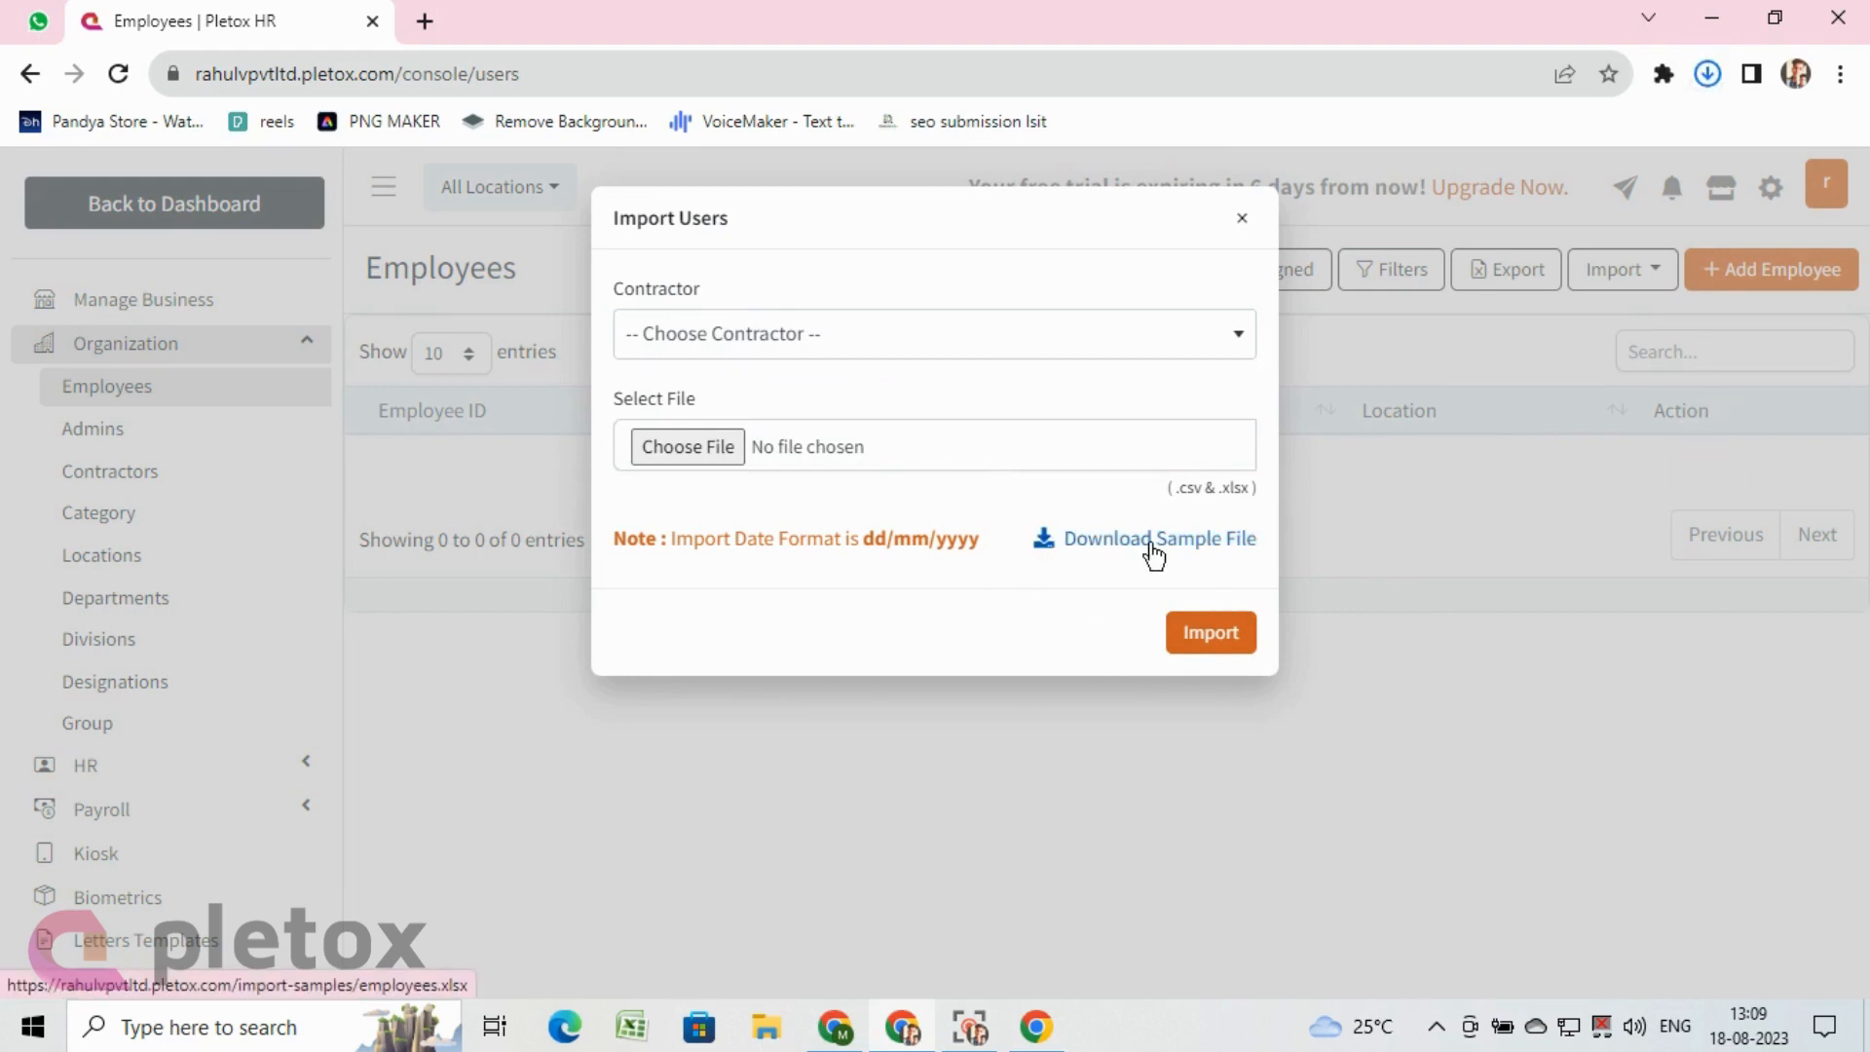
left_click(1155, 538)
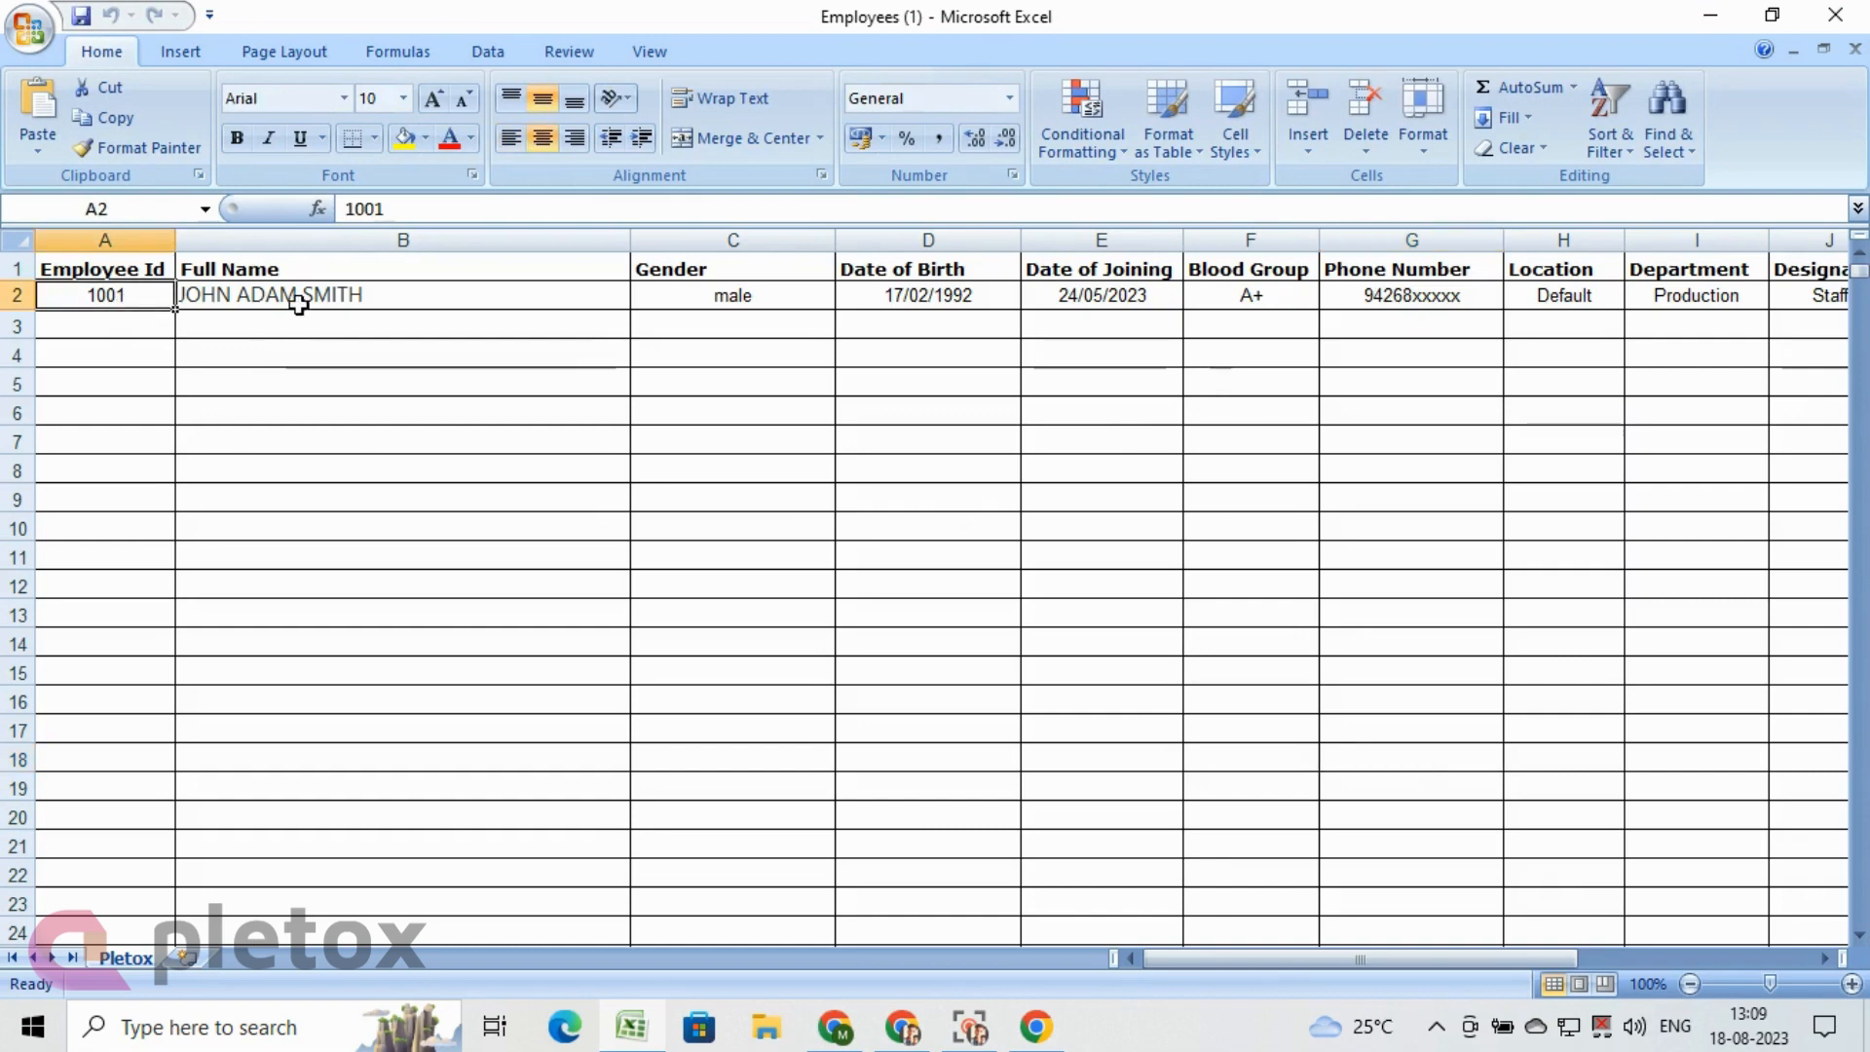
Review the sample row's Date of Joining and neighbouring columns in Employees.xlsx
left_click(1099, 294)
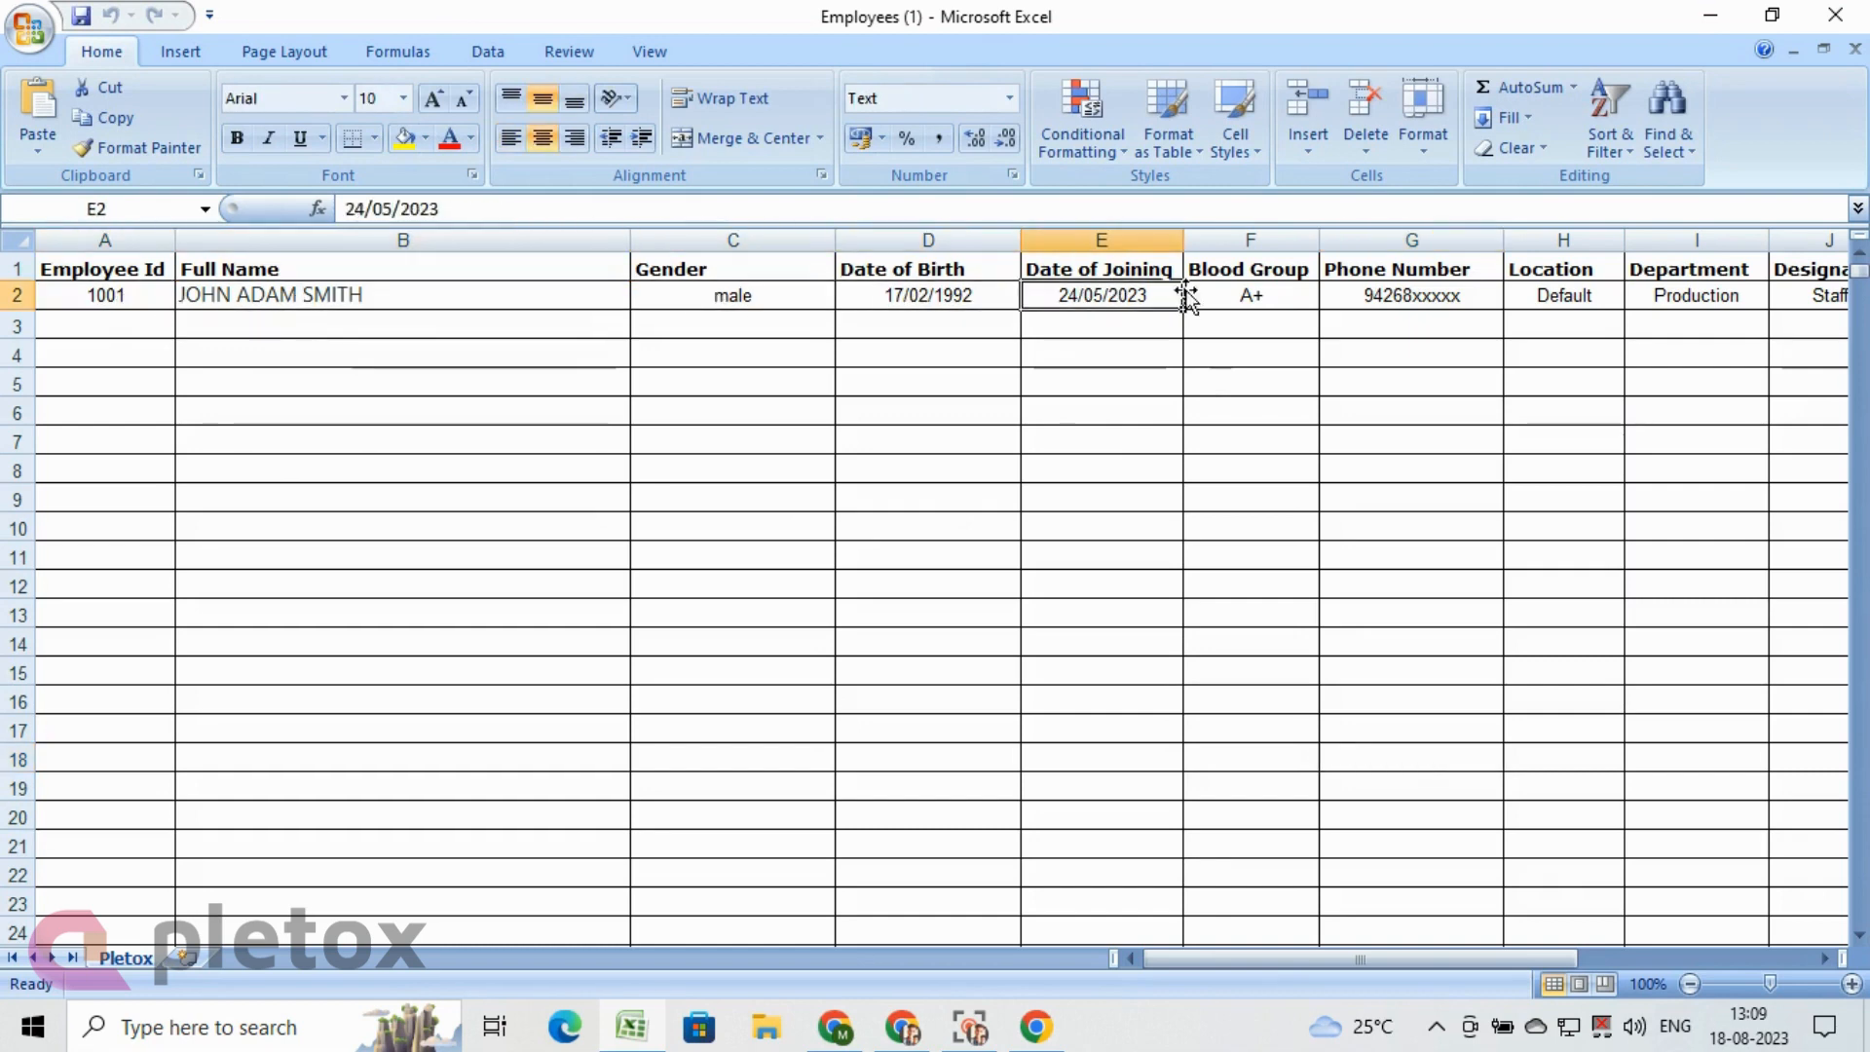
left_click(1562, 294)
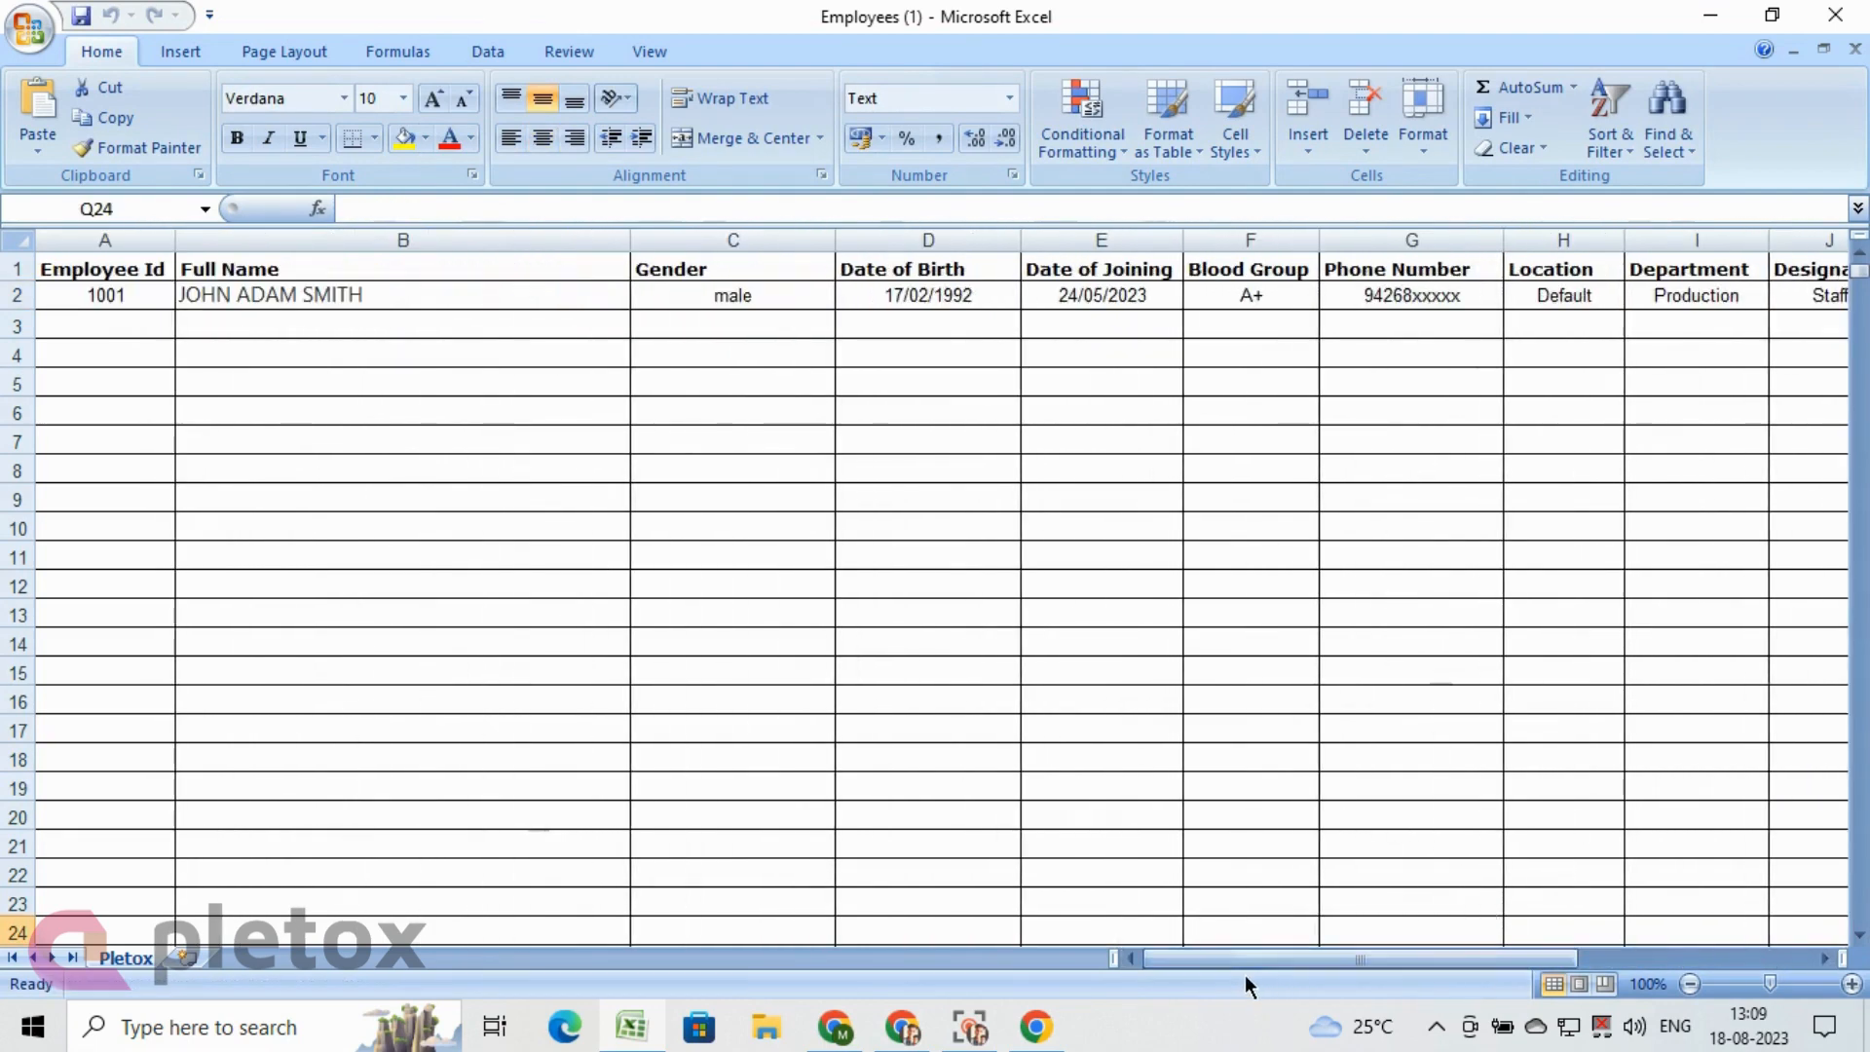
mouse_move(852, 590)
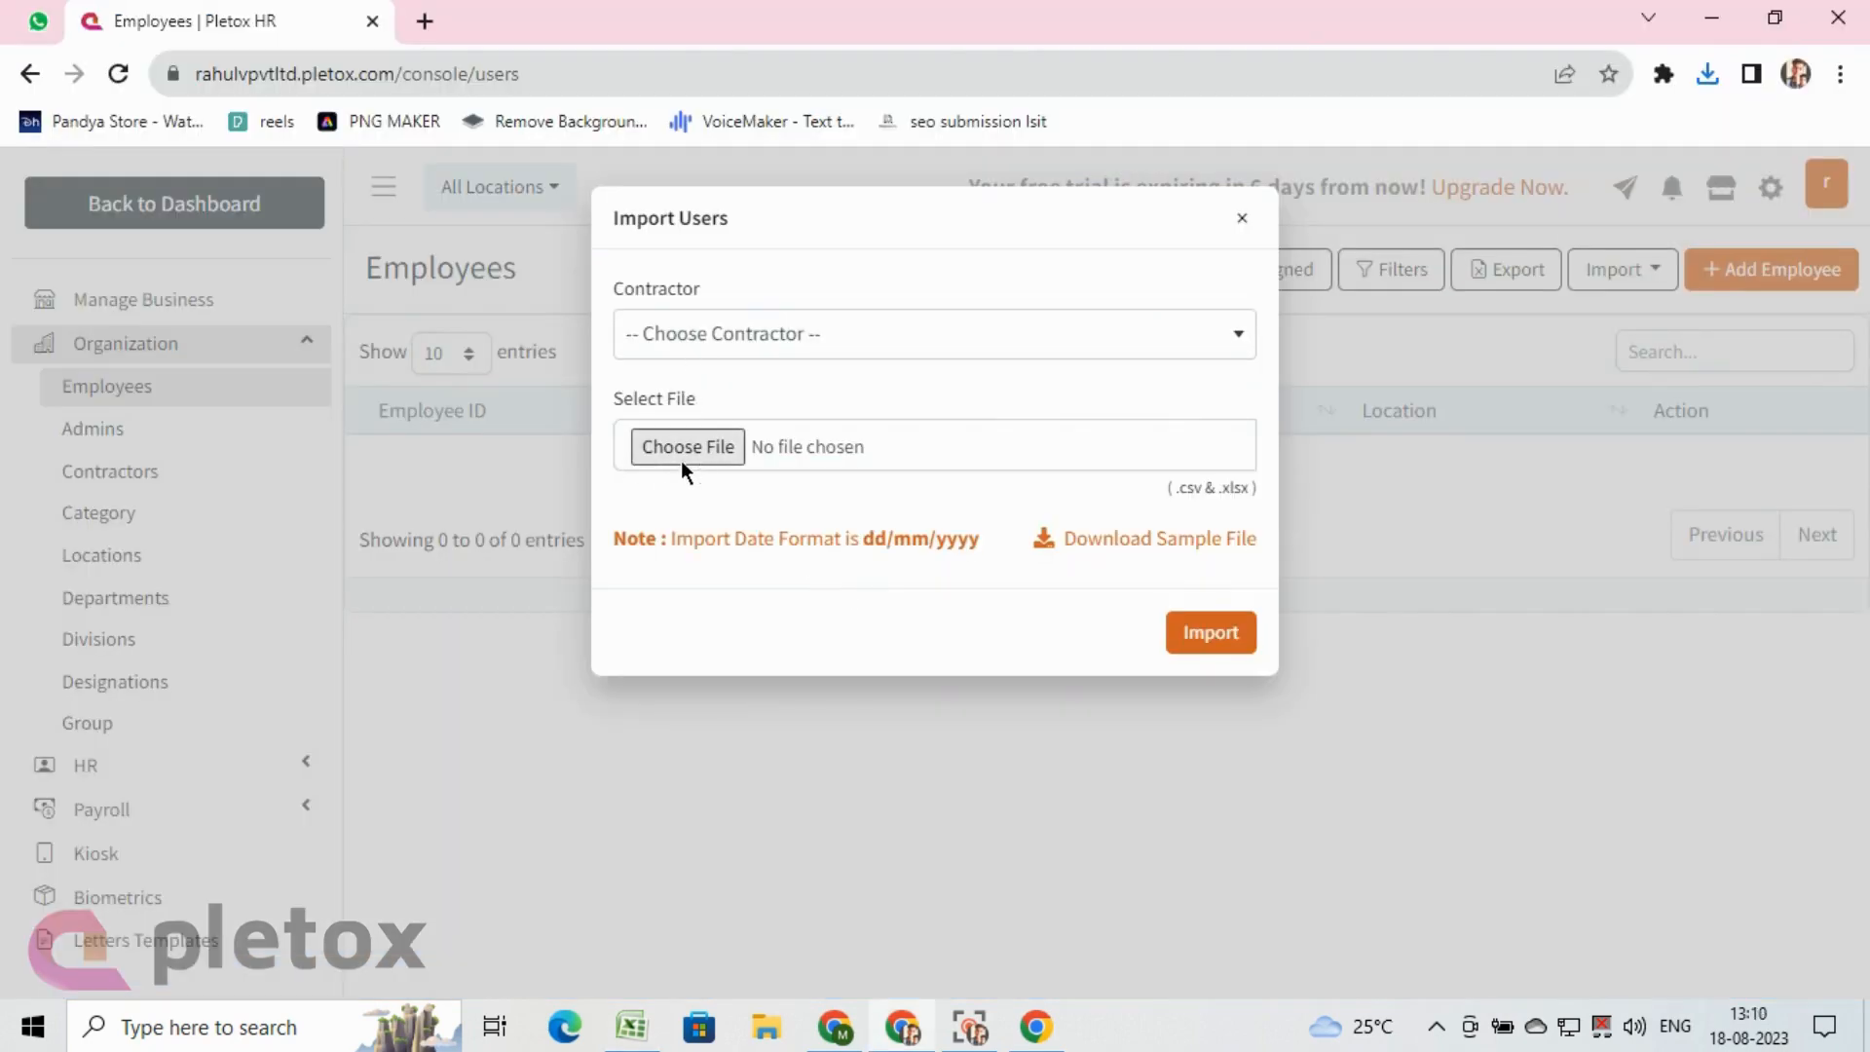
Choose Employees (1).xlsx in Import Users and import it, adding employee 1001 JOHN ADAM SMITH
left_click(688, 446)
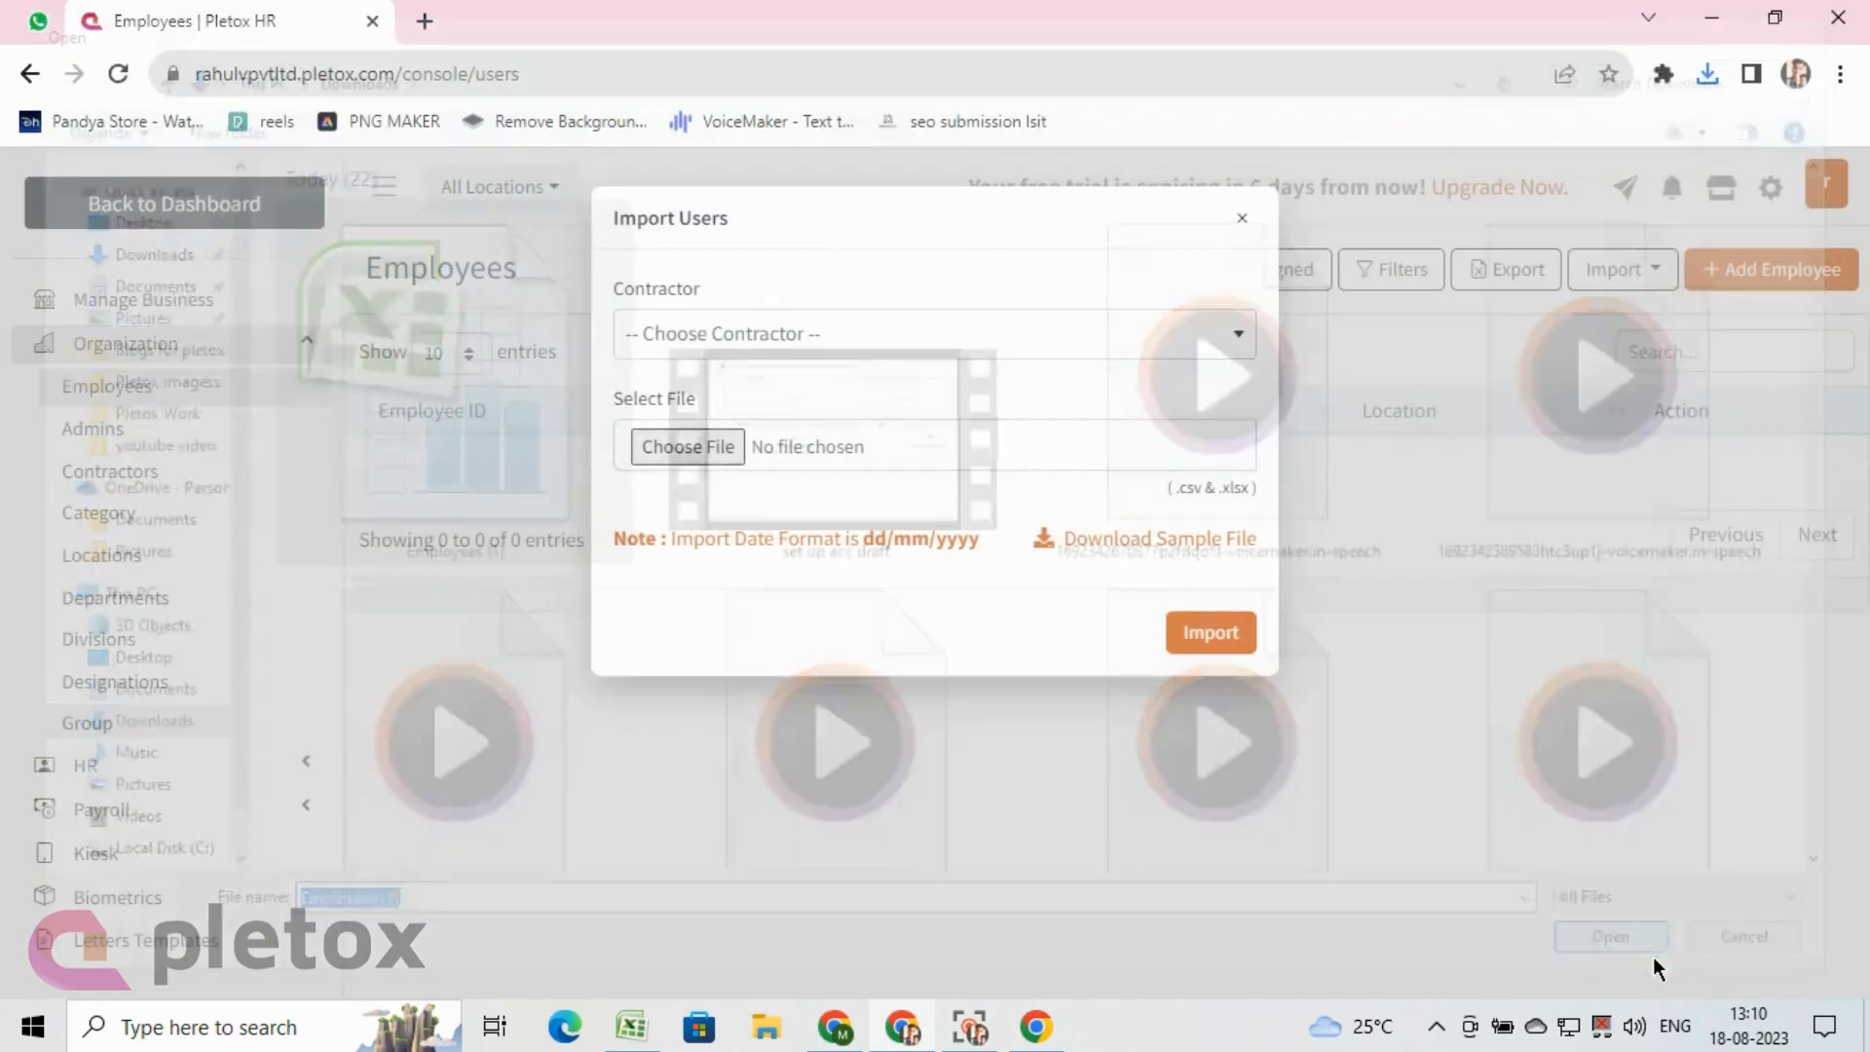
left_click(1609, 937)
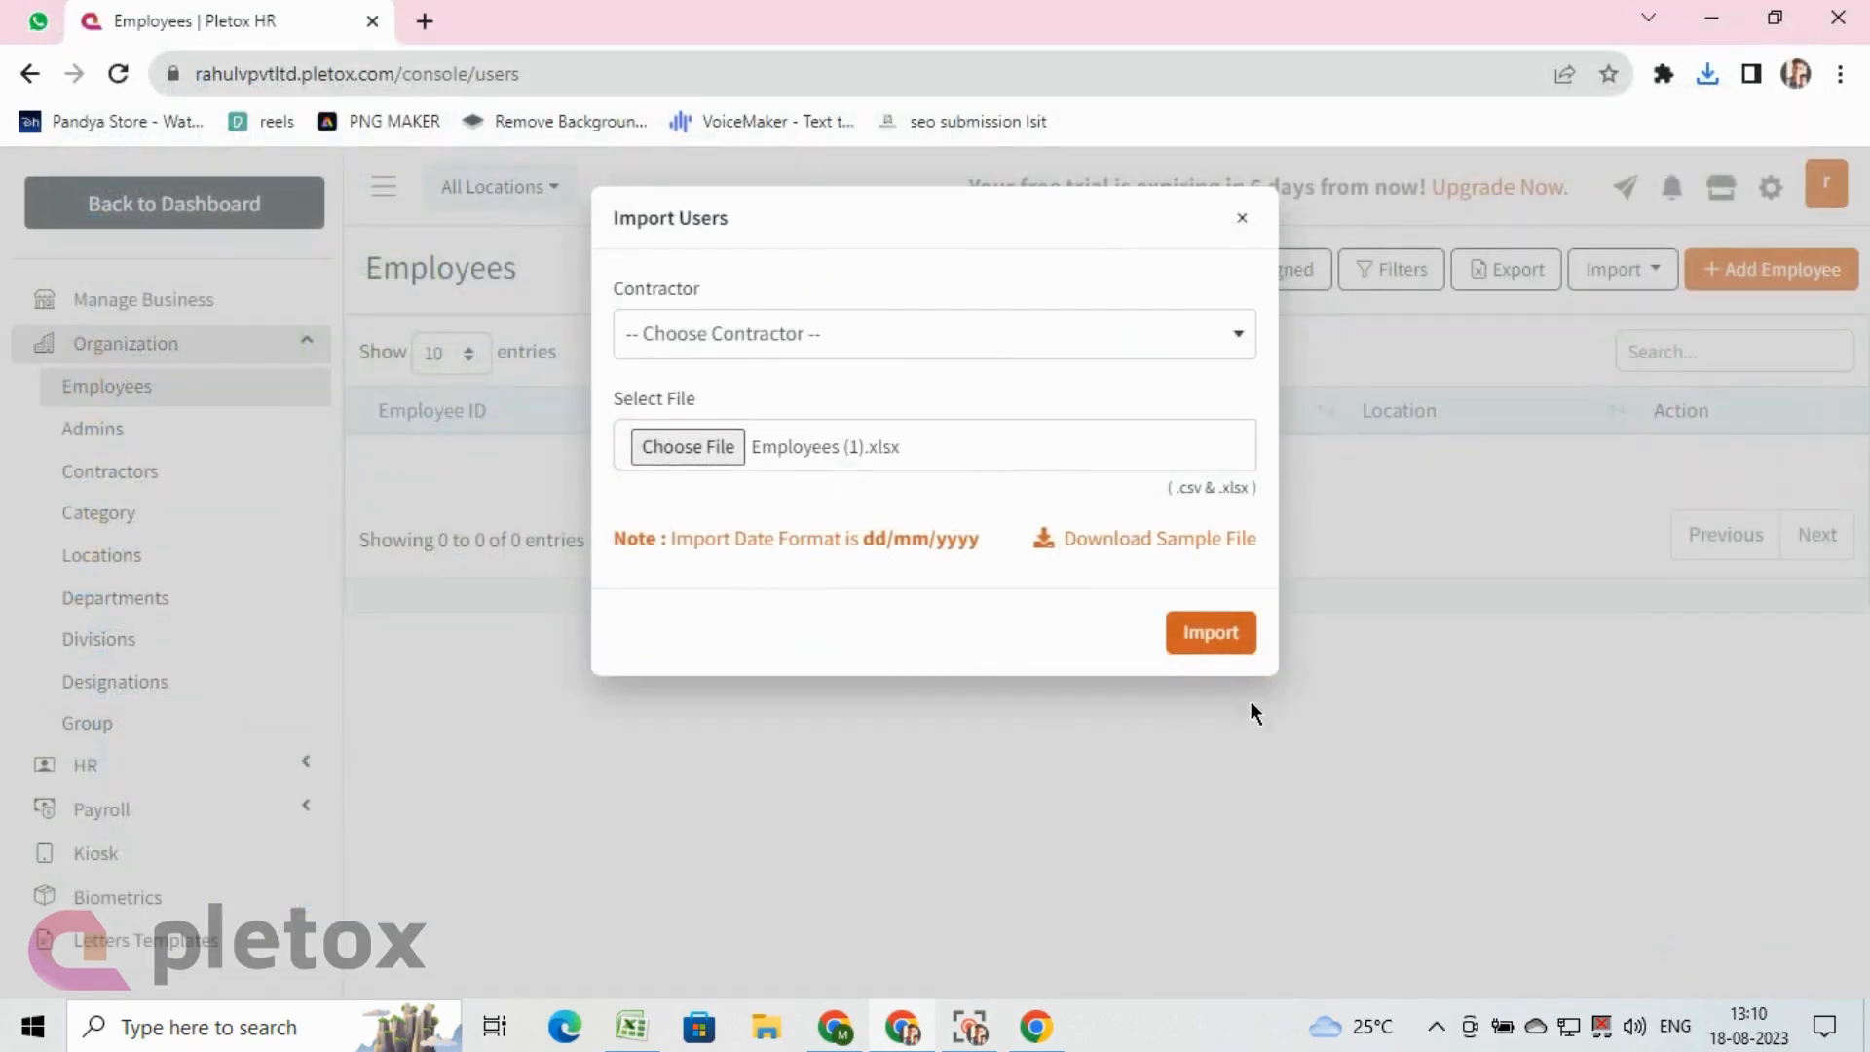
left_click(1209, 631)
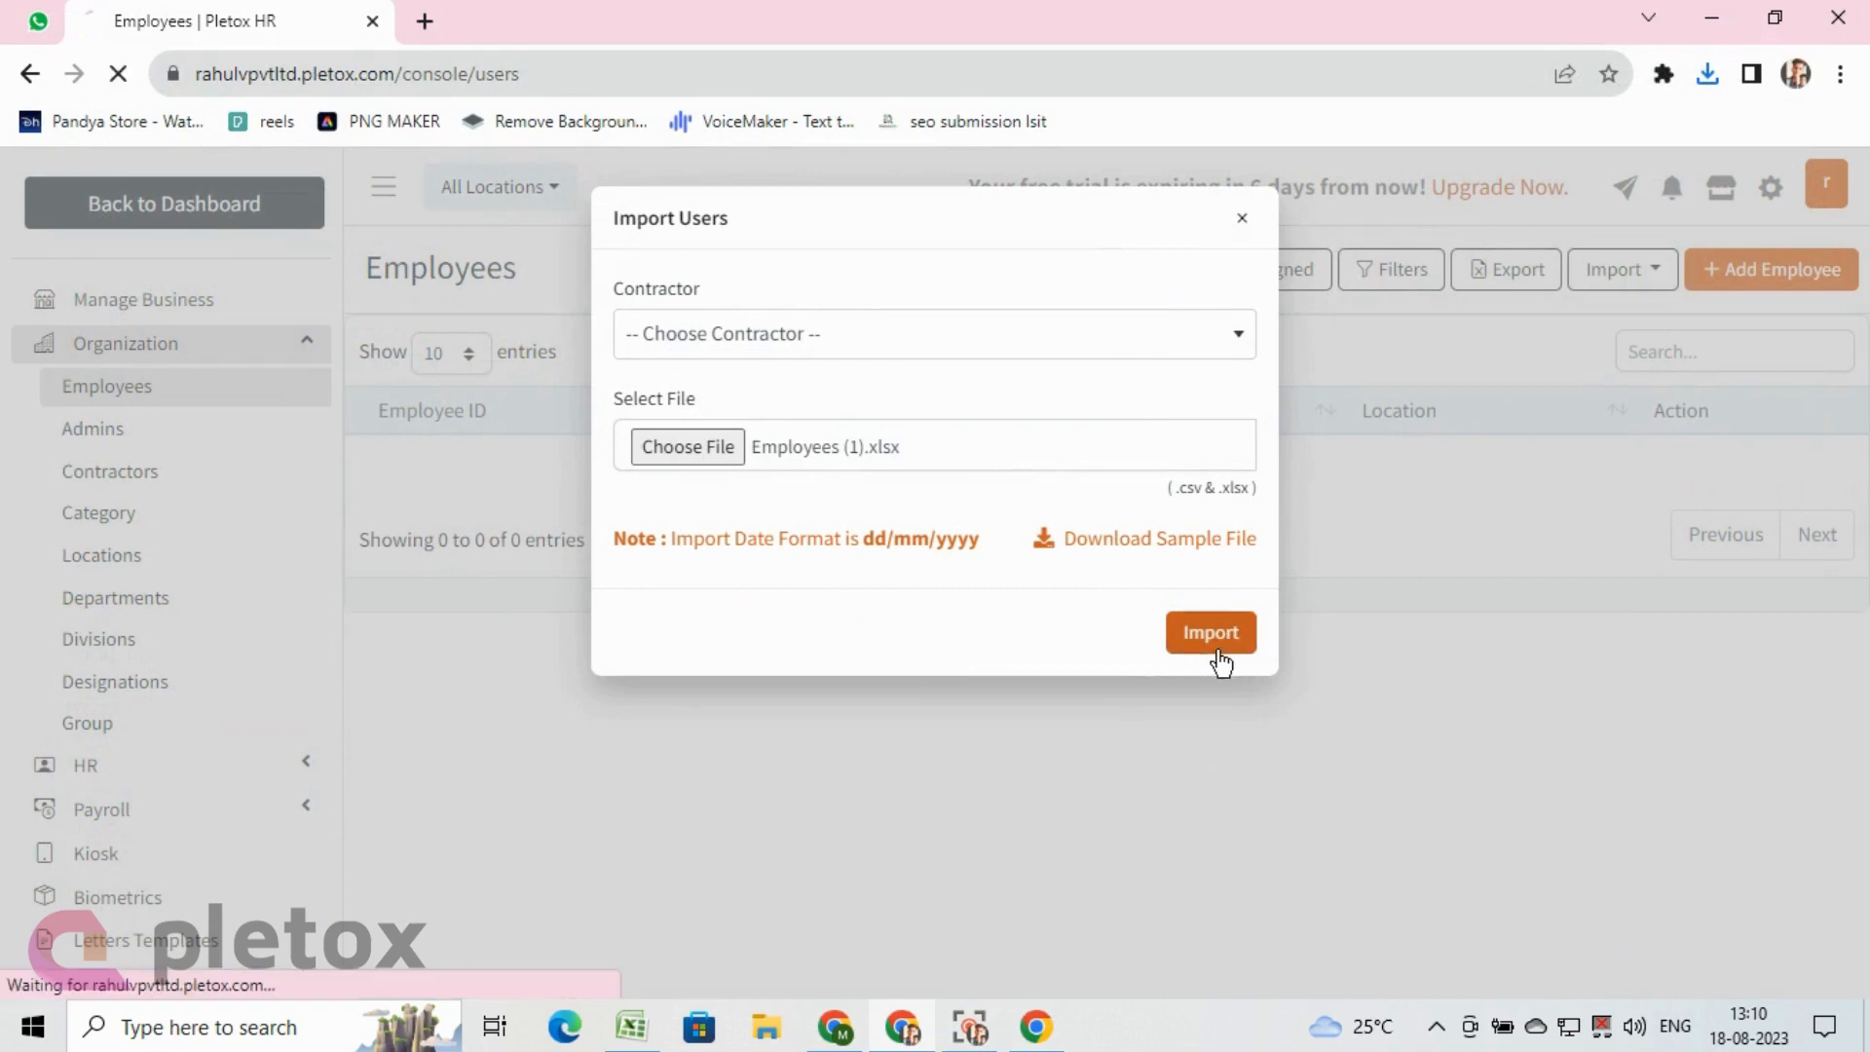
left_click(1209, 631)
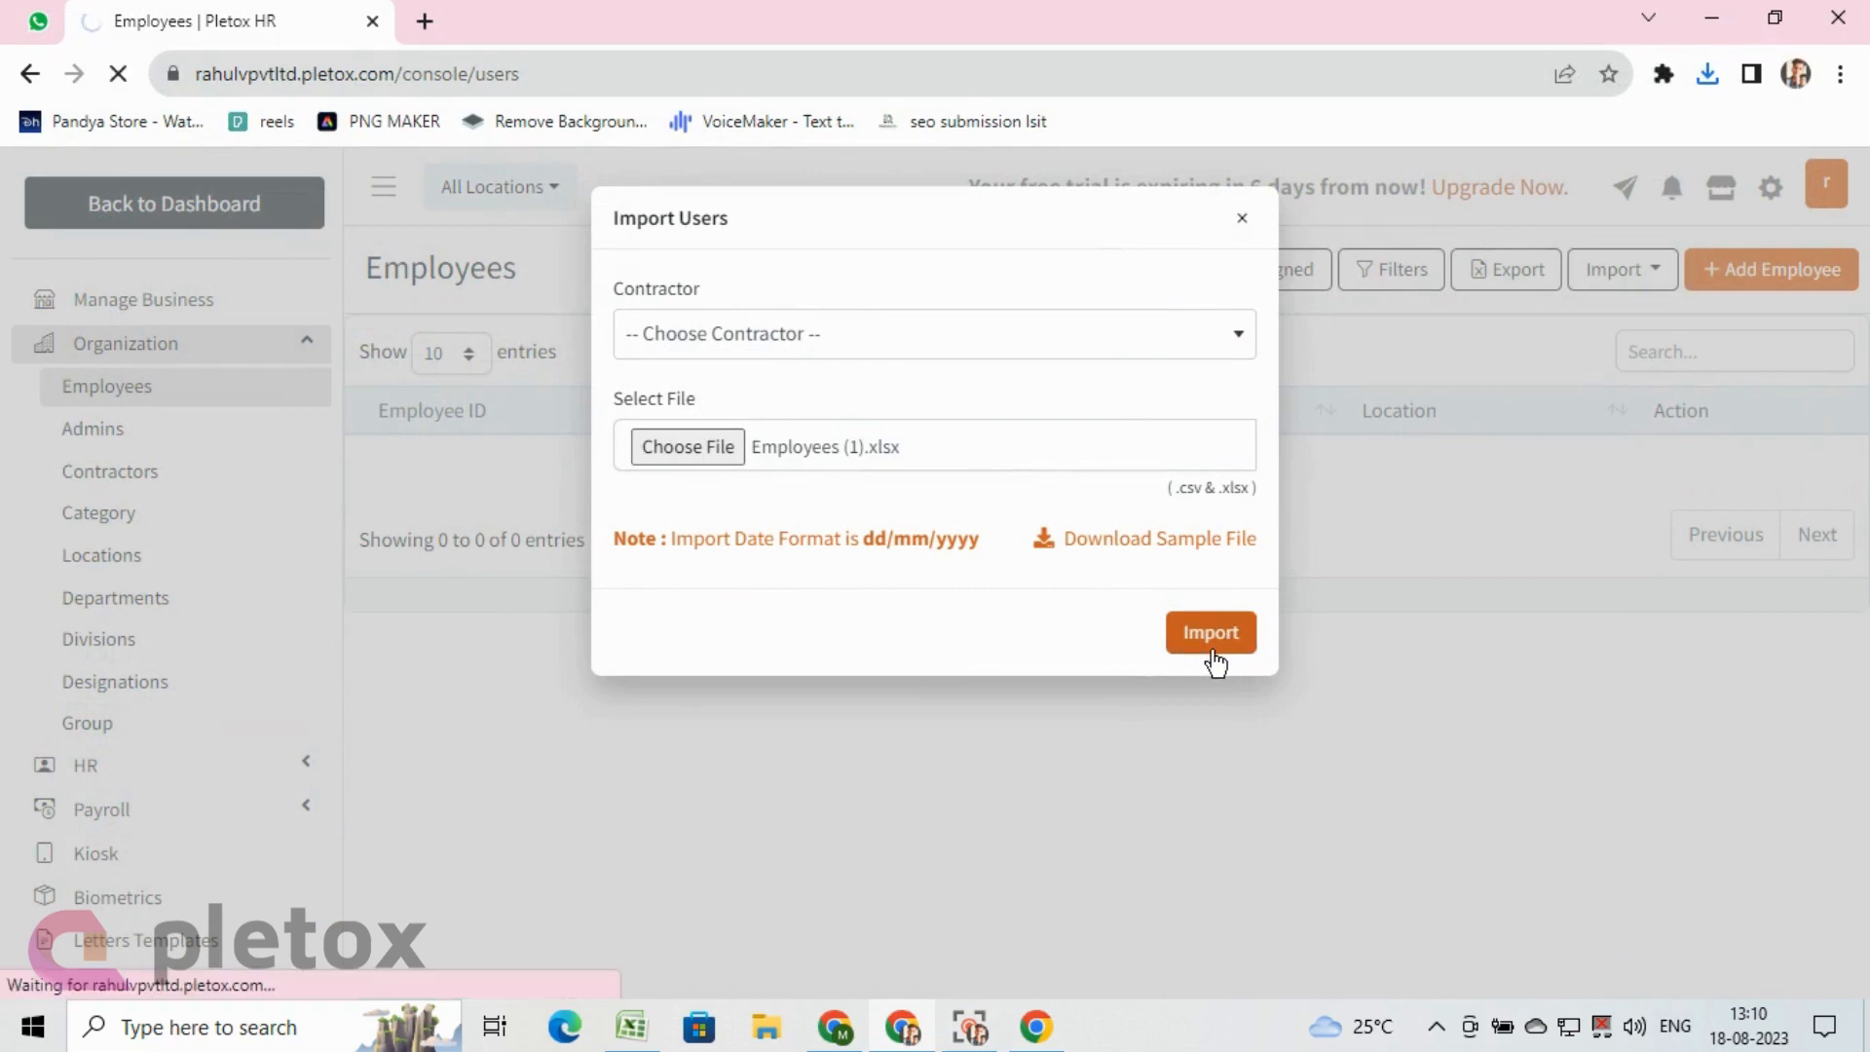
left_click(1209, 631)
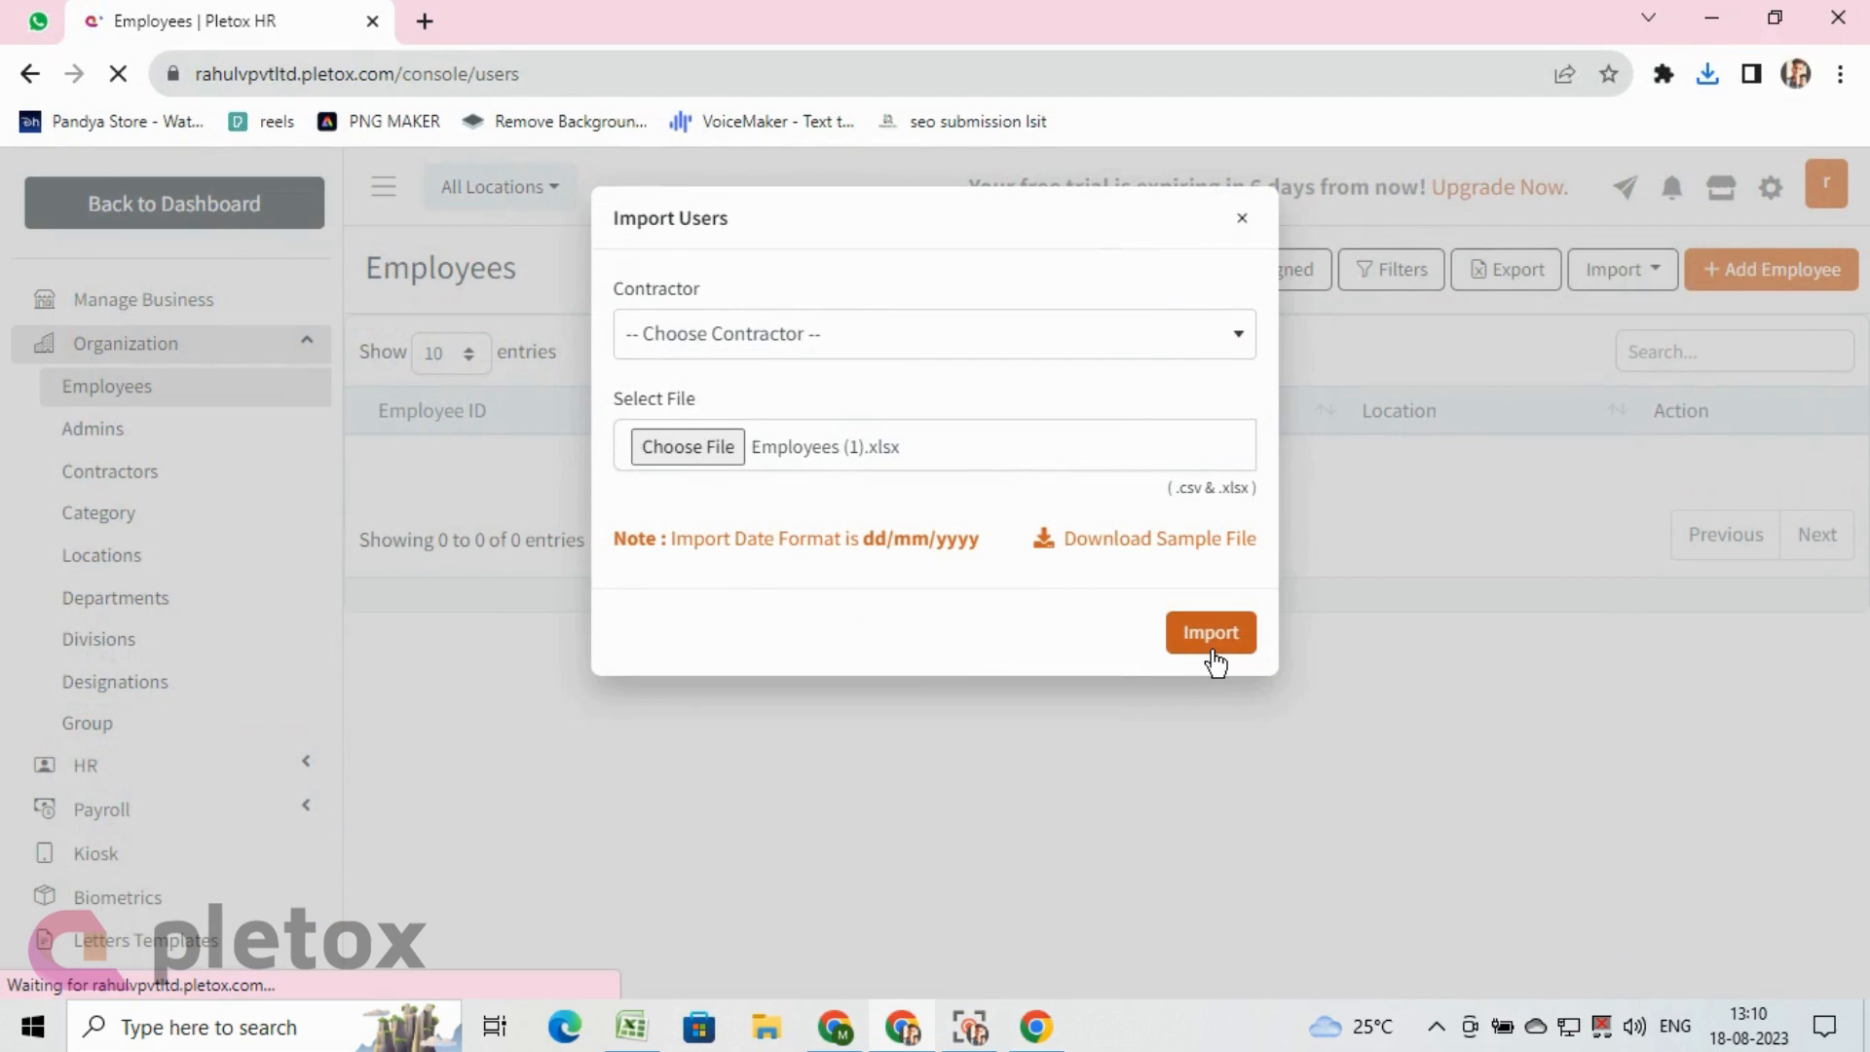
left_click(1210, 631)
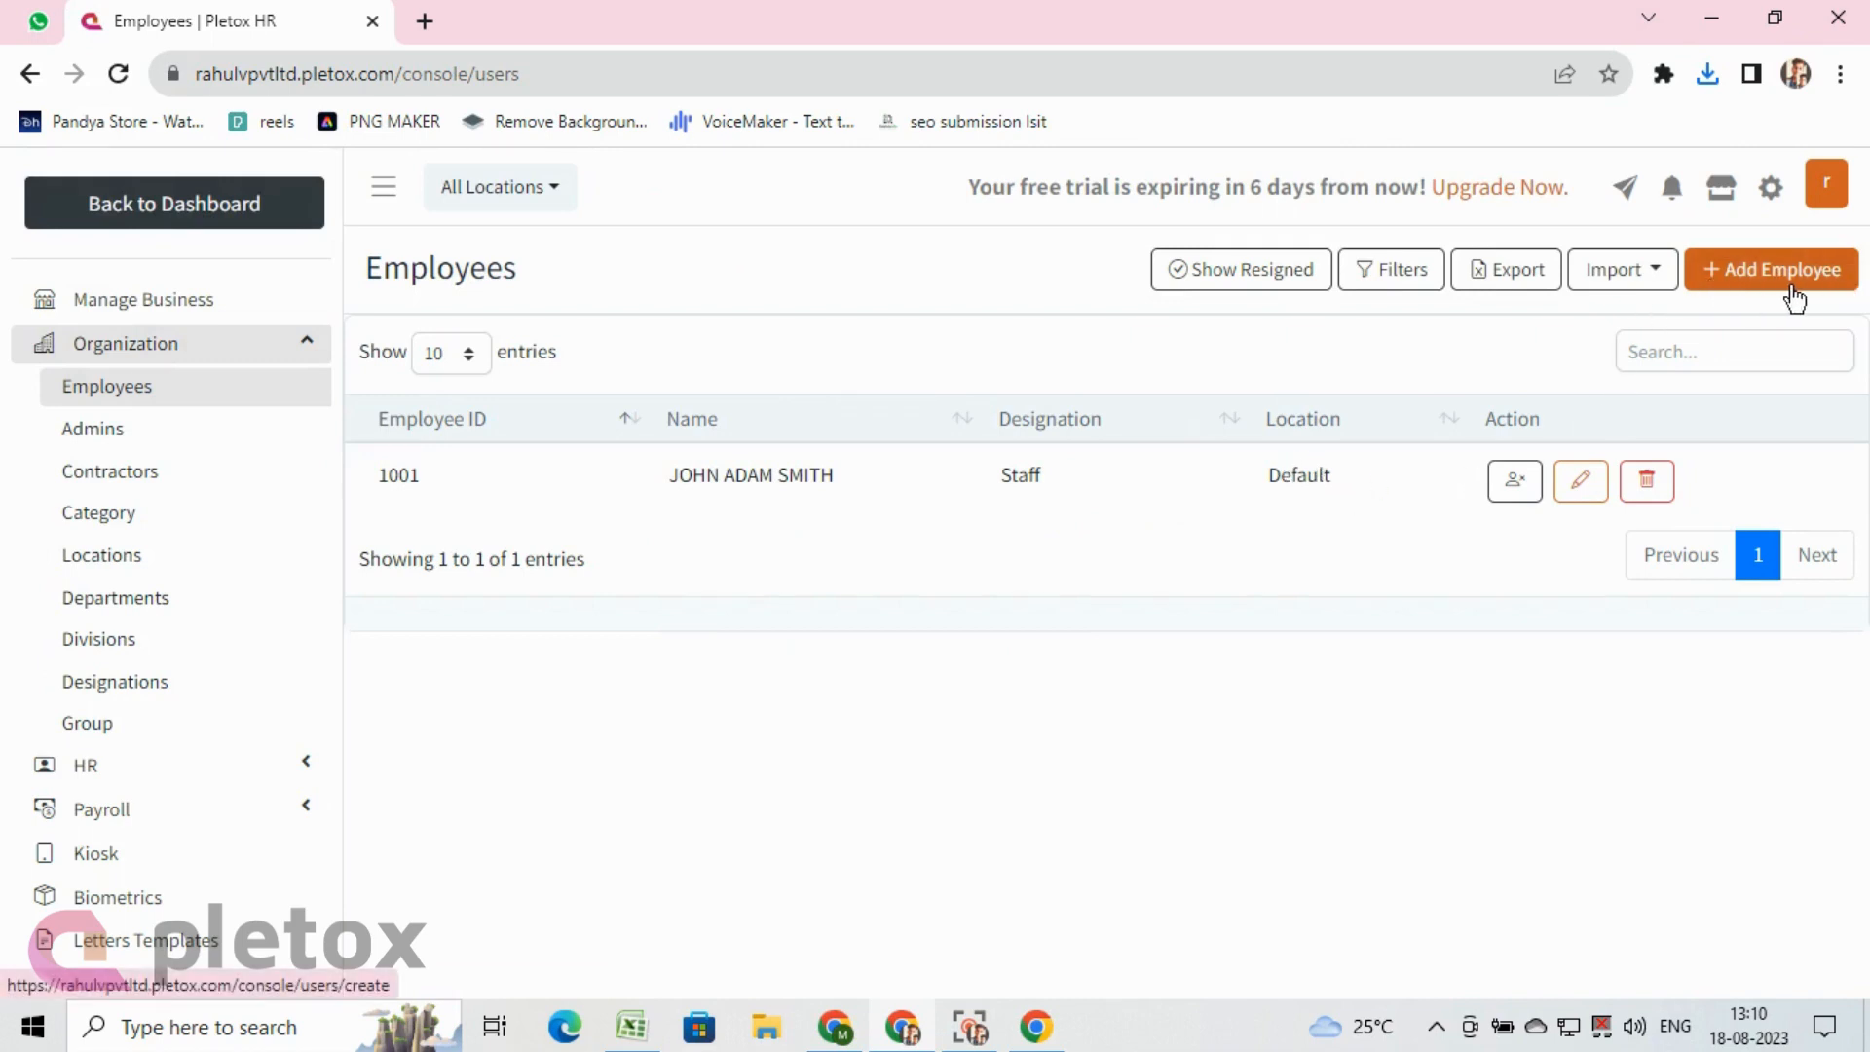
Start a new employee entry and review General, Relation, Contact and Bank detail sections
left_click(1771, 269)
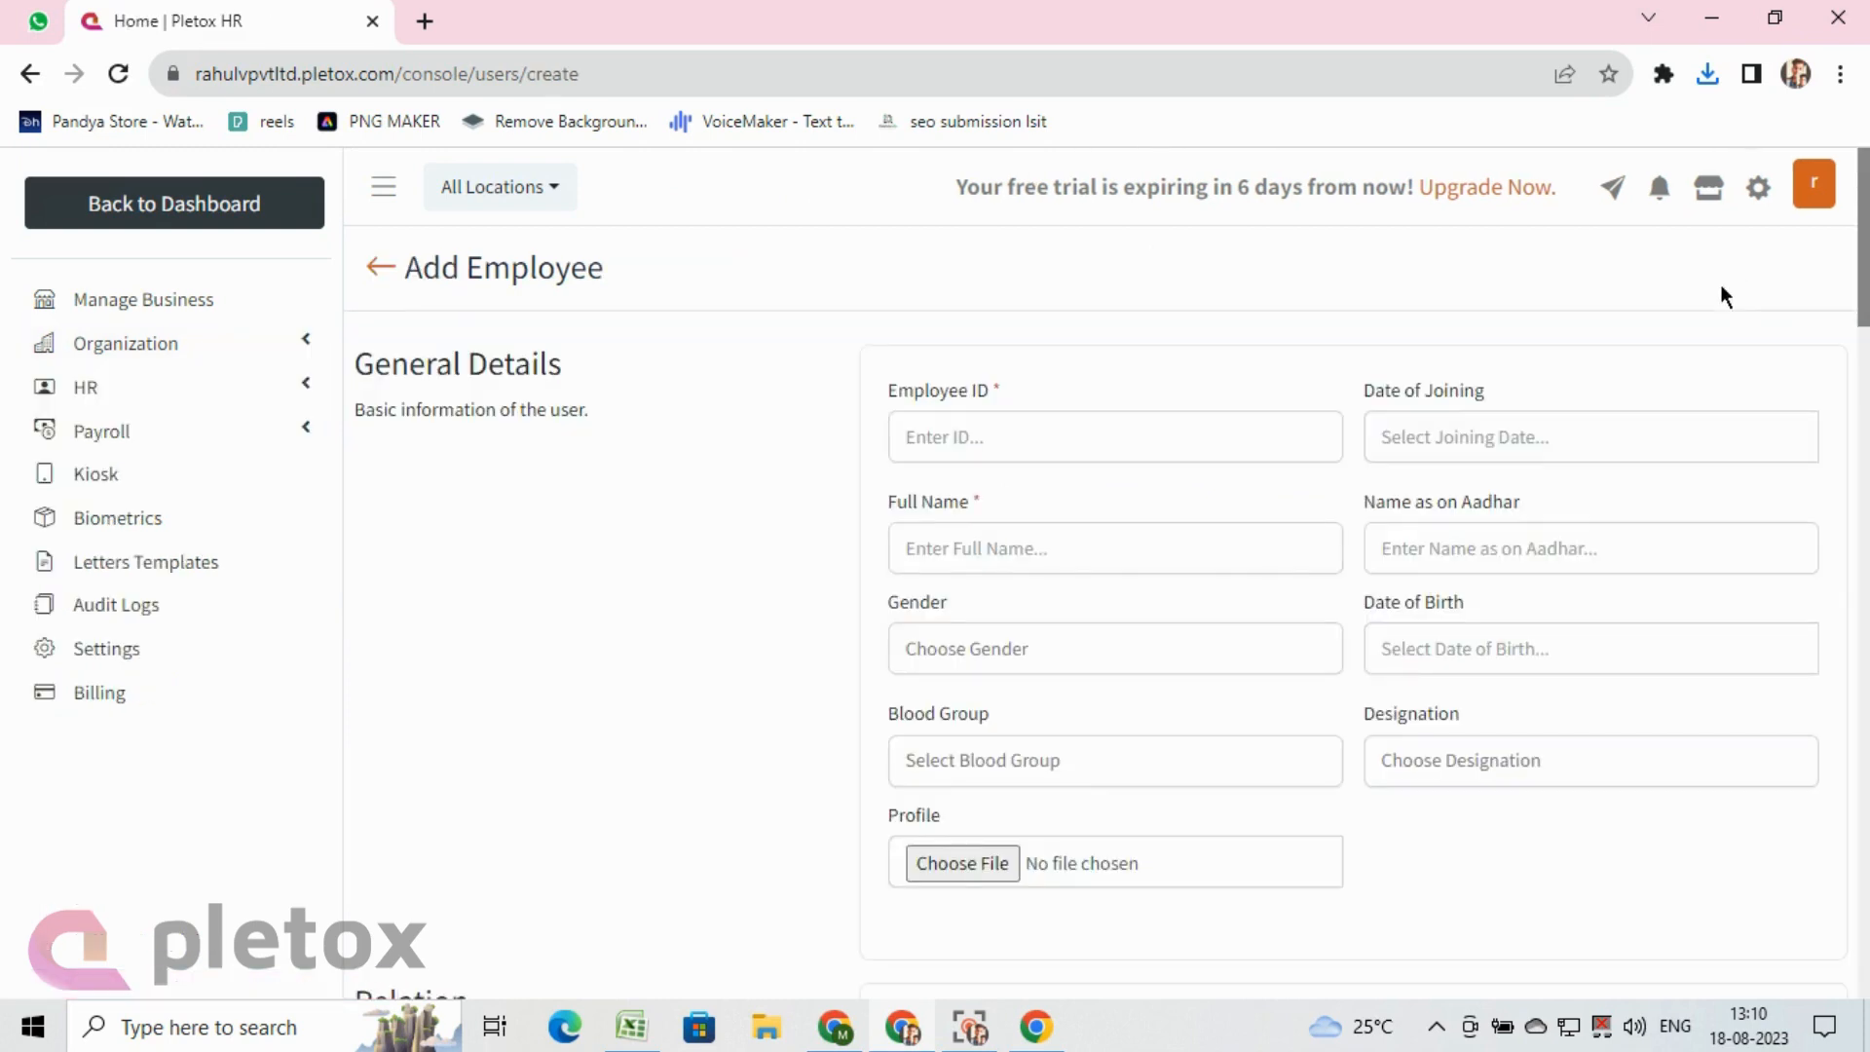
double_click(456, 364)
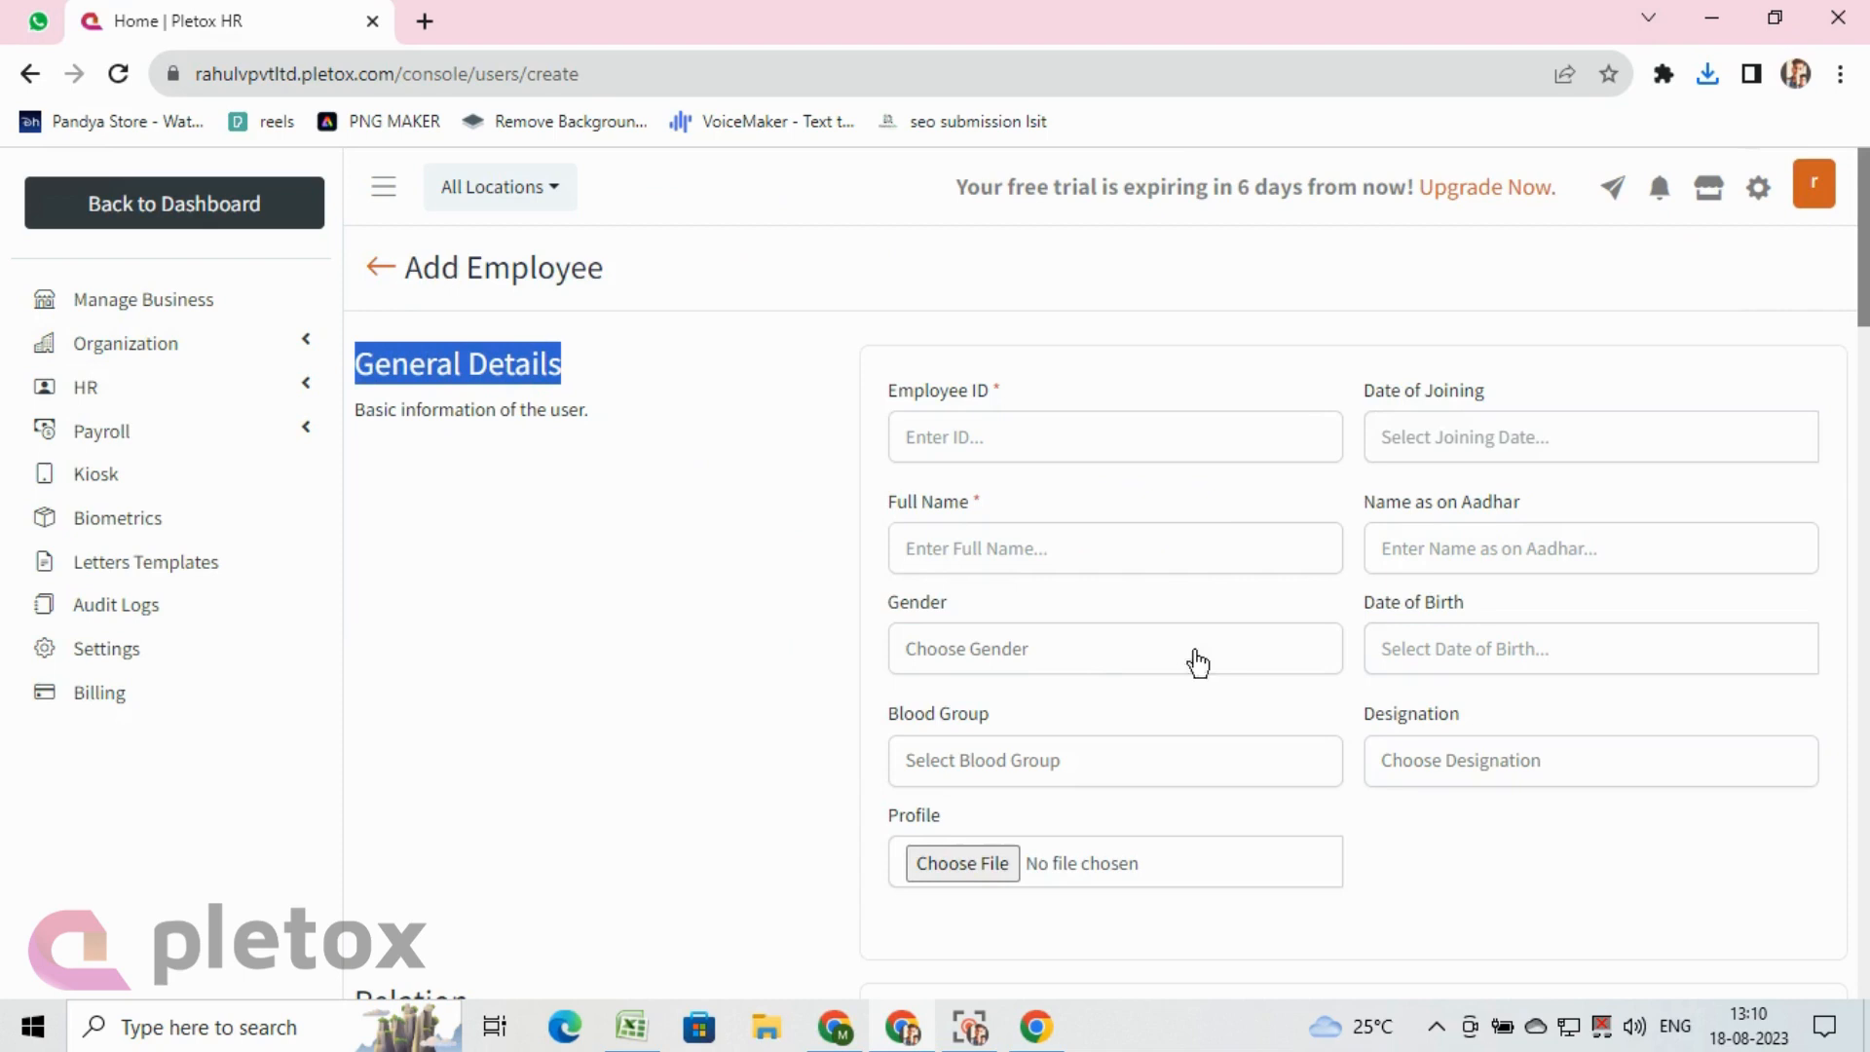
scroll("down", 3)
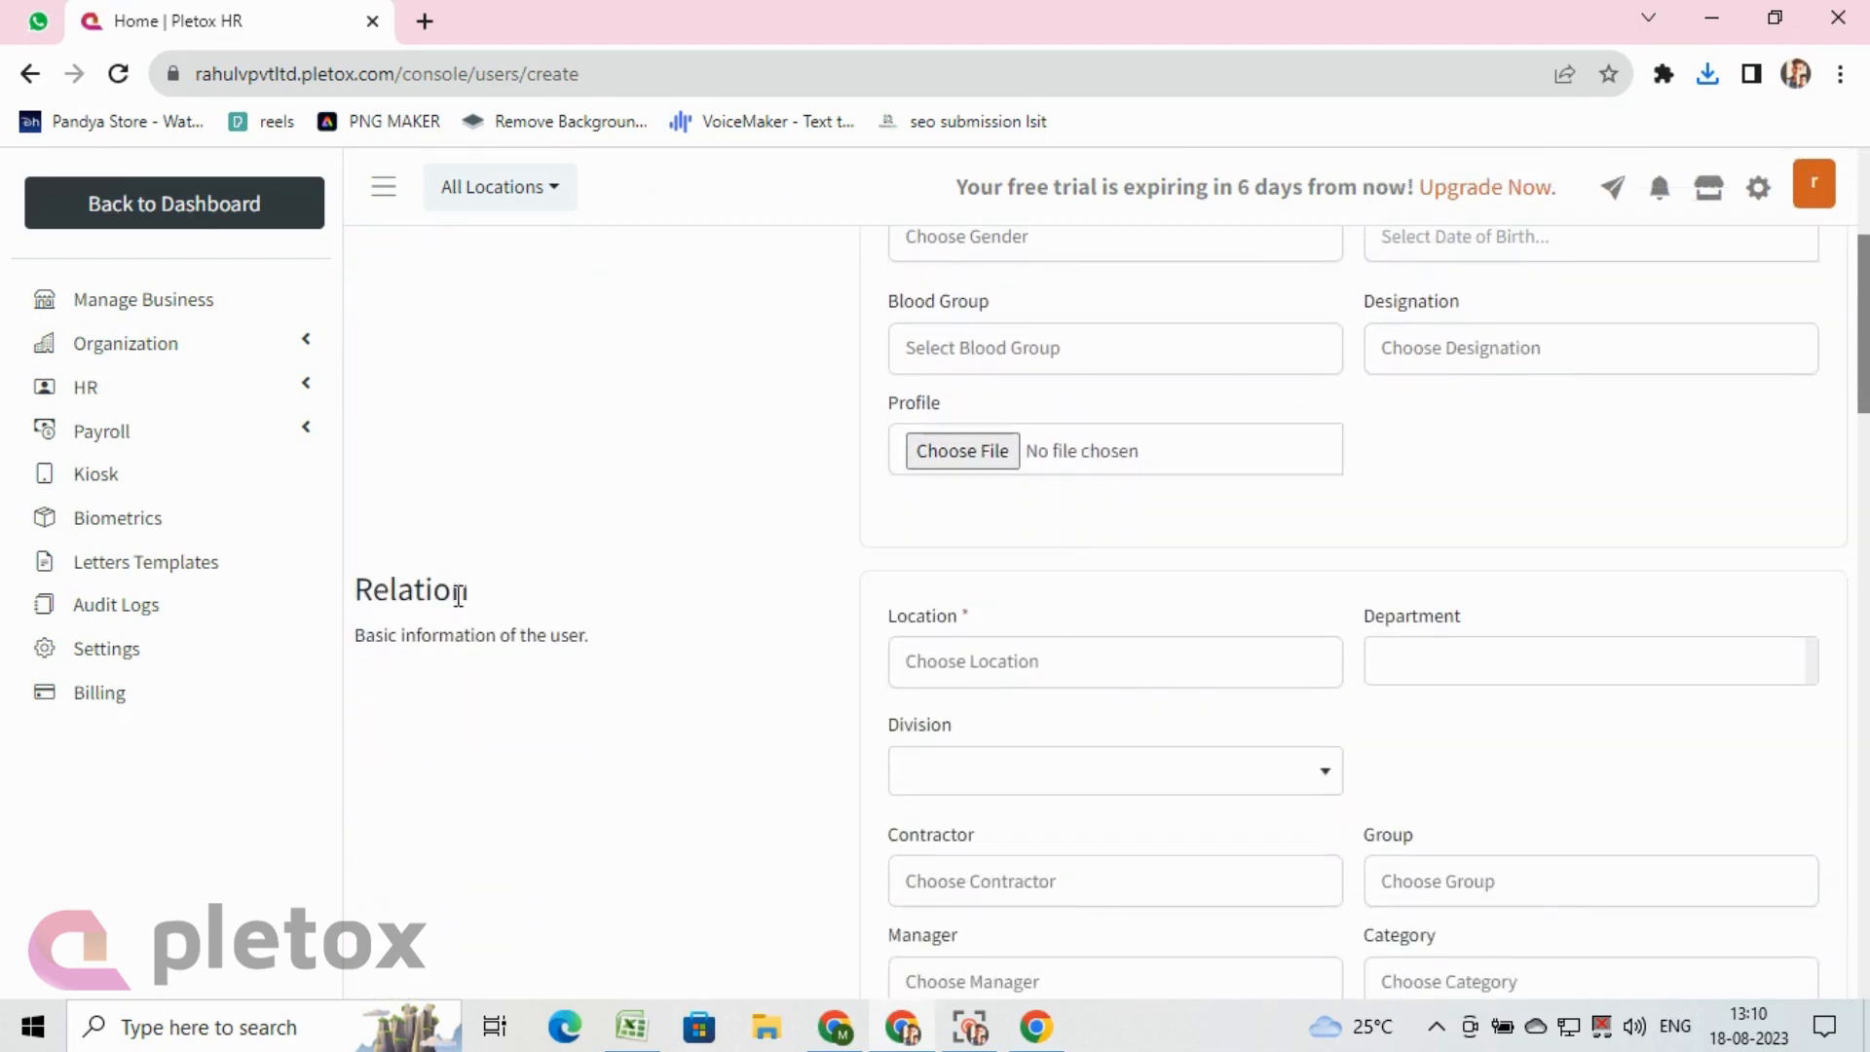
mouse_move(471, 600)
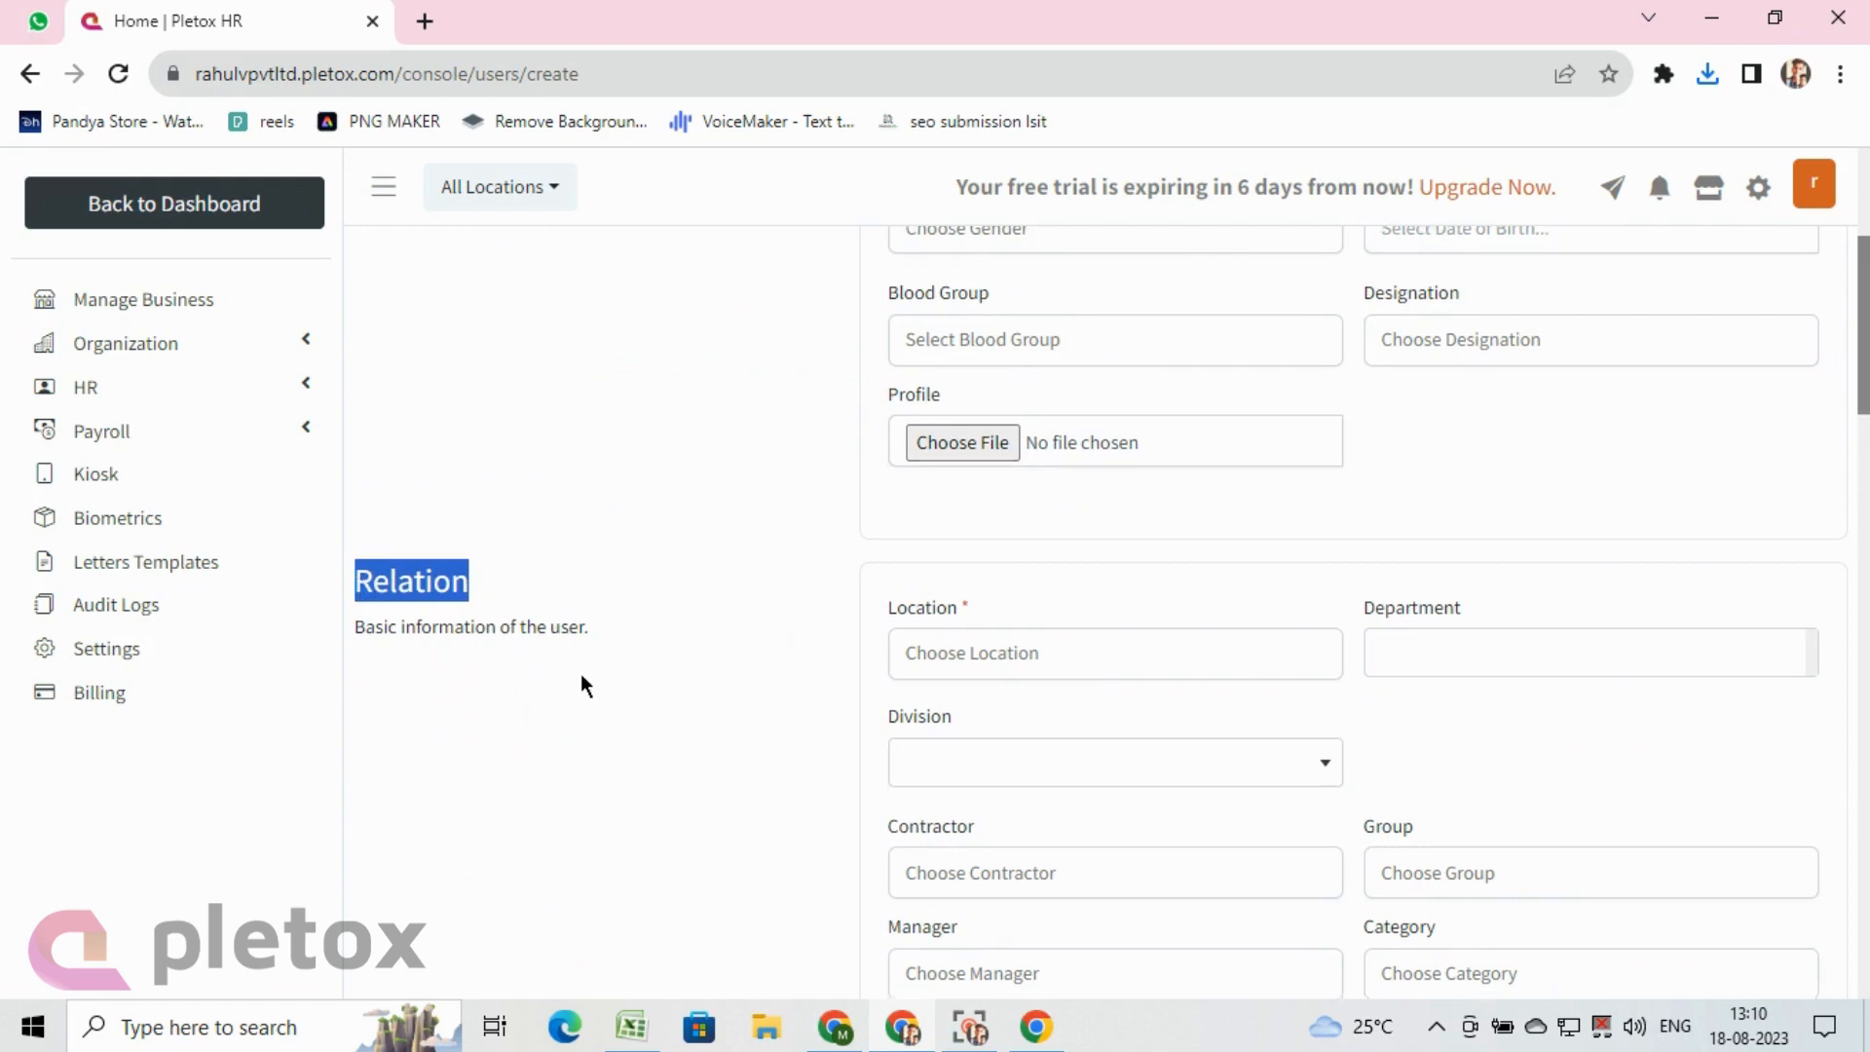
scroll("down", 3)
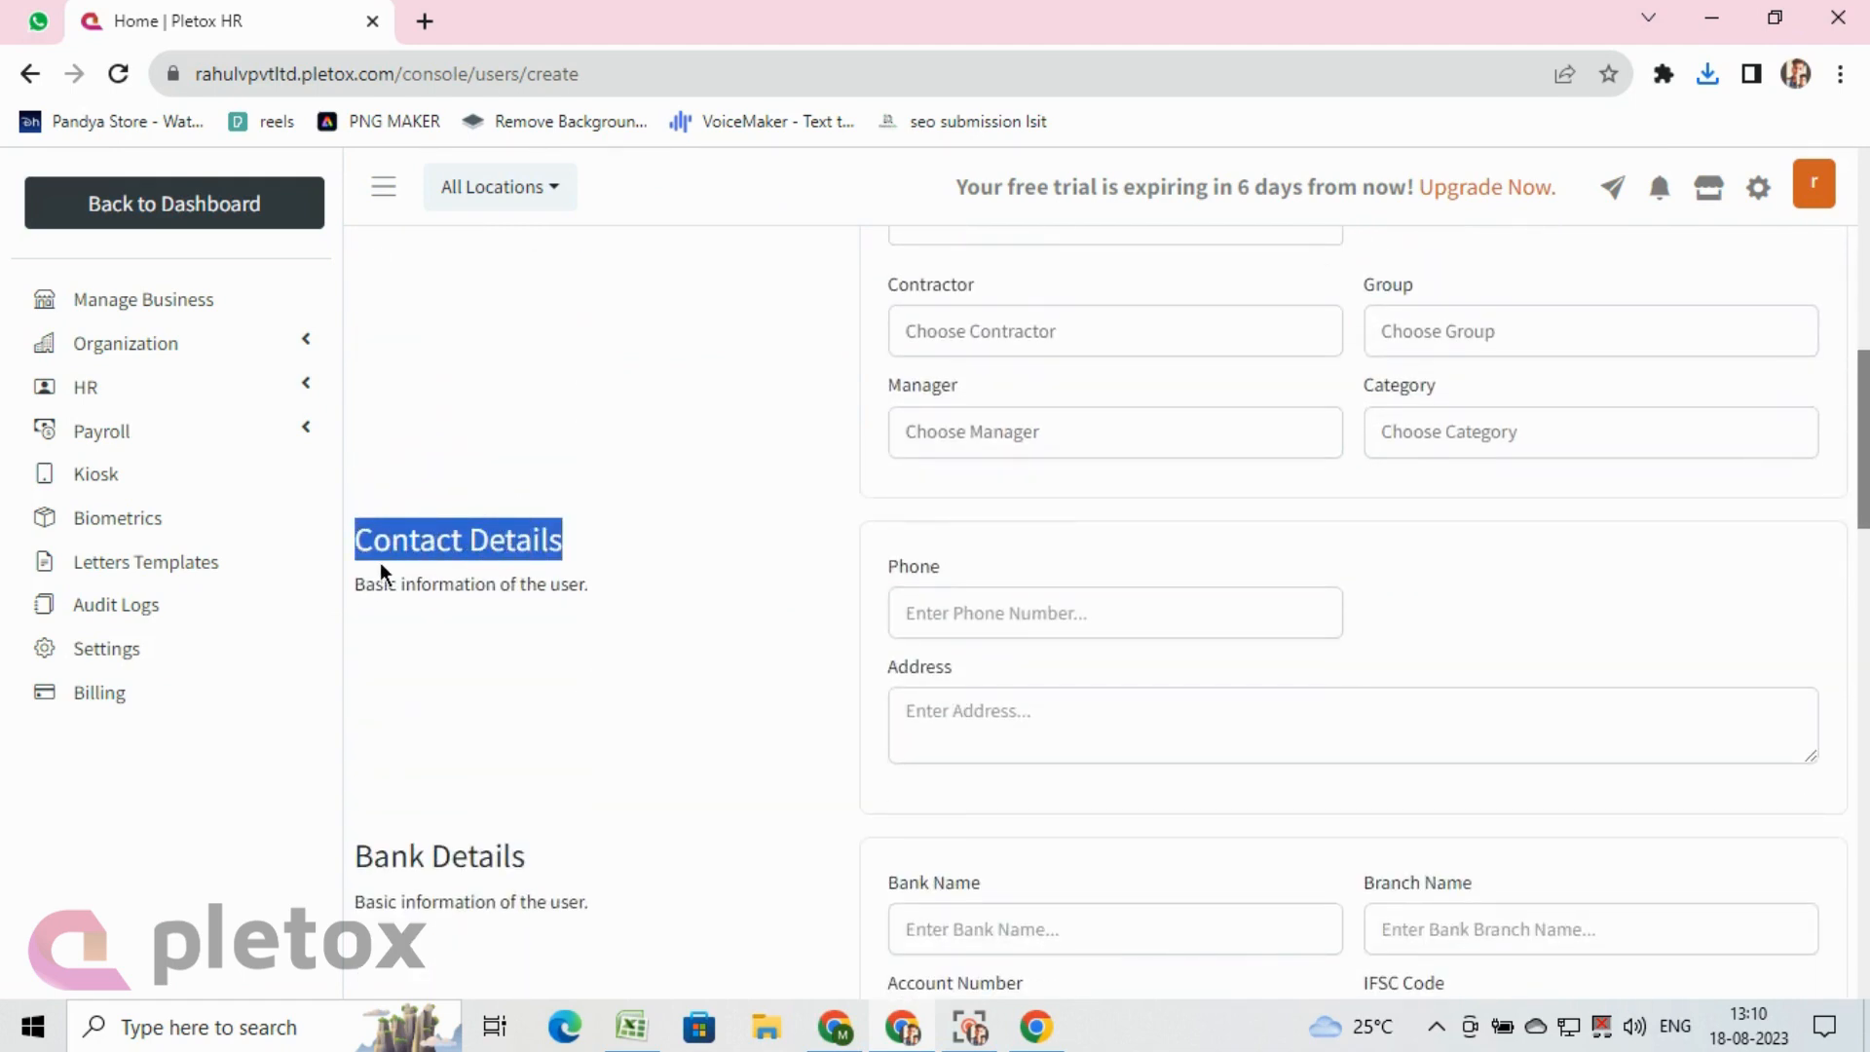
scroll("down", 3)
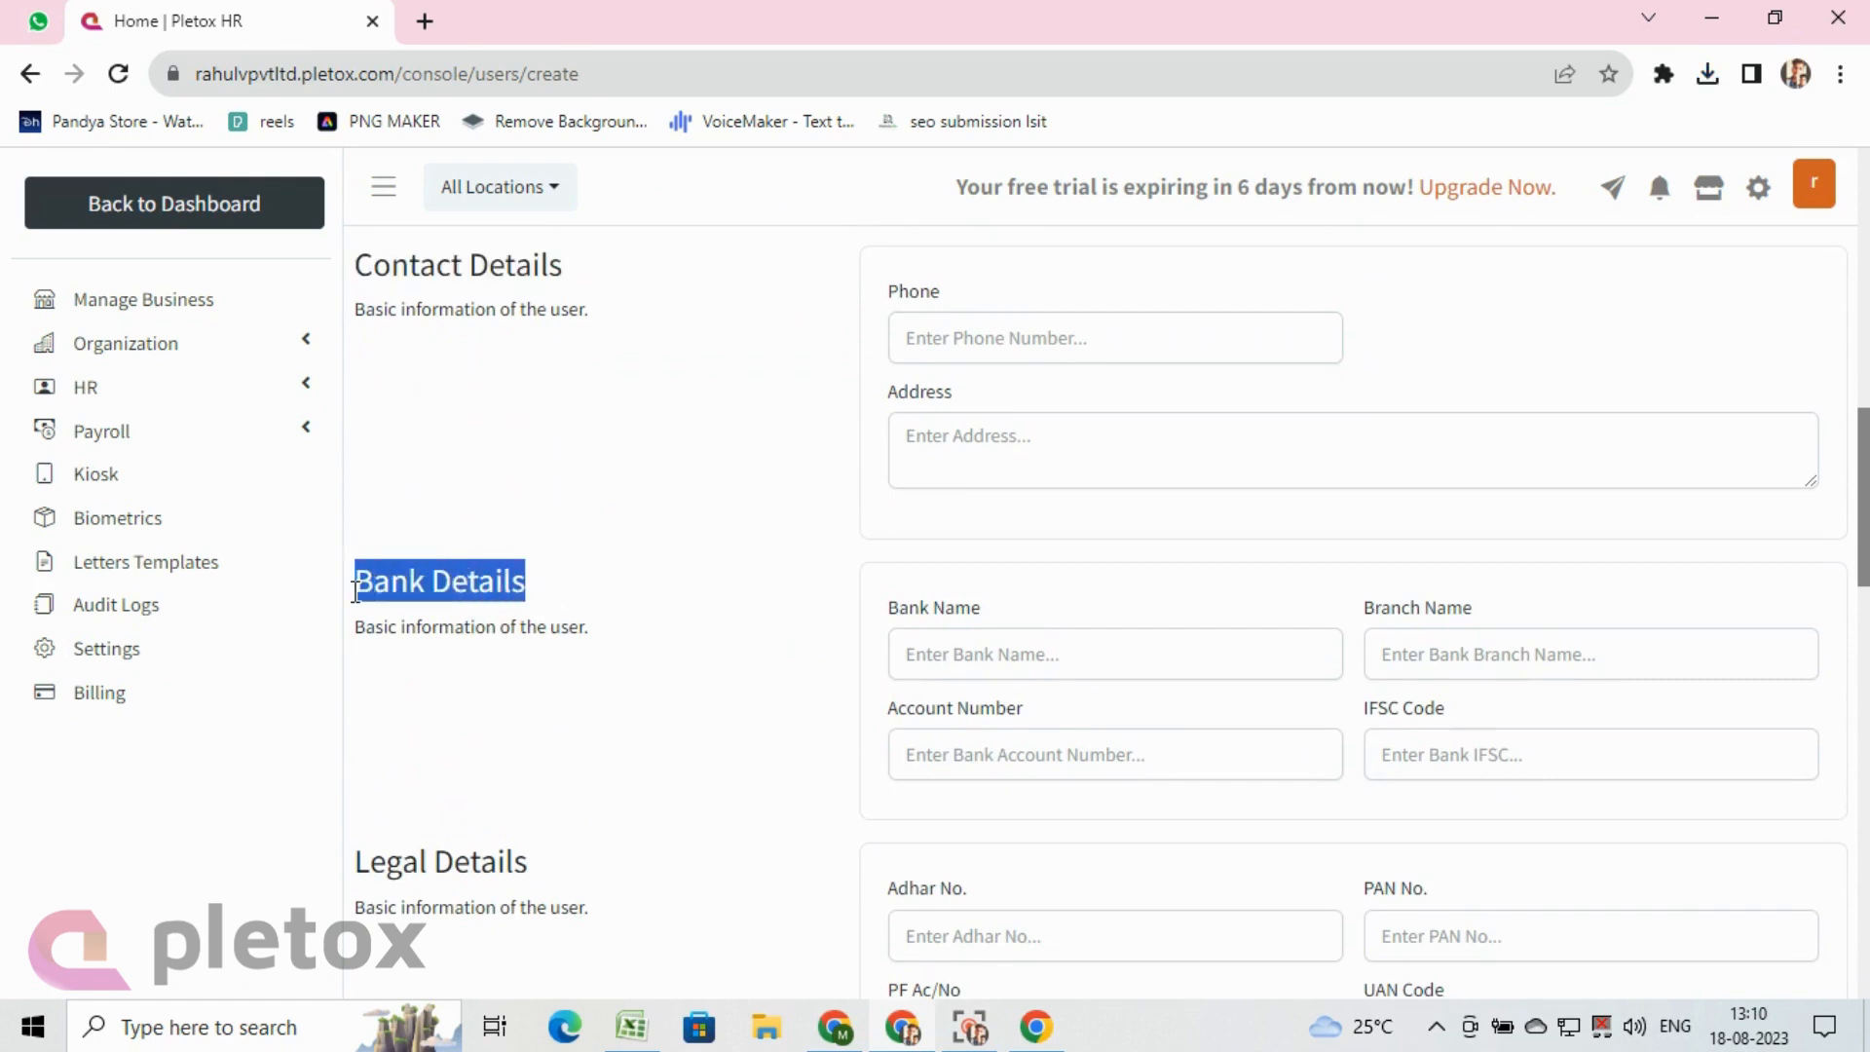
scroll("down", 3)
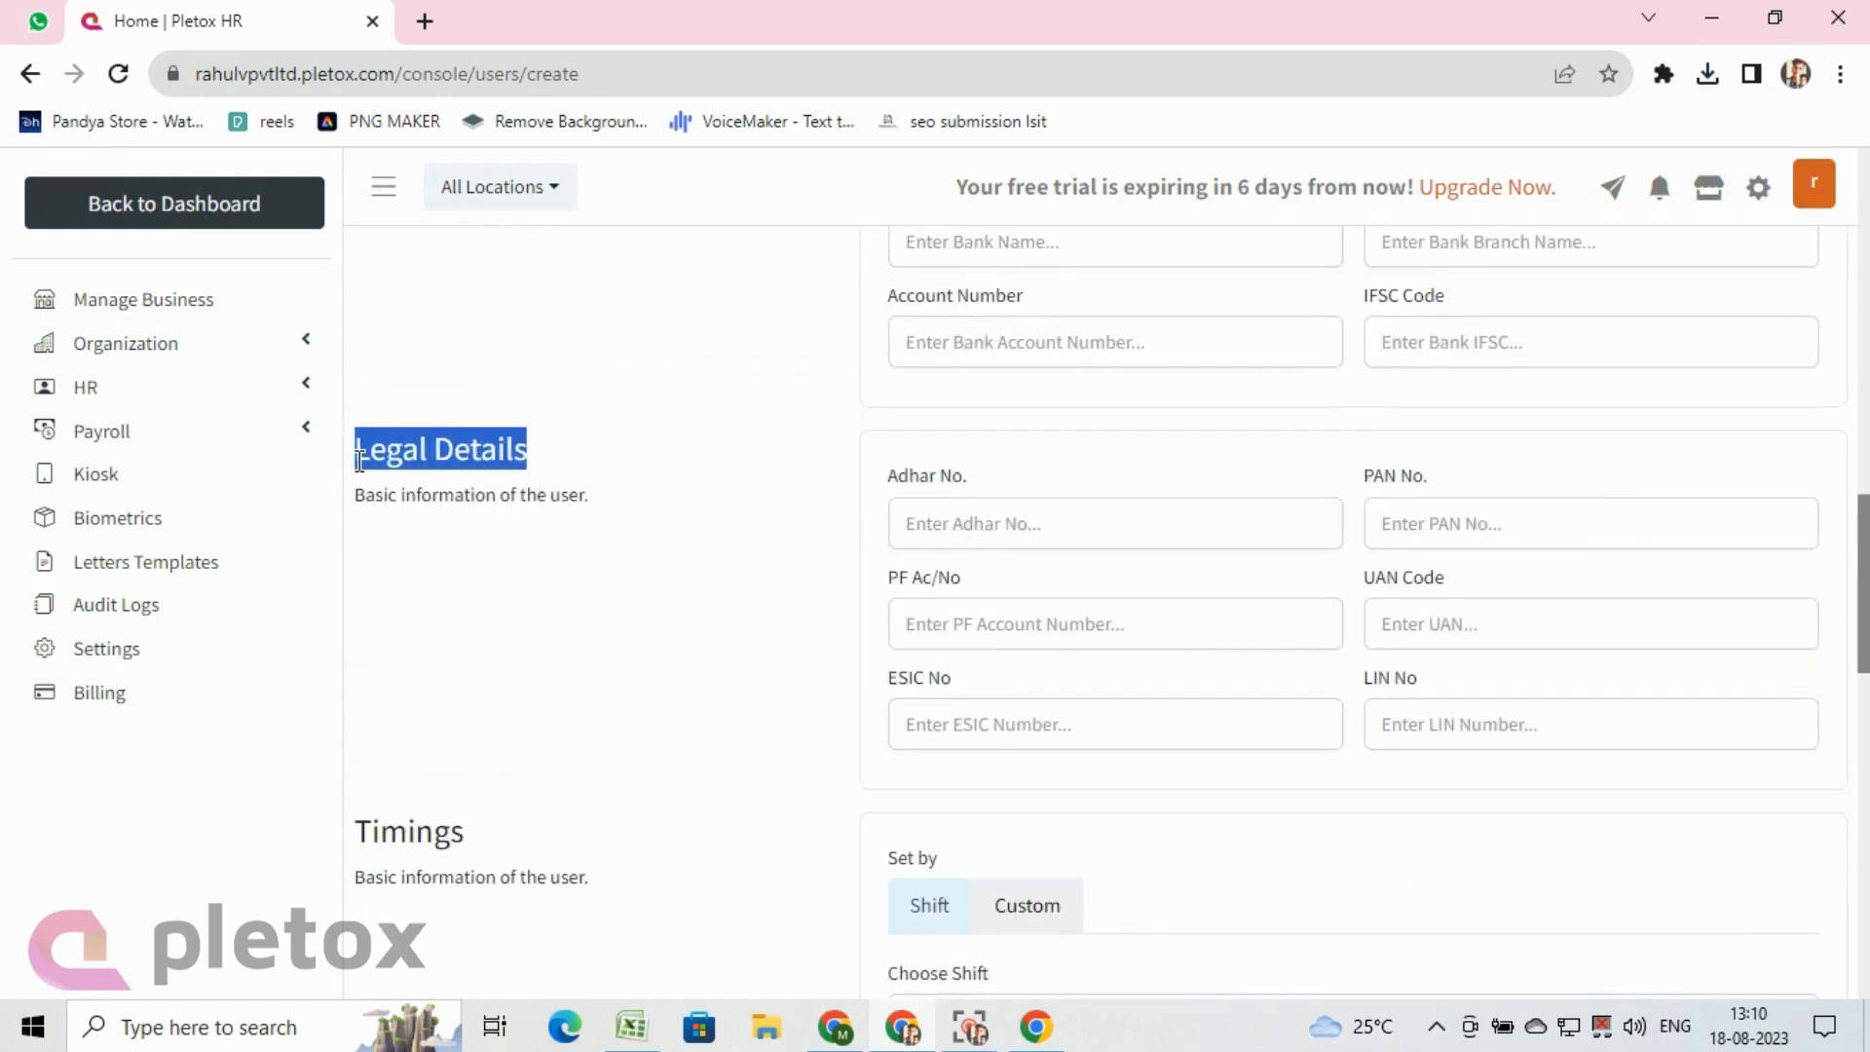
Continue down through Legal, Timings, Payroll, Permission to the Login Credentials section
scroll("down", 3)
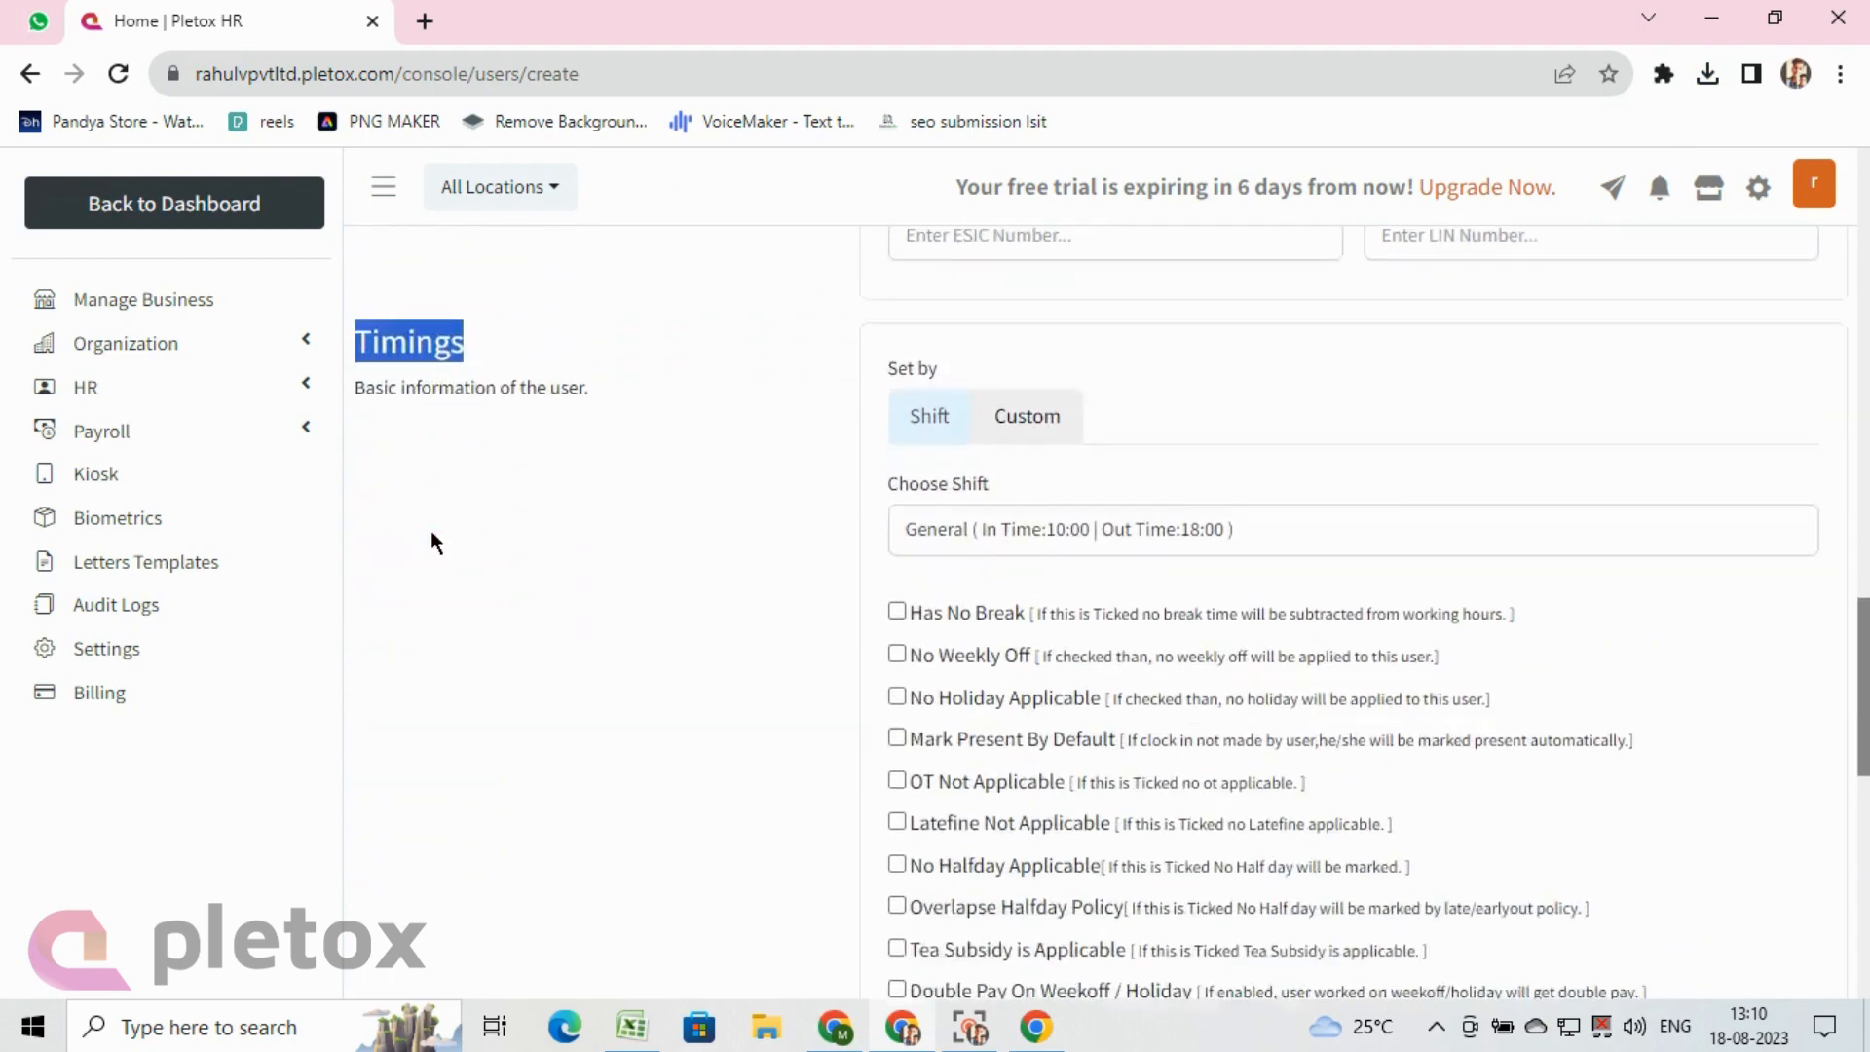
scroll("down", 3)
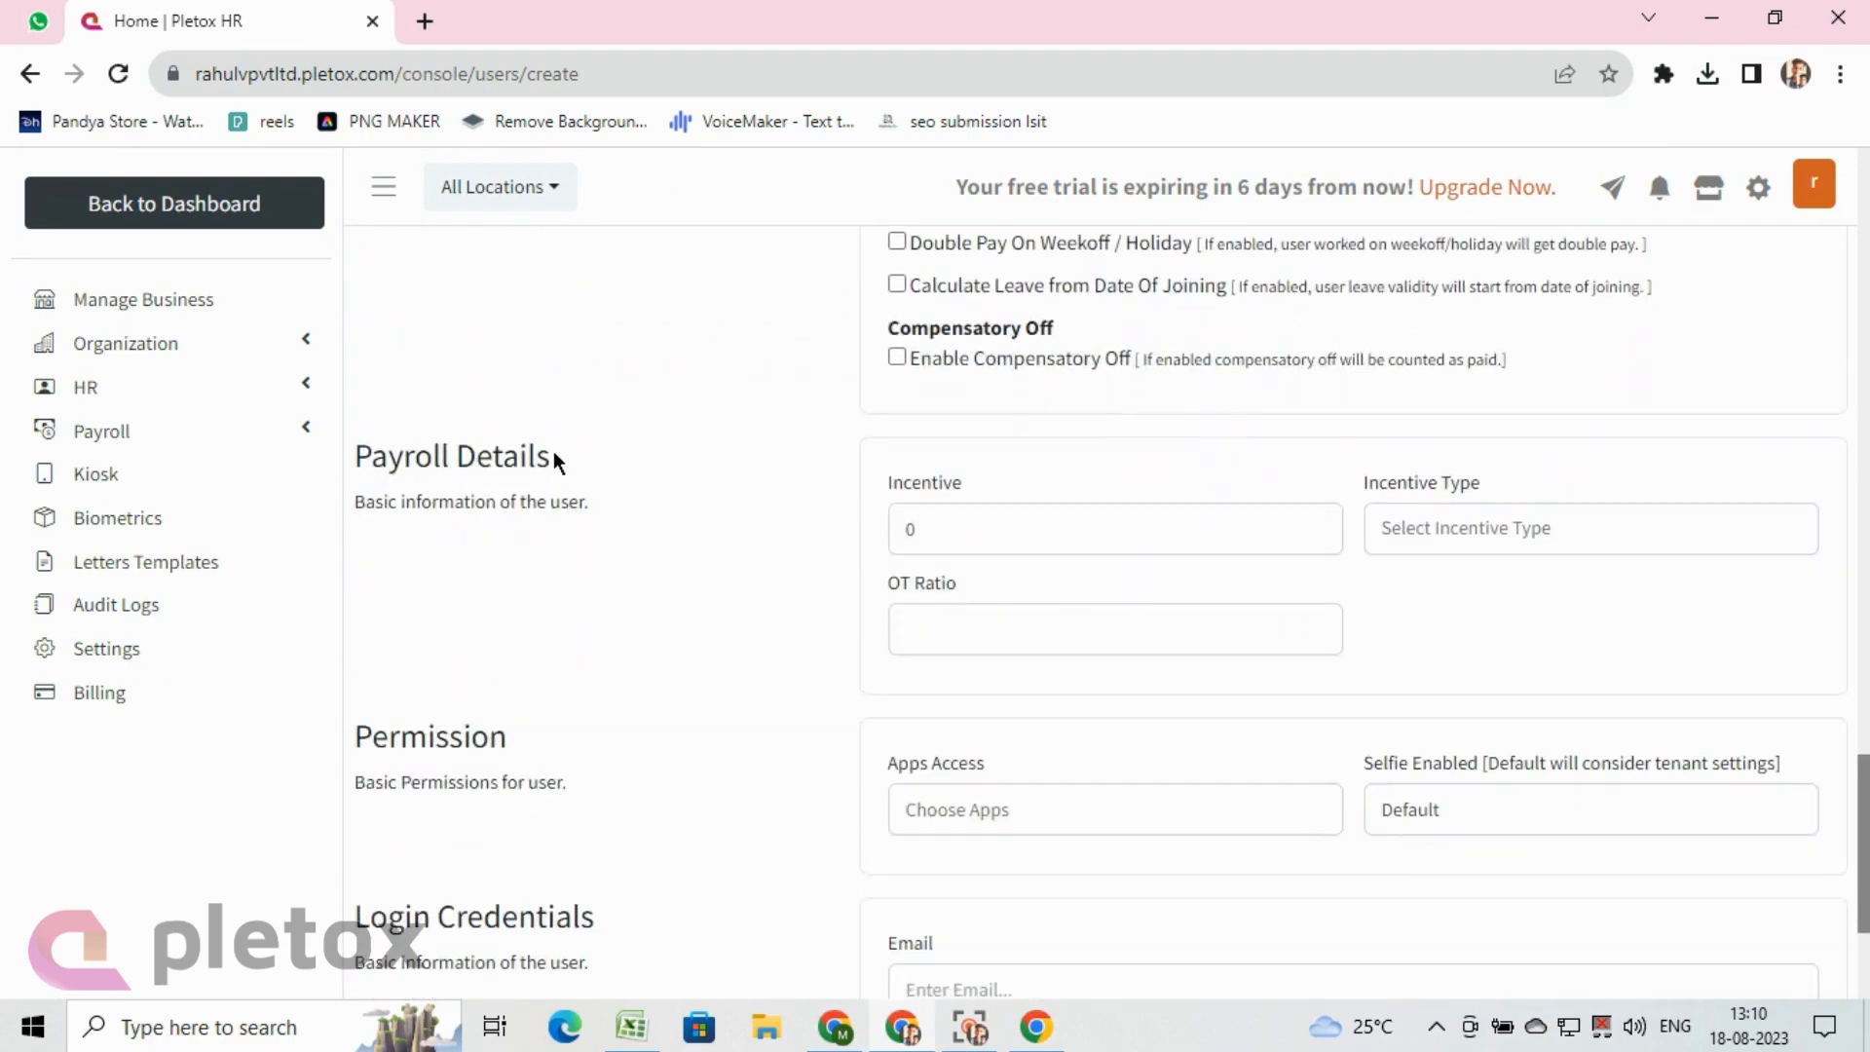
scroll("down", 3)
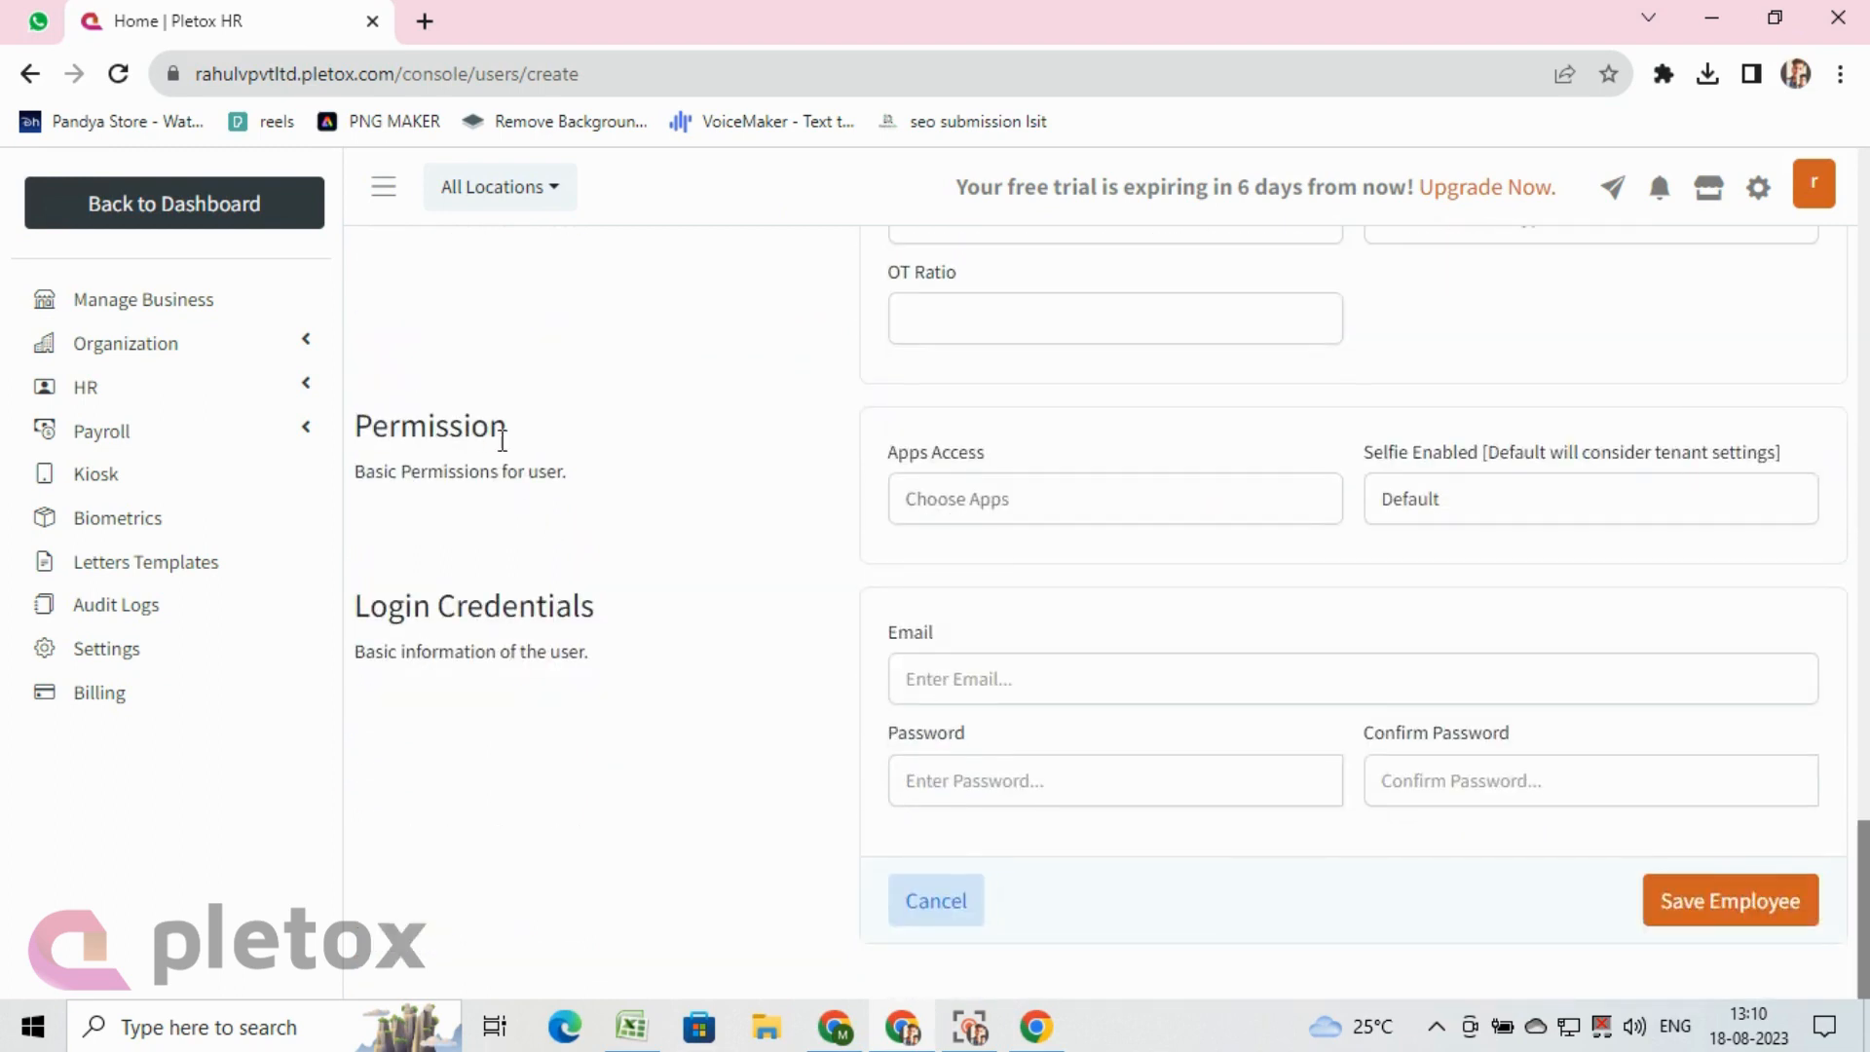
double_click(428, 427)
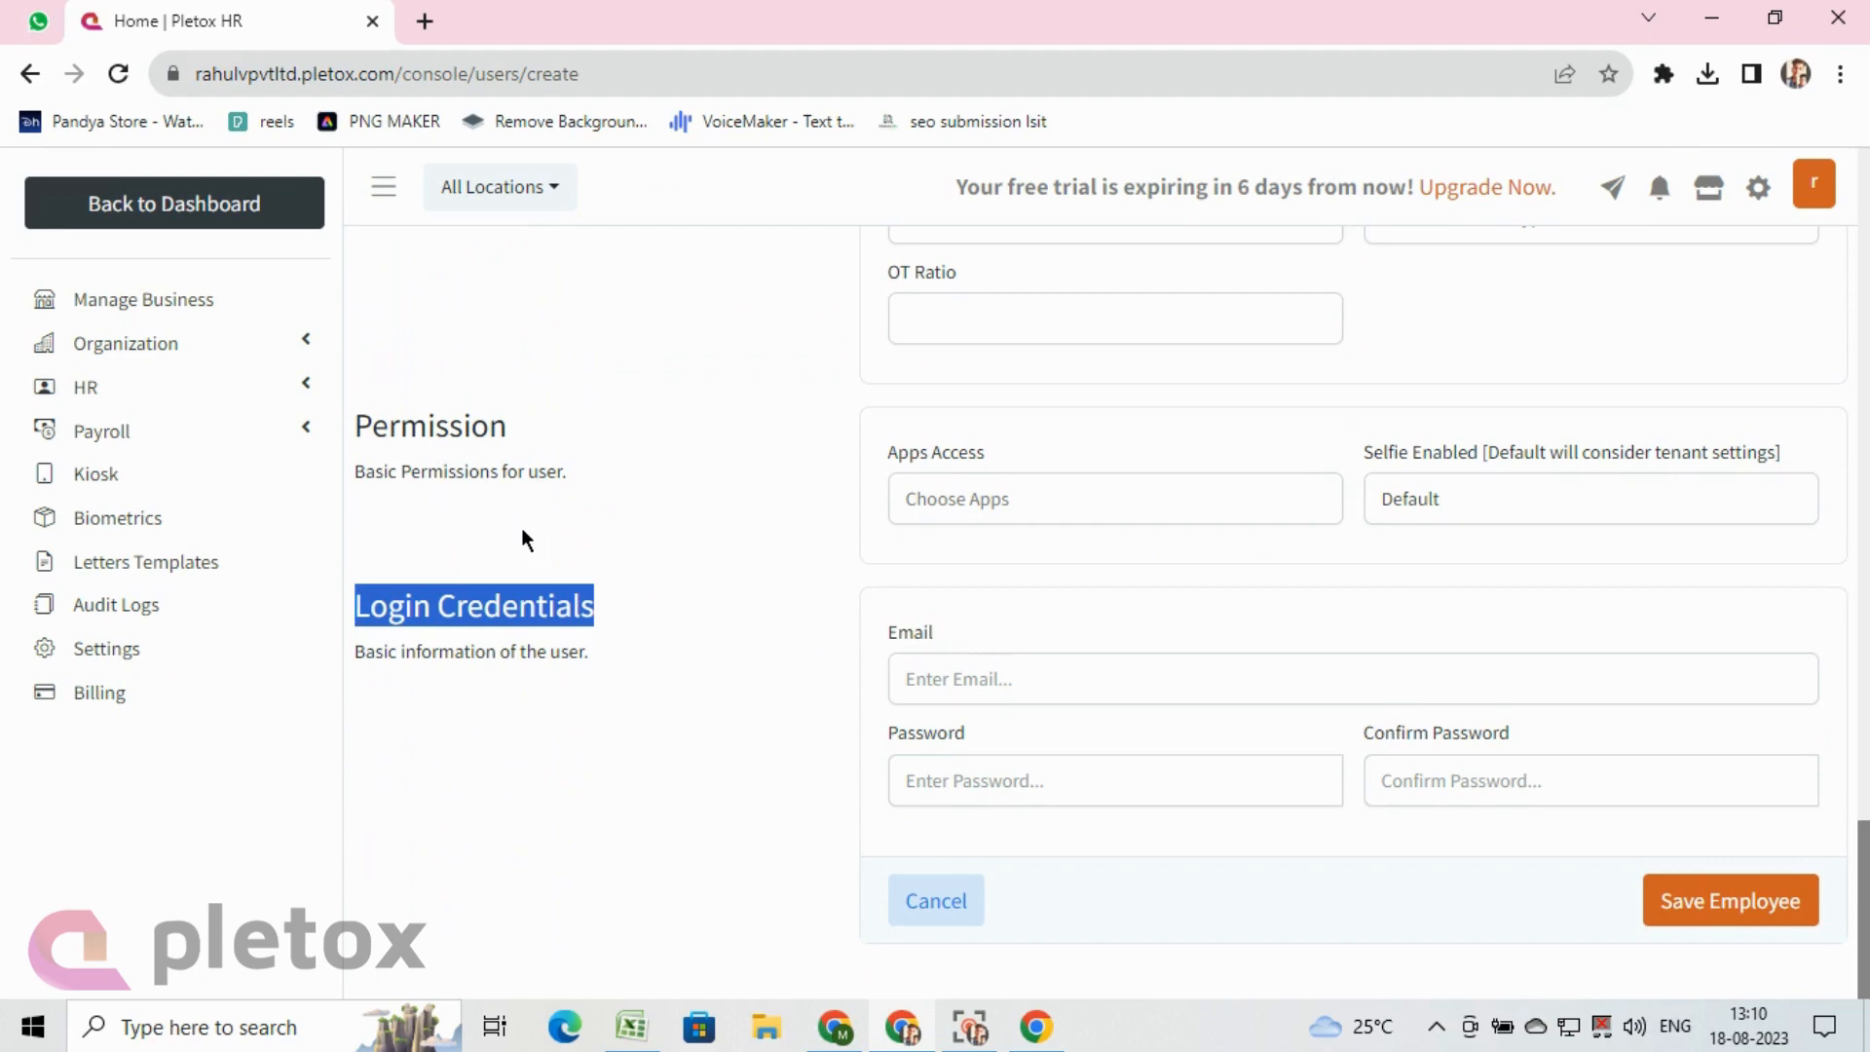
mouse_move(1703, 924)
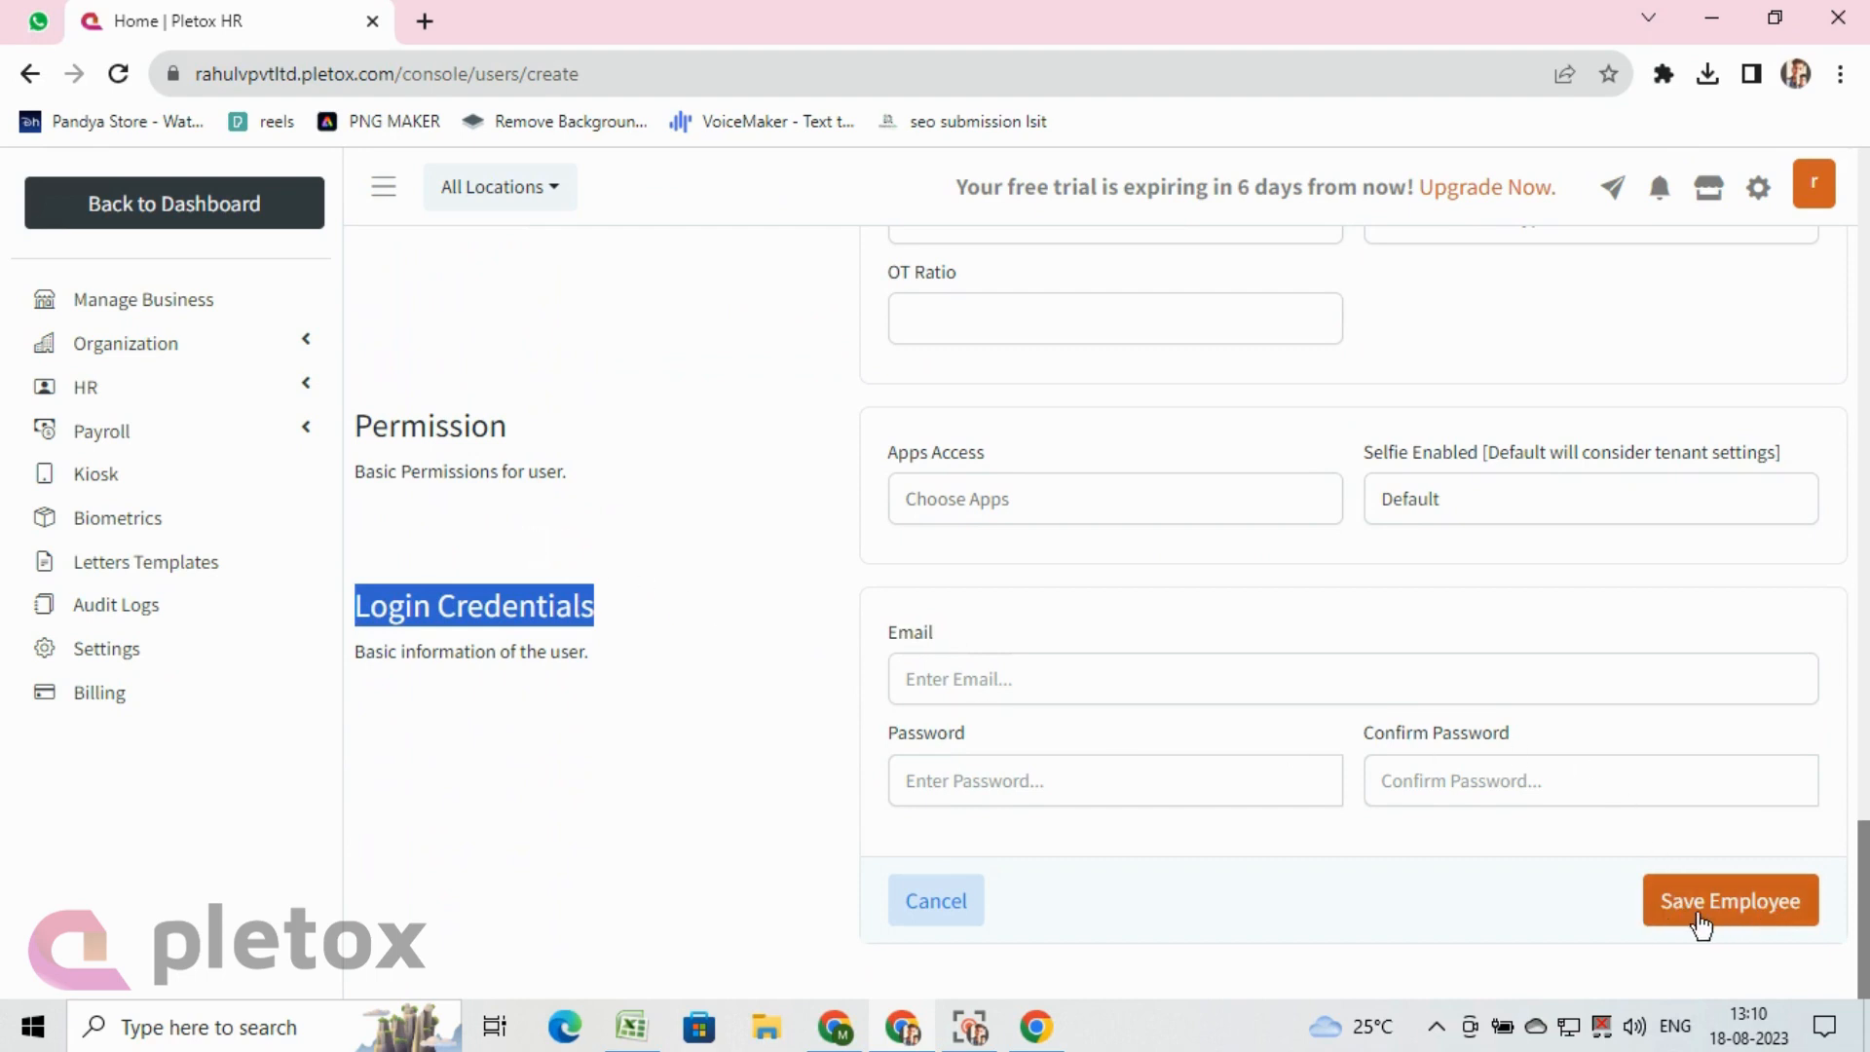
mouse_move(1693, 941)
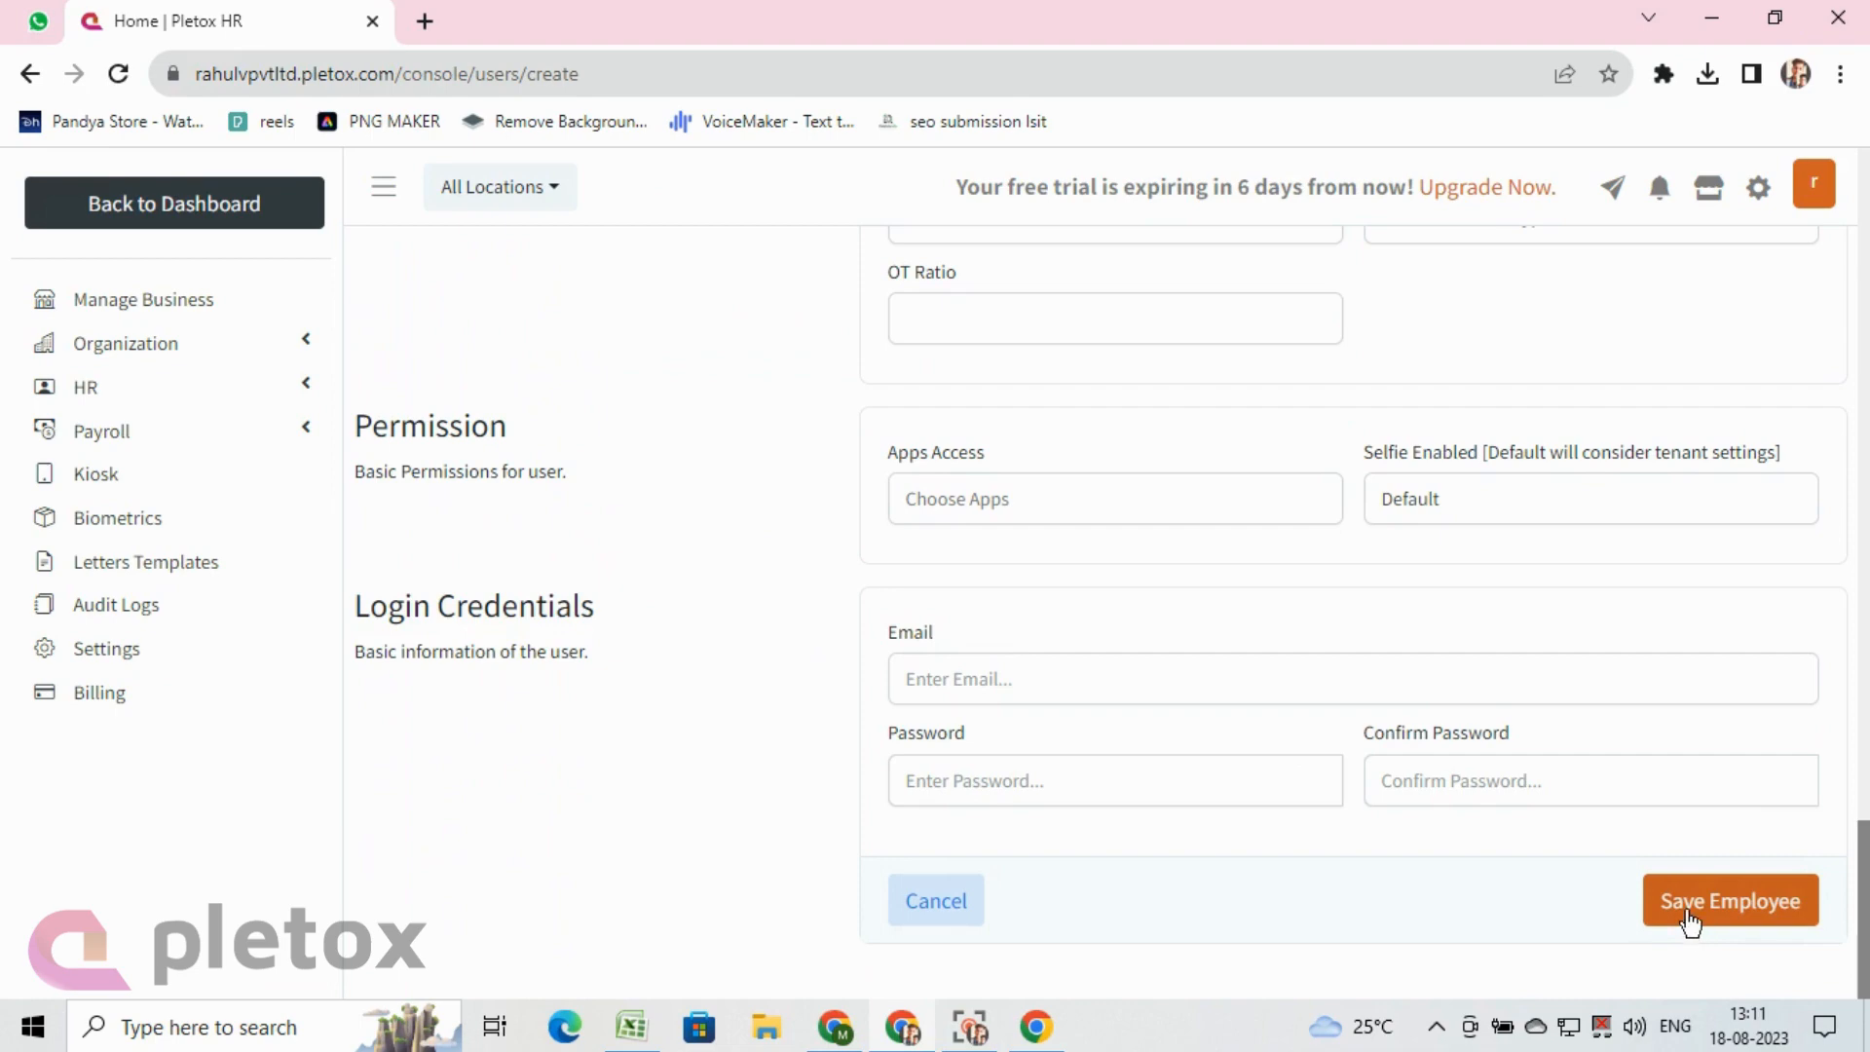
mouse_move(972, 1028)
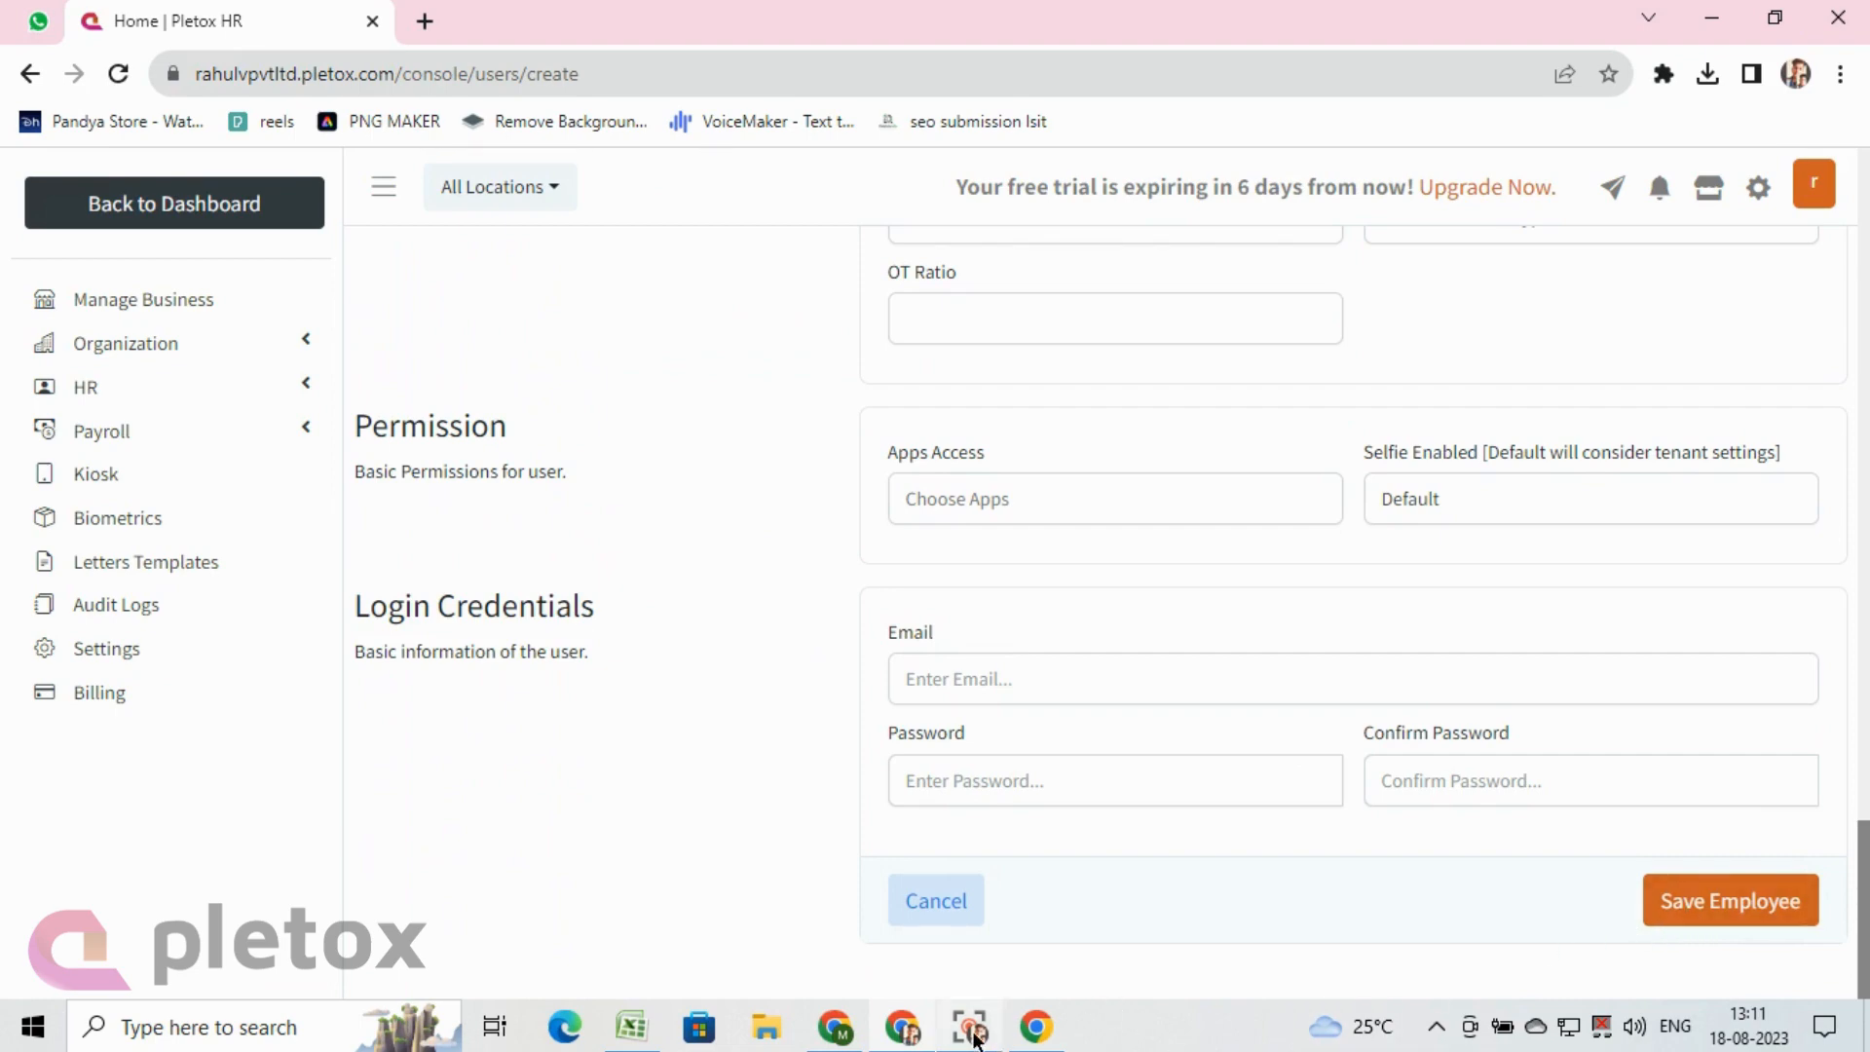
left_click(968, 1027)
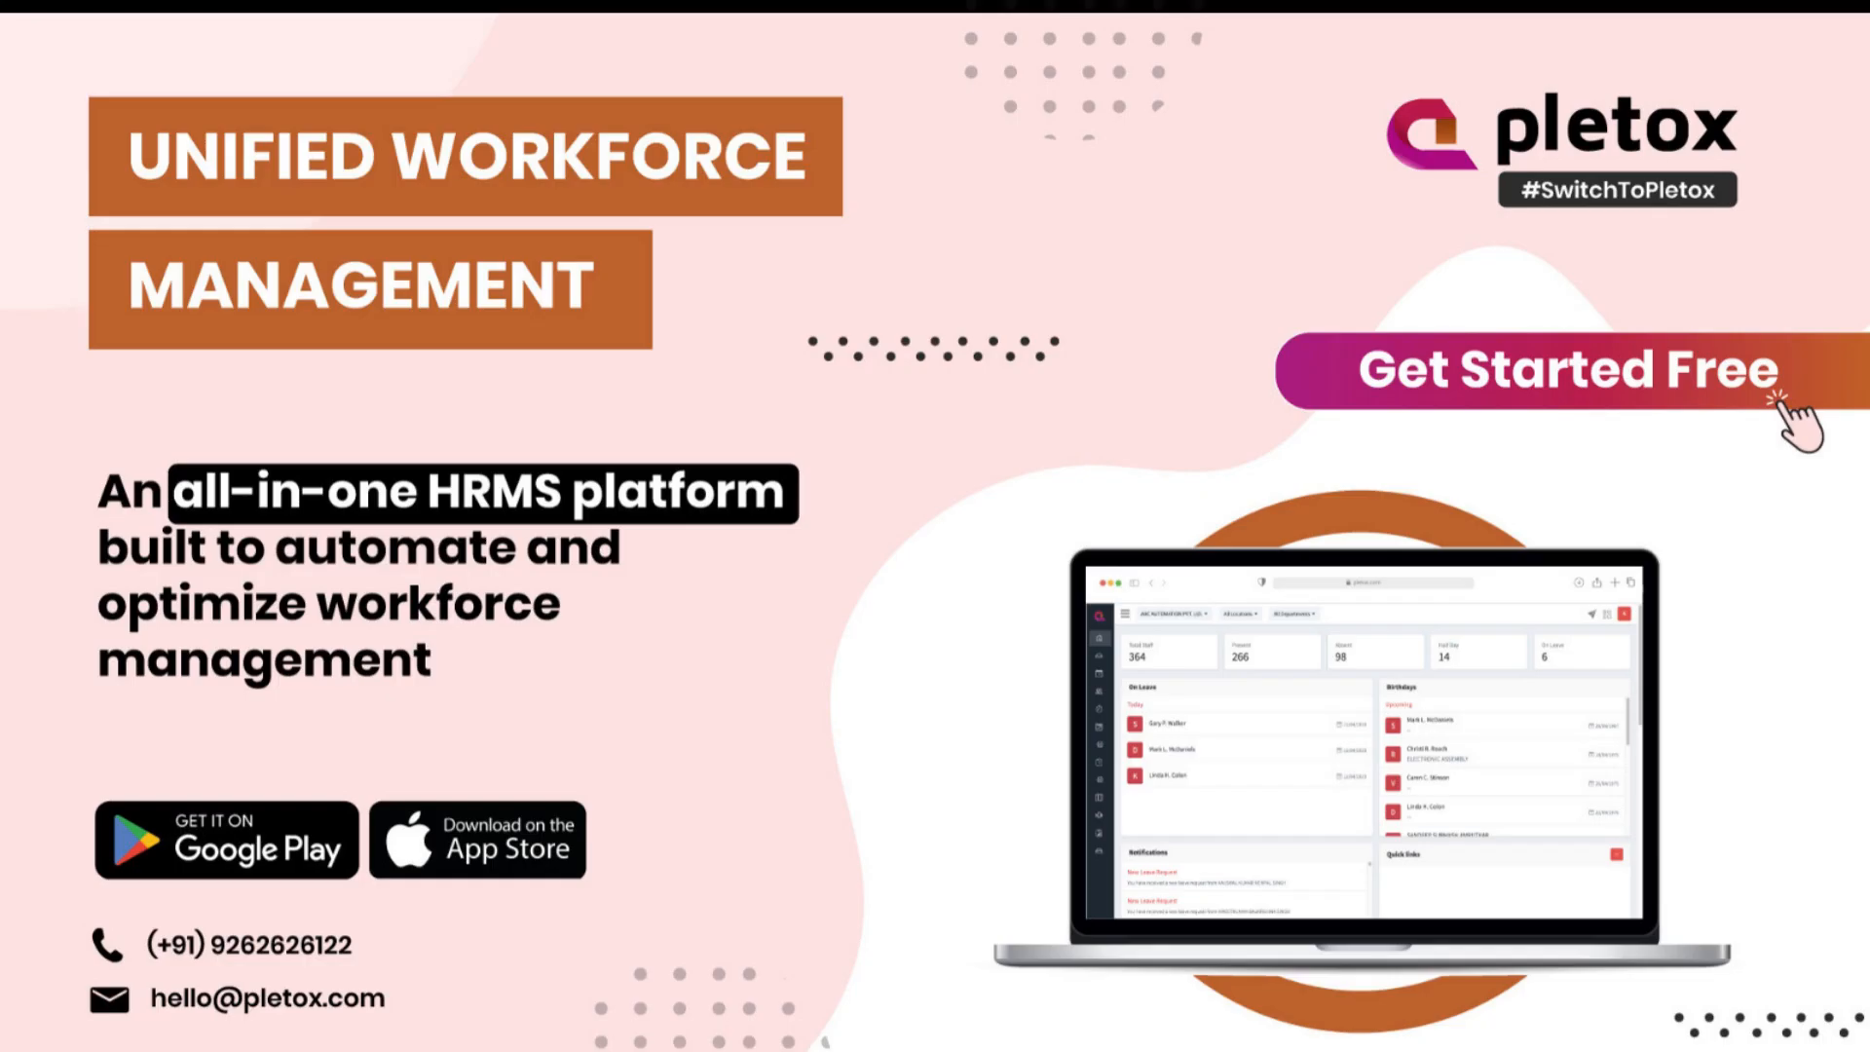